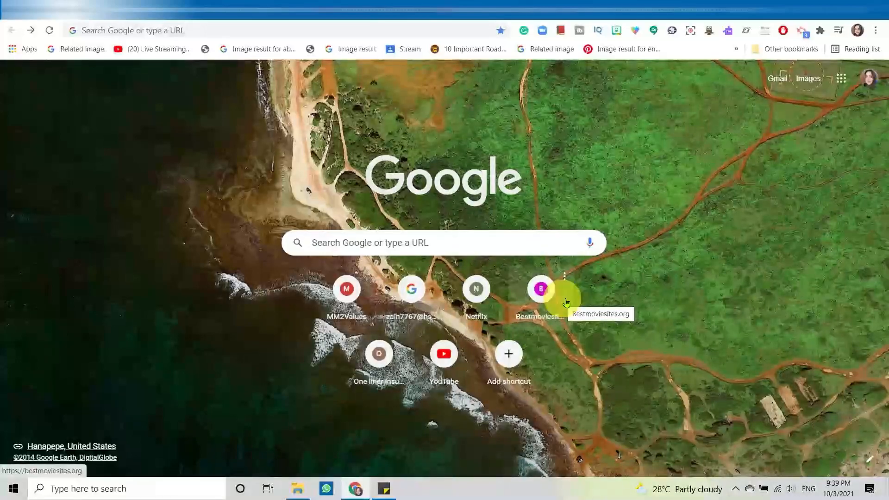
mouse_move(565, 302)
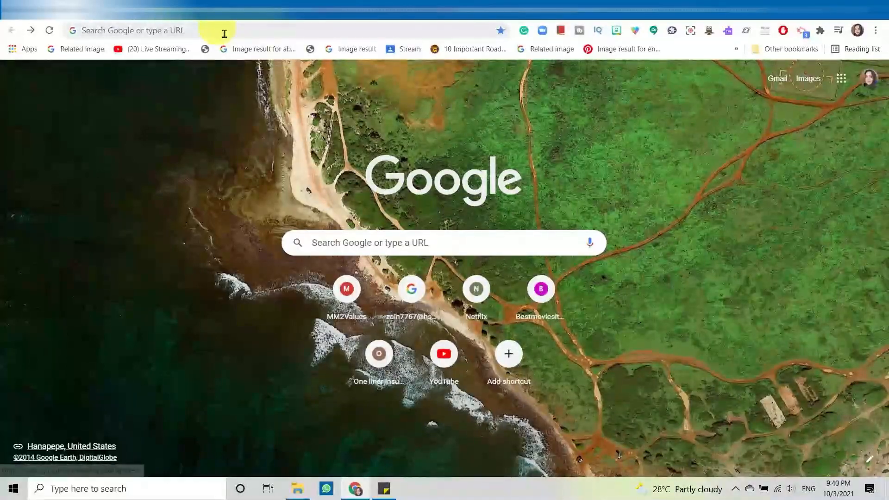
Step: Search the web for 'google sites' from the Chrome address bar
left_click(136, 29)
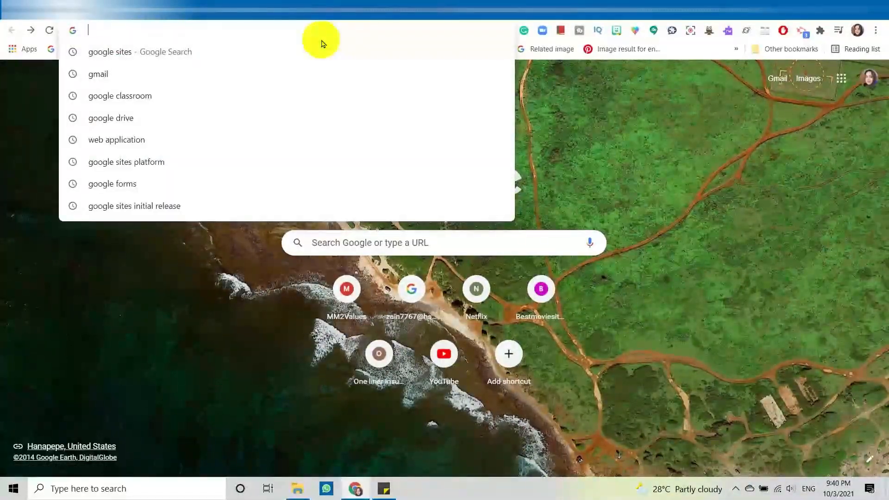
type("google sites")
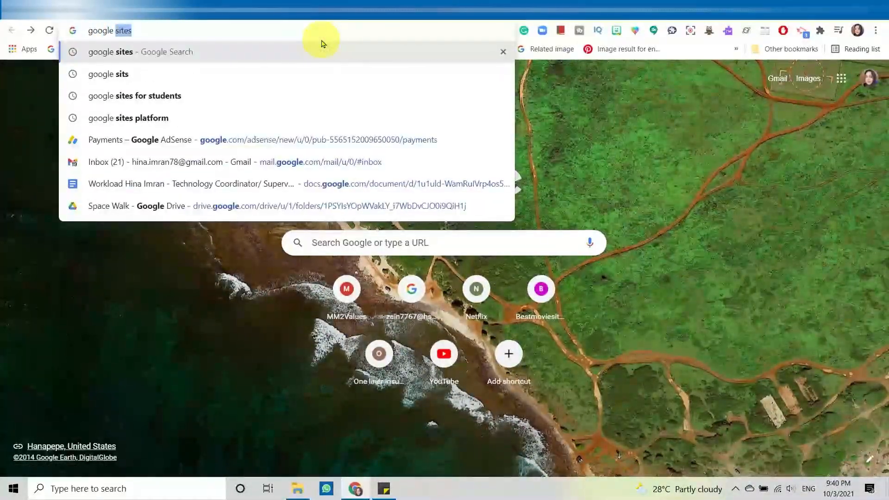
left_click(141, 52)
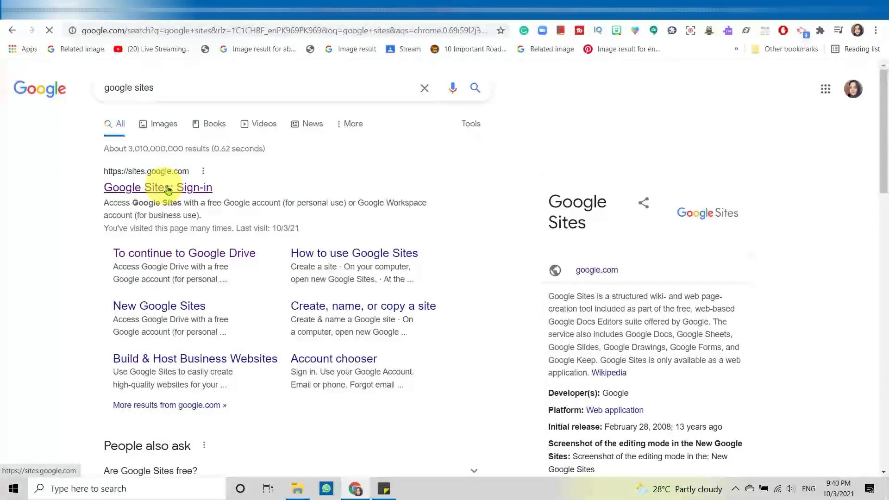
Step: Go to sites.google.com via the Google Sites sign-in result
left_click(159, 188)
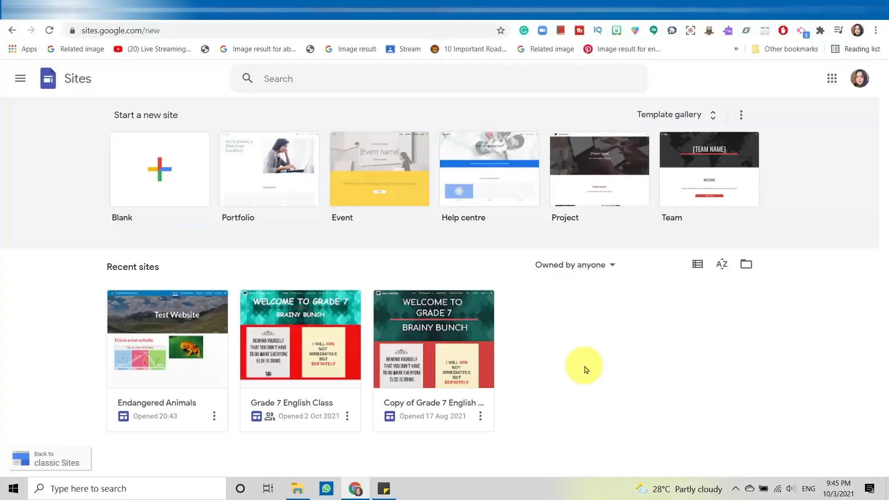
mouse_move(590, 307)
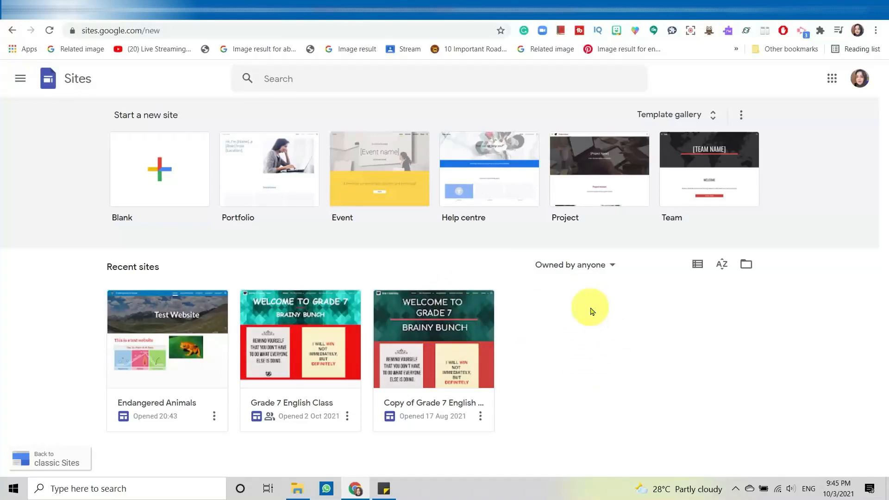
mouse_move(128, 280)
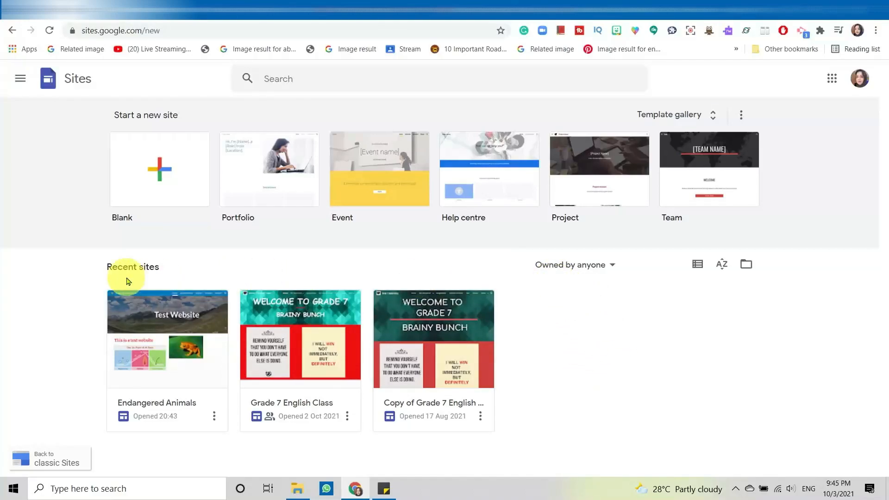
mouse_move(293, 370)
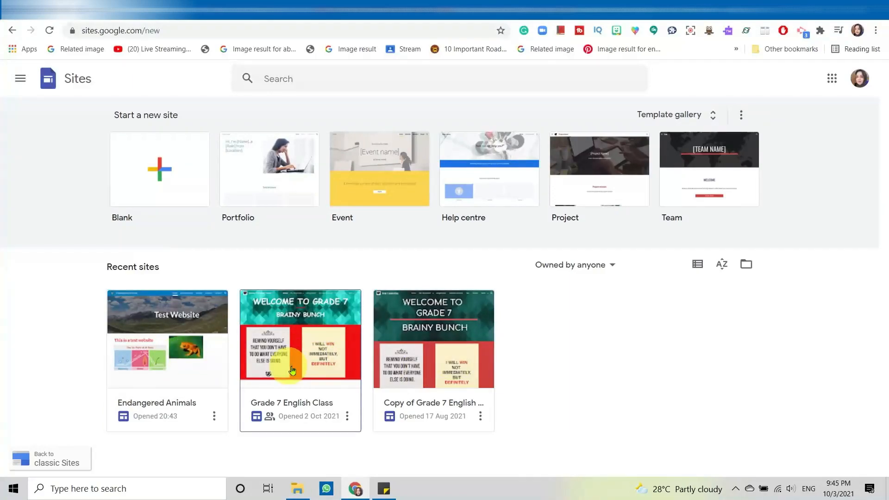
mouse_move(636, 355)
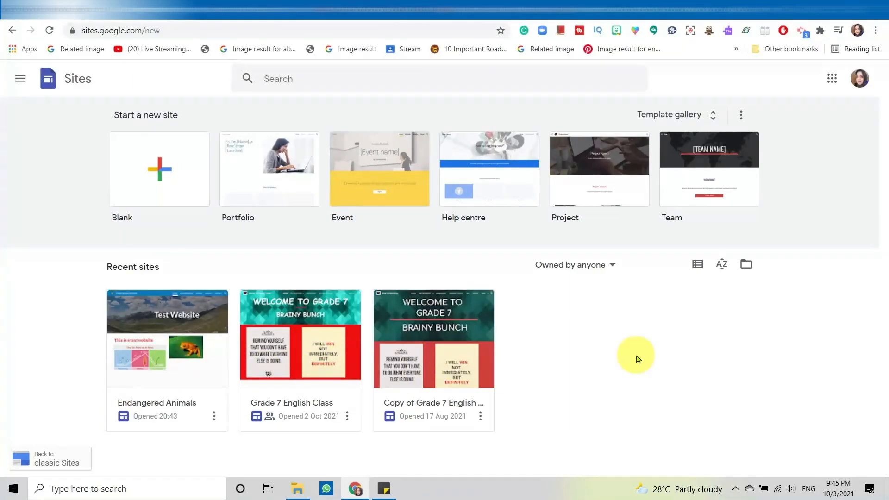
mouse_move(571, 367)
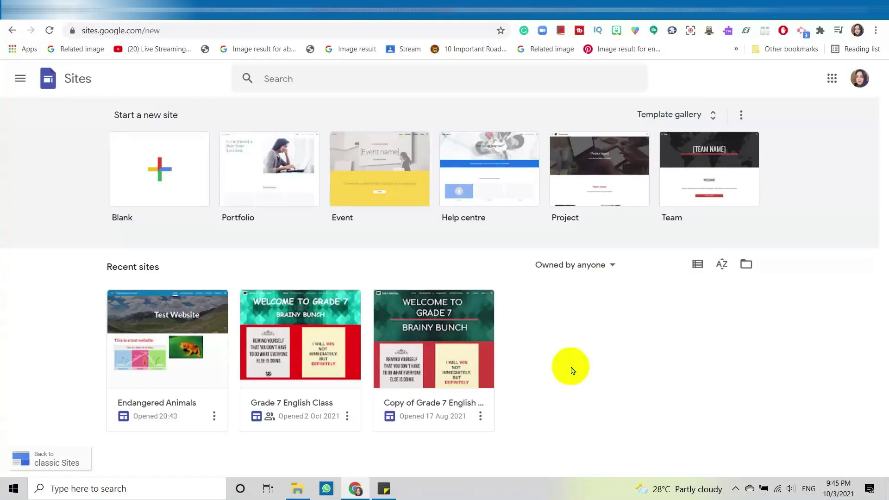
mouse_move(507, 359)
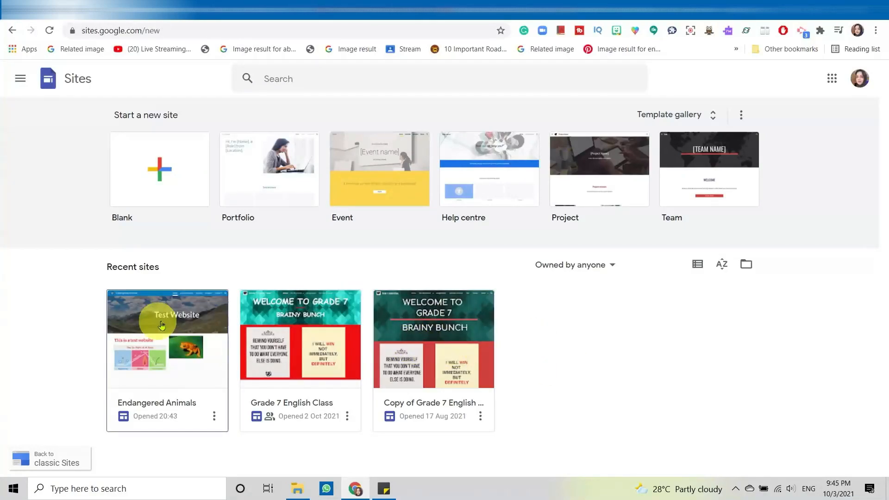
mouse_move(177, 197)
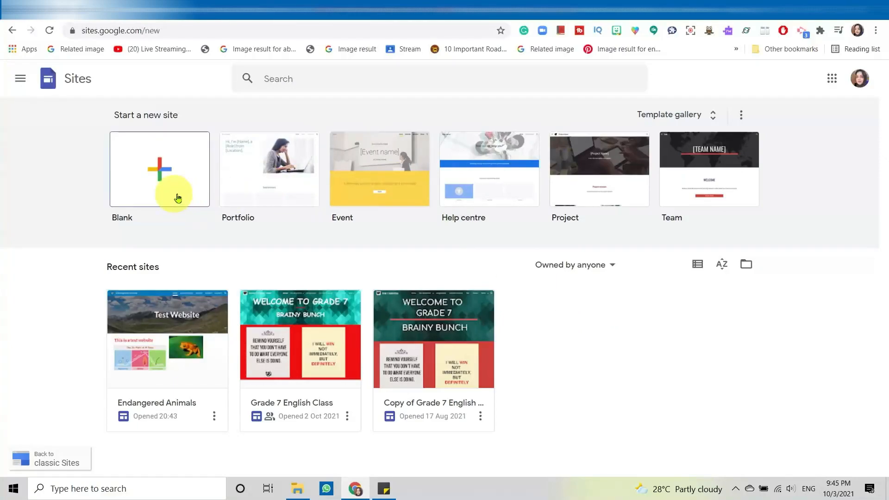
mouse_move(270, 187)
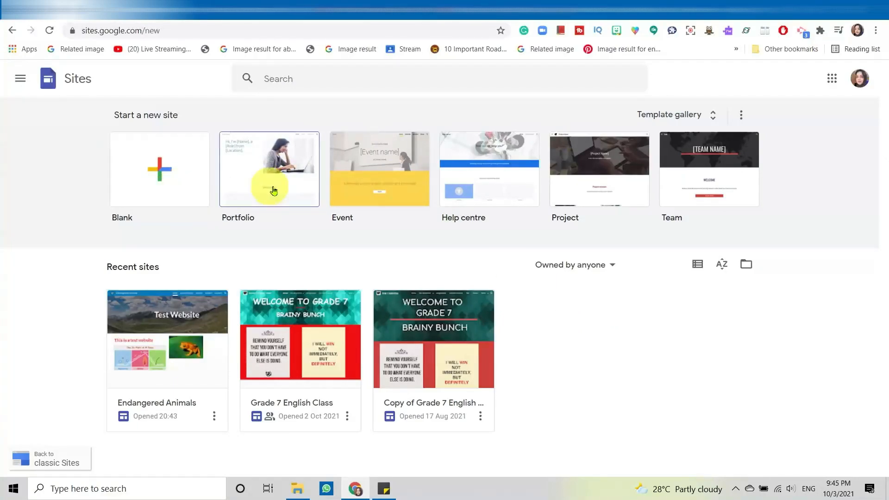
mouse_move(772, 192)
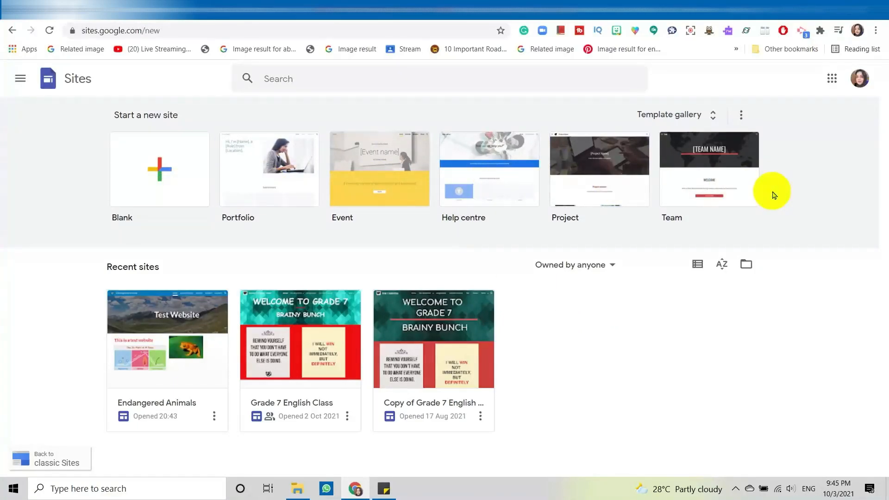
mouse_move(610, 198)
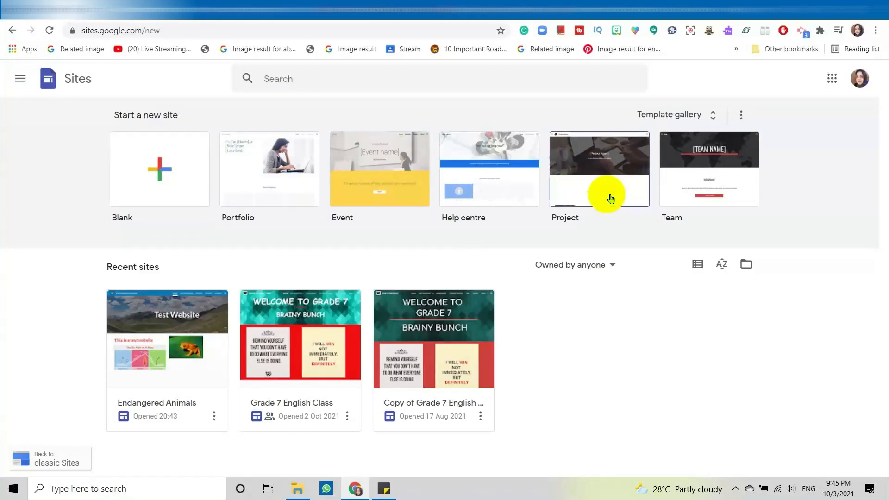
mouse_move(607, 198)
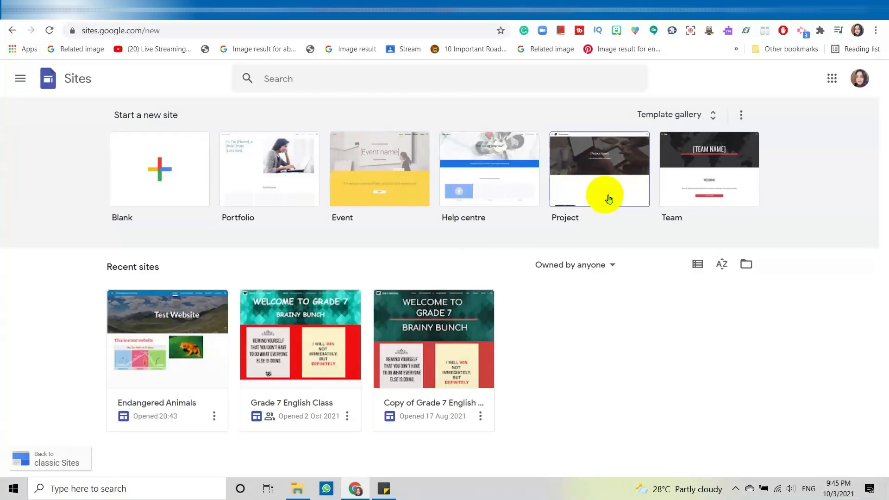
mouse_move(607, 188)
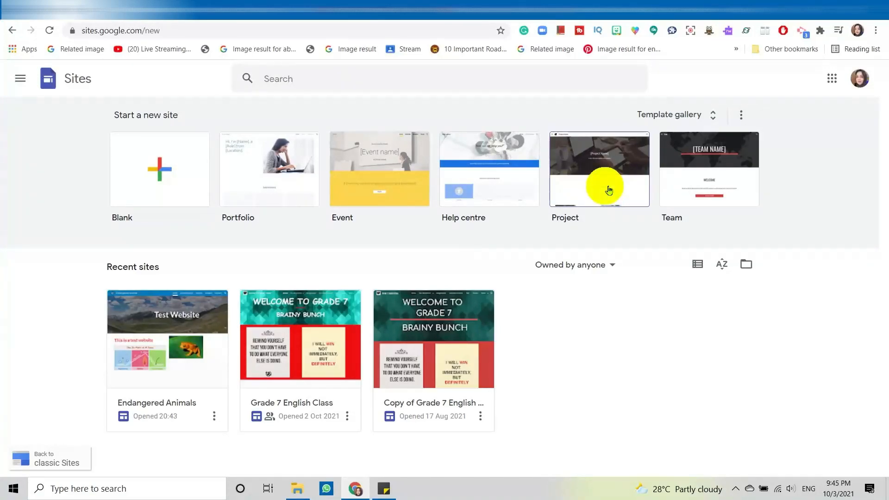
mouse_move(177, 174)
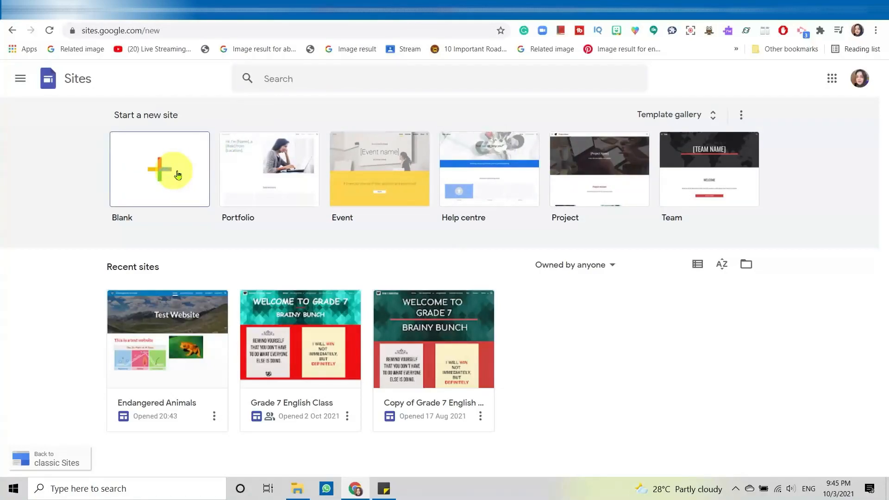
Step: Create a new blank site and focus the Untitled site name field
left_click(159, 168)
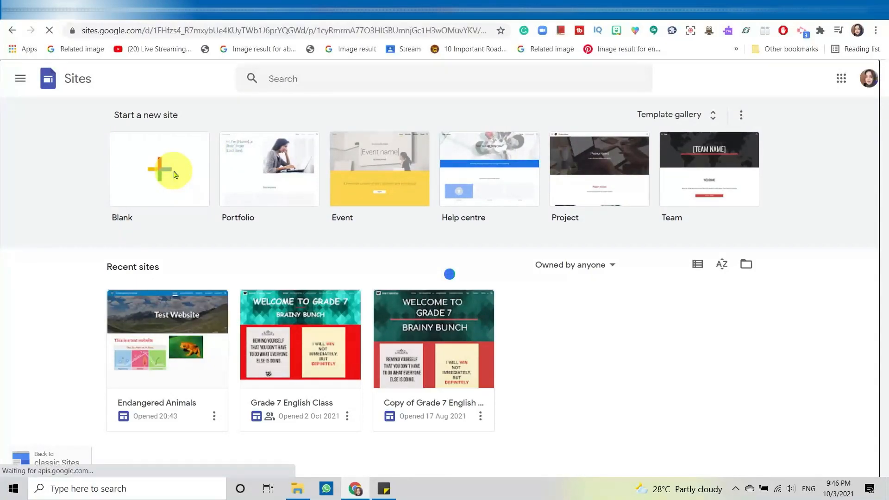
left_click(159, 168)
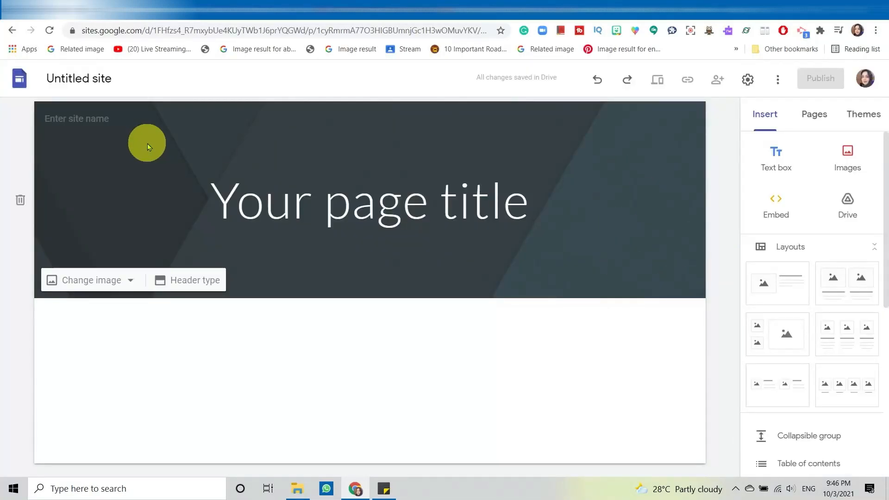
mouse_move(675, 361)
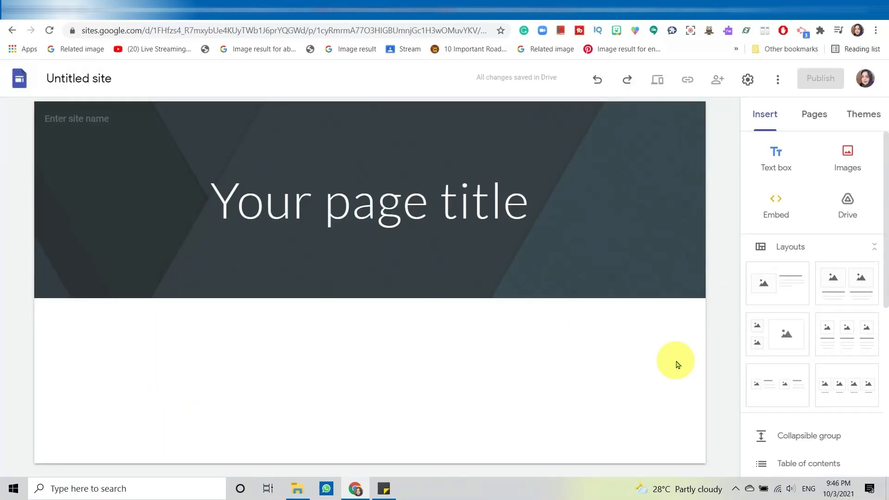
mouse_move(724, 371)
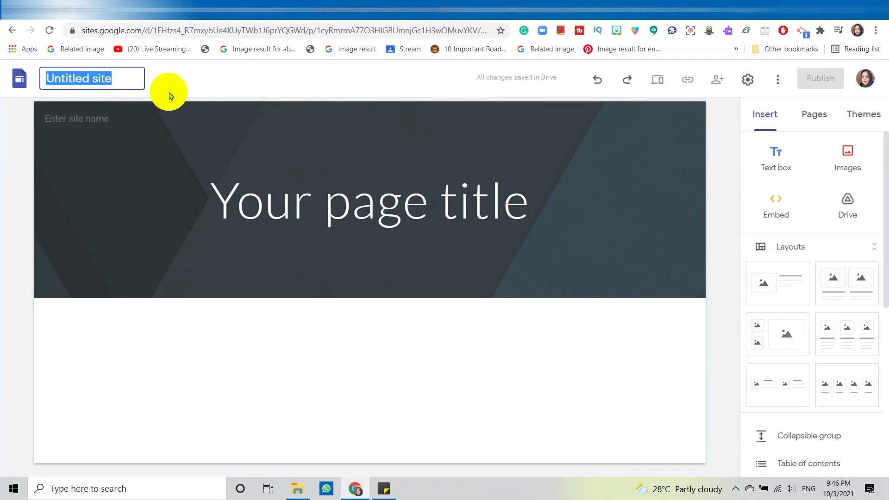
Step: Name the site 'Hina Imran Photography'
type("Hina")
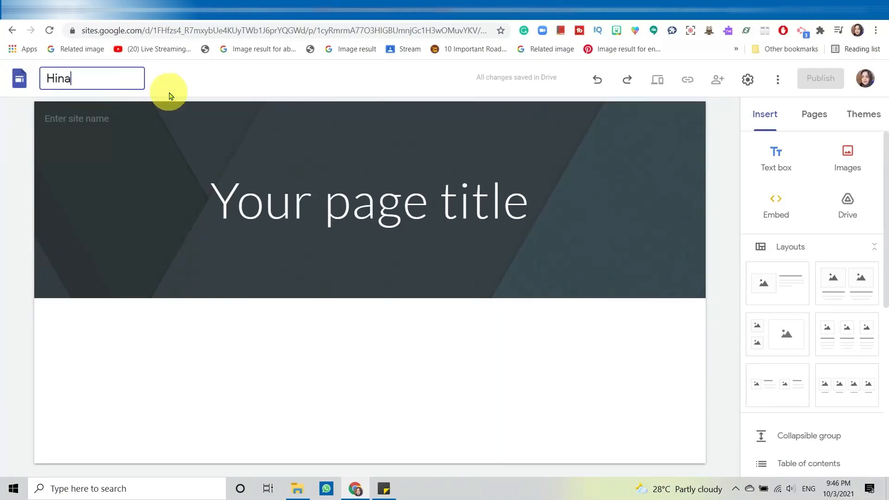
type("Imran")
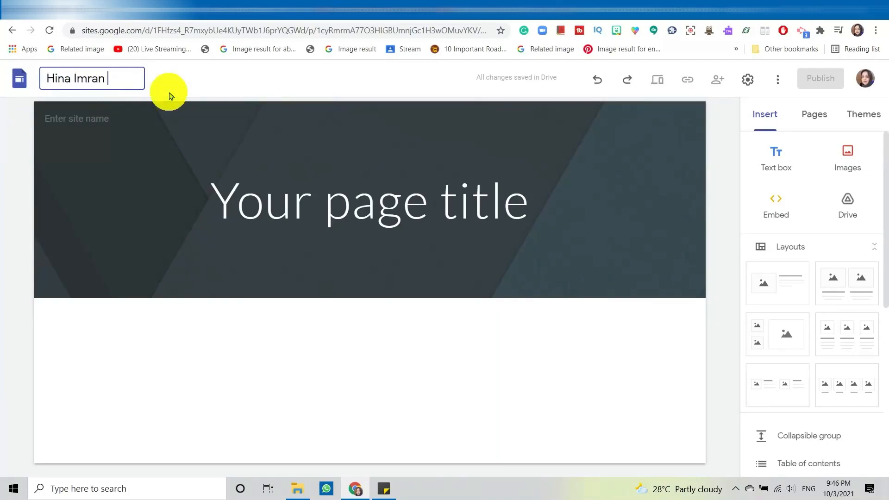
type("Photo")
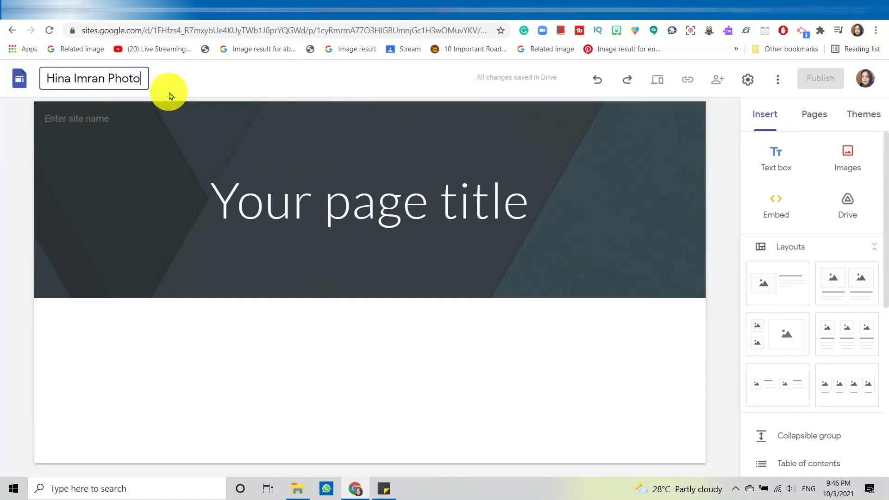
type("graphy")
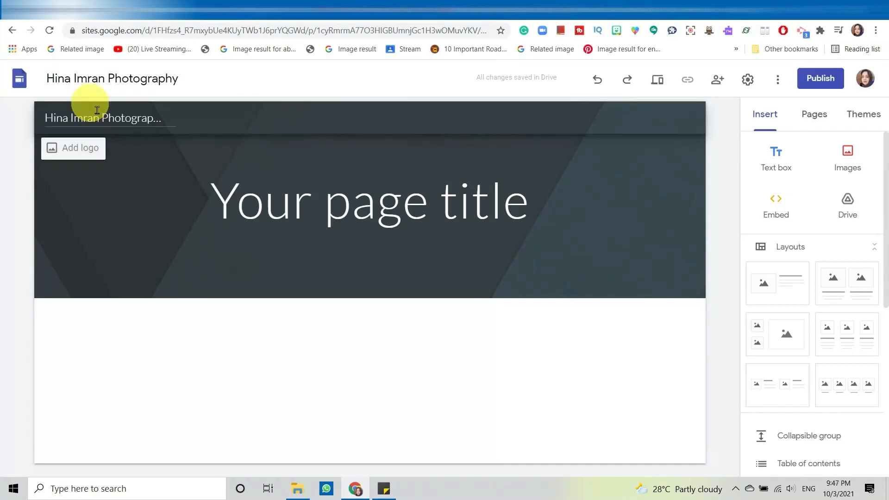
mouse_move(137, 108)
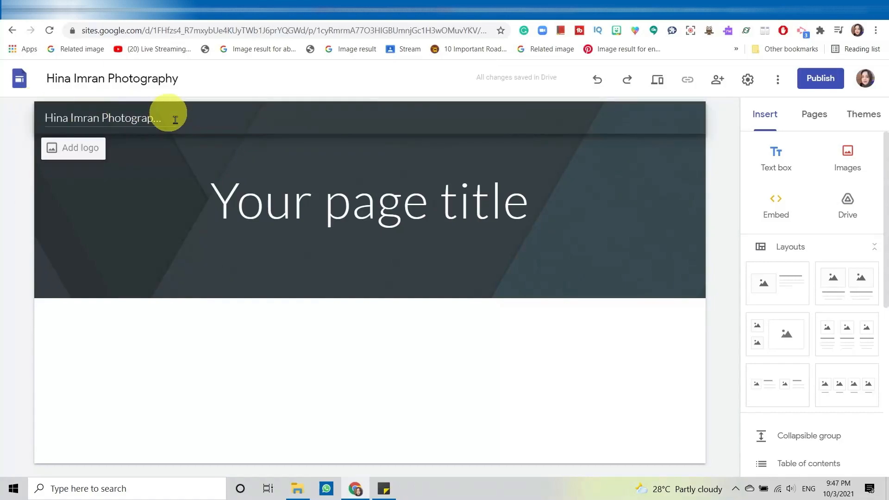
mouse_move(67, 149)
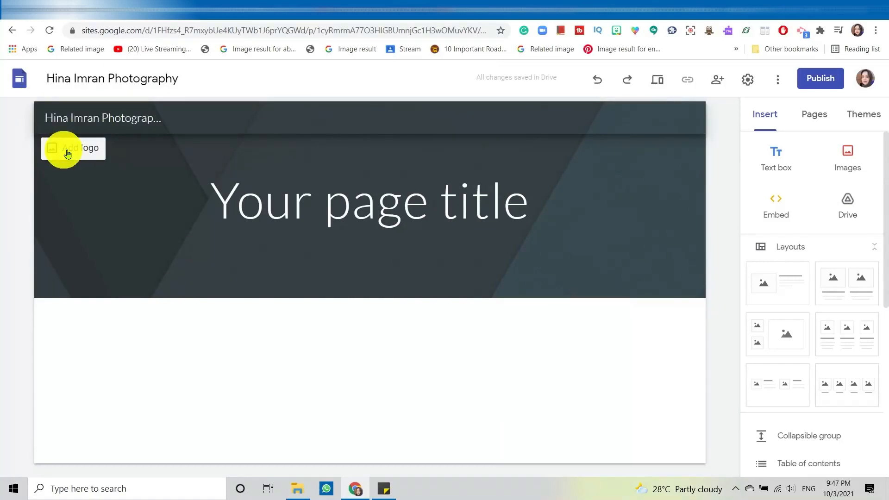
Step: Bring up the Brand images settings via Add logo in the header
left_click(72, 148)
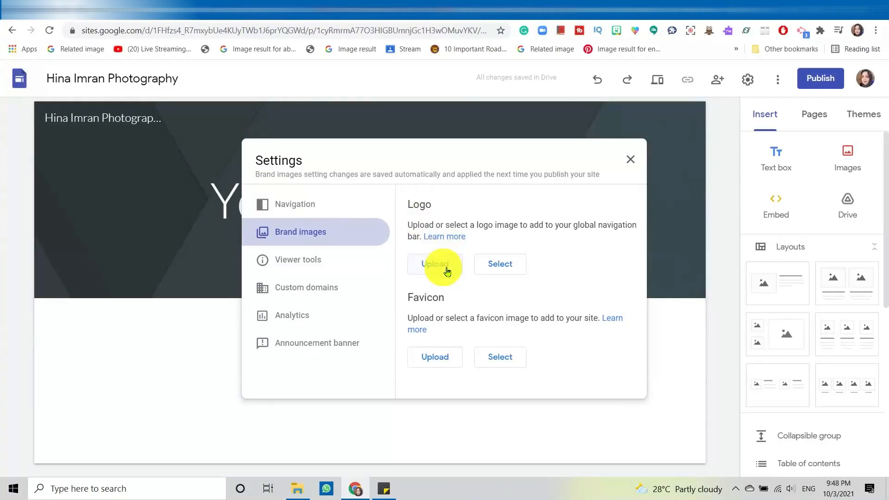
mouse_move(501, 266)
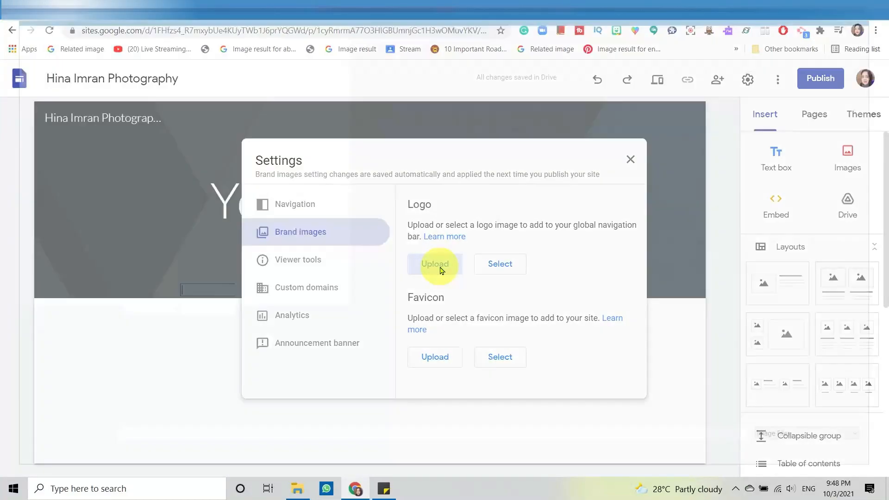
Step: Upload the profile photo from the computer and save it as the site logo
left_click(434, 264)
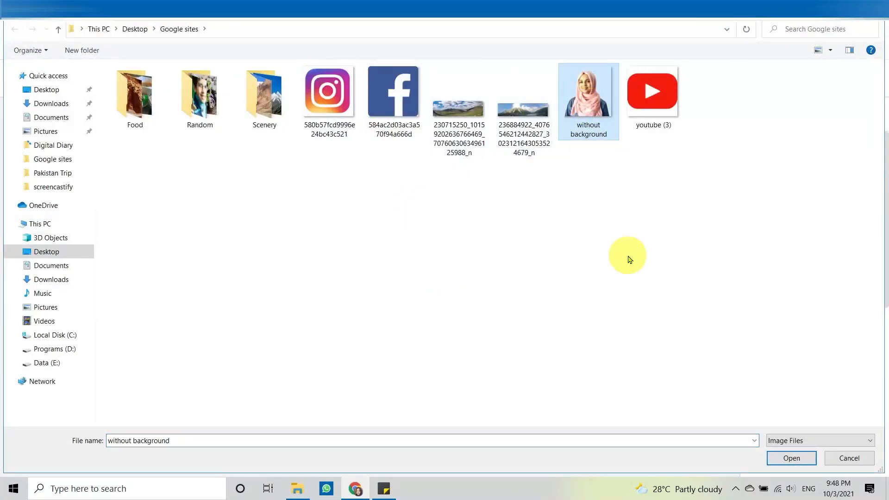
left_click(791, 458)
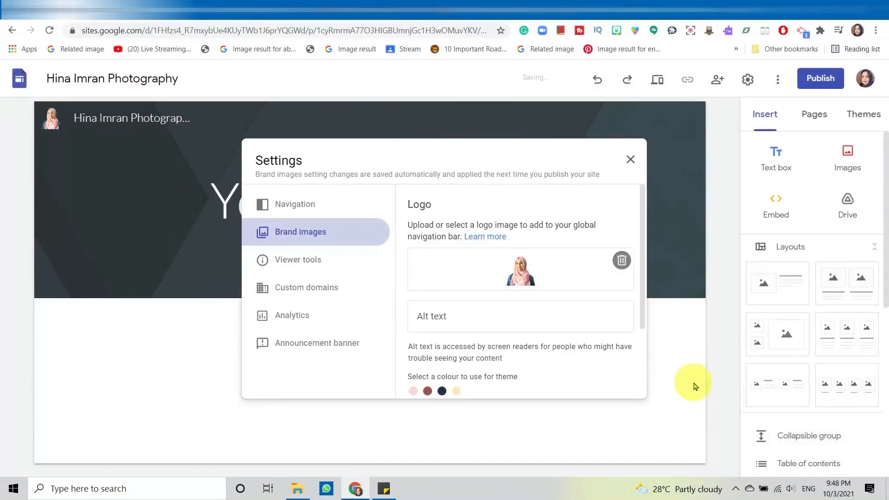
mouse_move(34, 141)
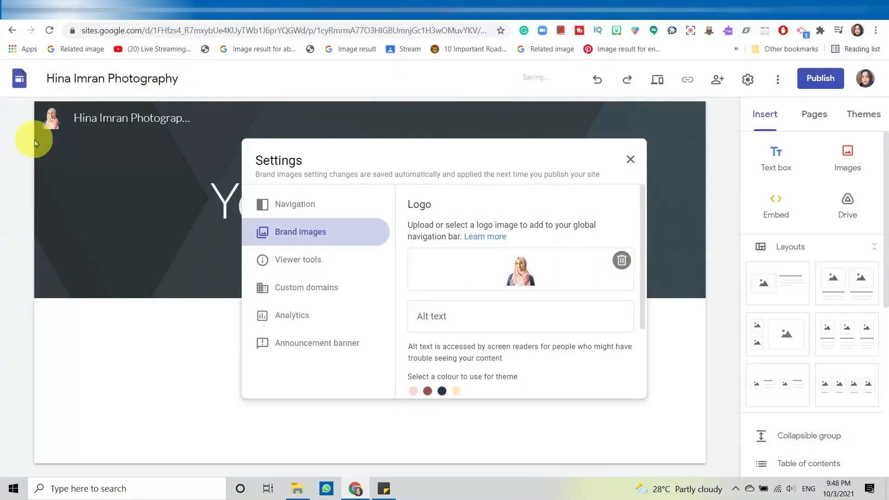
mouse_move(50, 131)
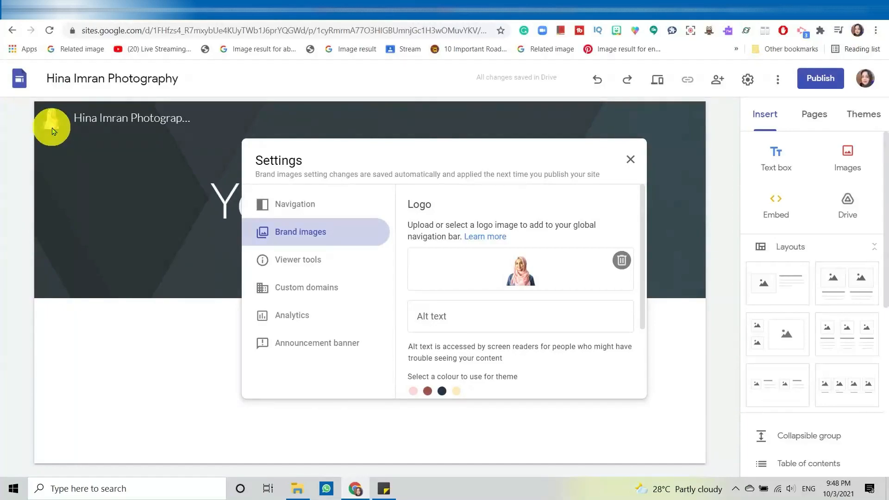
mouse_move(155, 120)
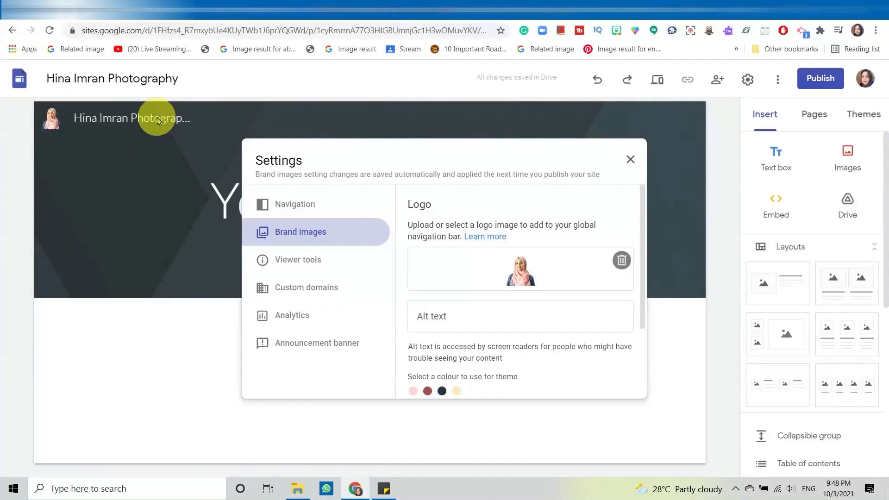
mouse_move(80, 109)
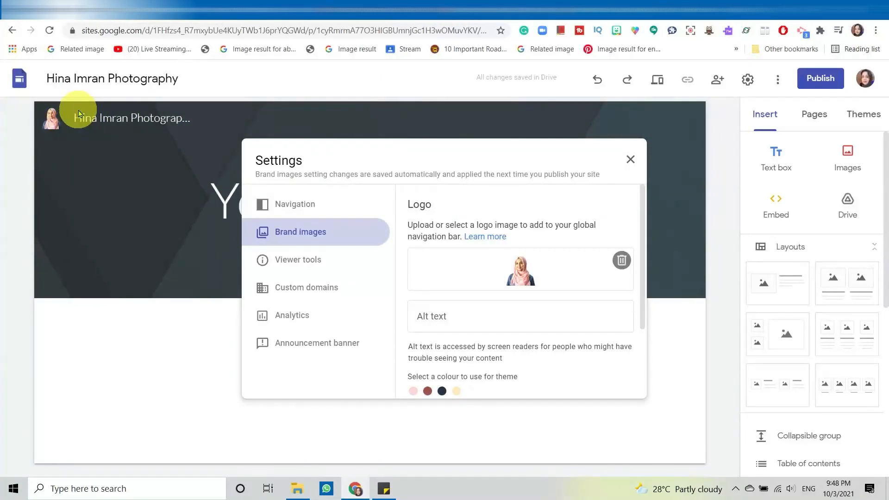
mouse_move(326, 257)
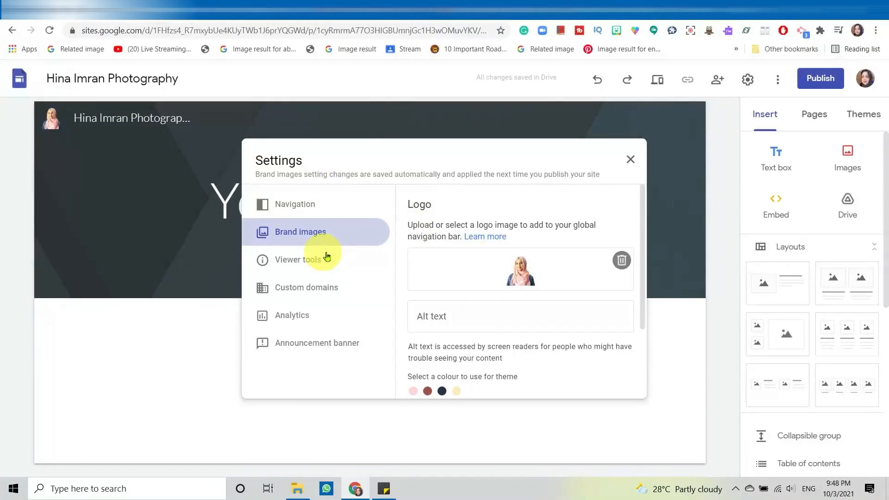
mouse_move(630, 158)
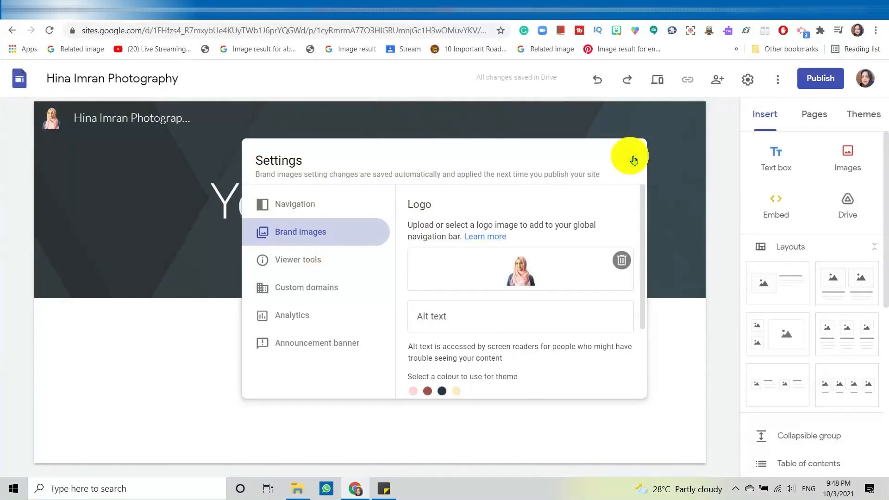
Step: Close Settings and replace the placeholder page title with 'Hina Imran Photography'
left_click(633, 158)
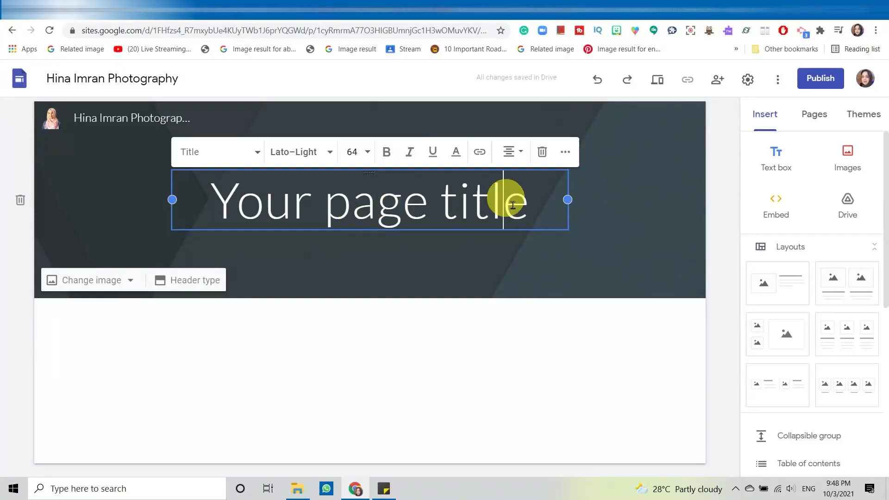
triple_click(368, 201)
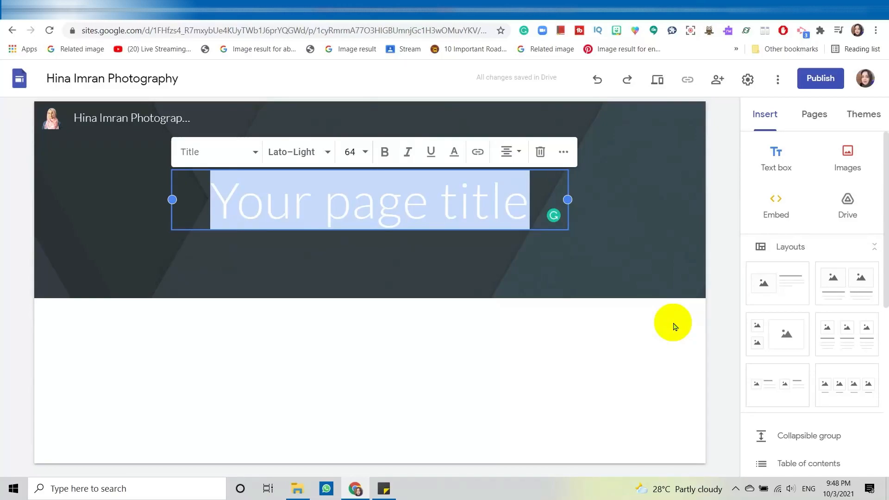
type("Hina Imr")
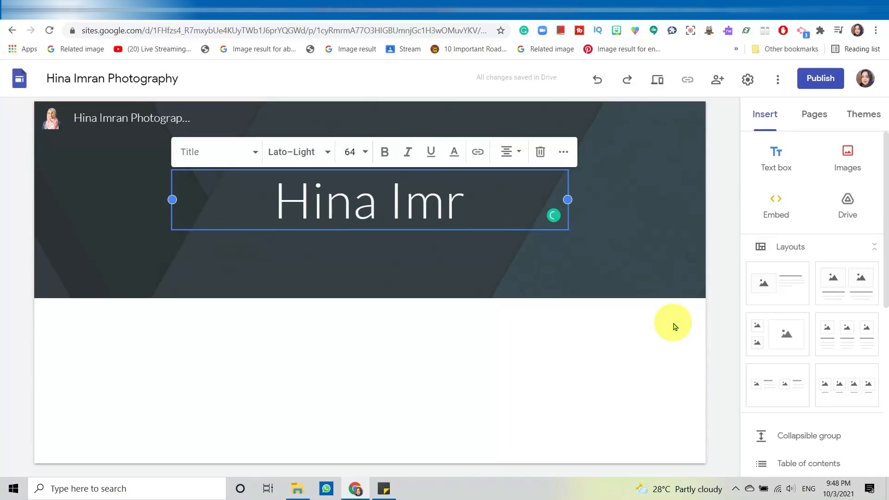
type("an")
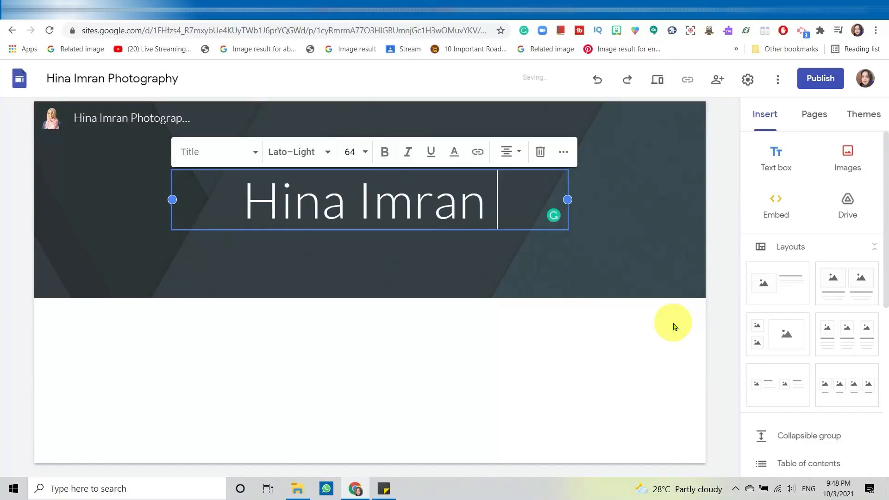
type("Photography")
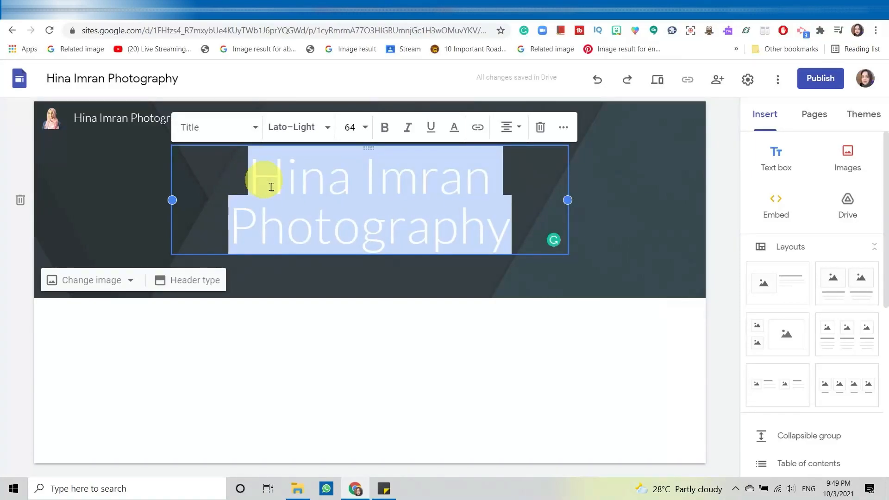
left_click(513, 214)
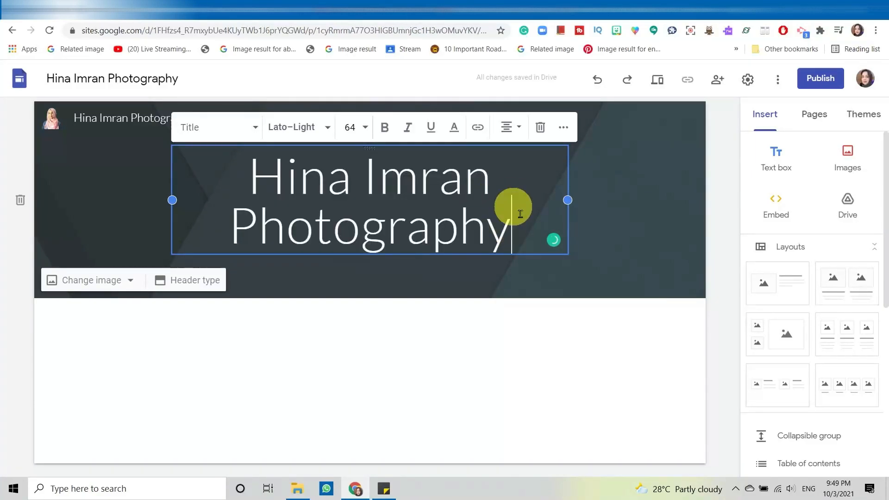
mouse_move(476, 127)
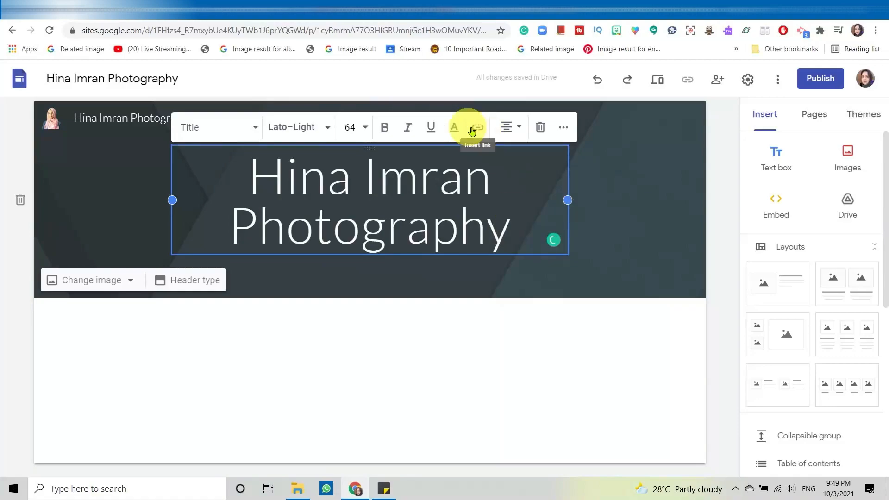
mouse_move(564, 127)
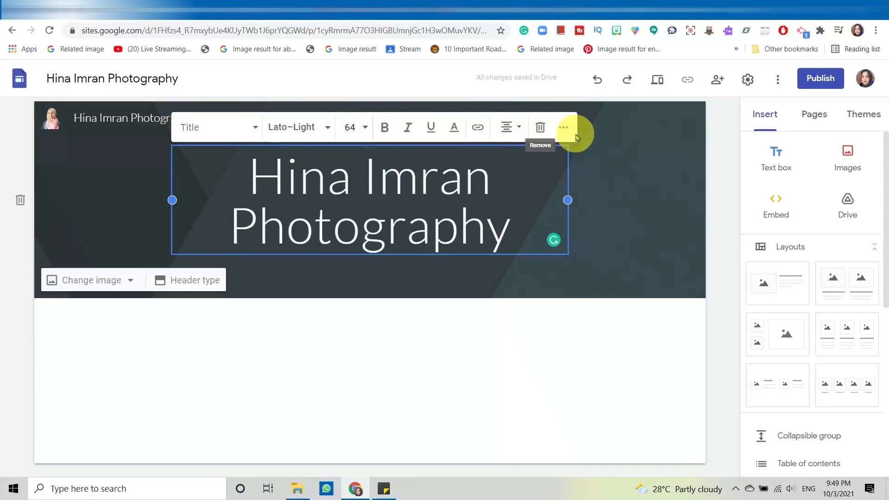
mouse_move(355, 142)
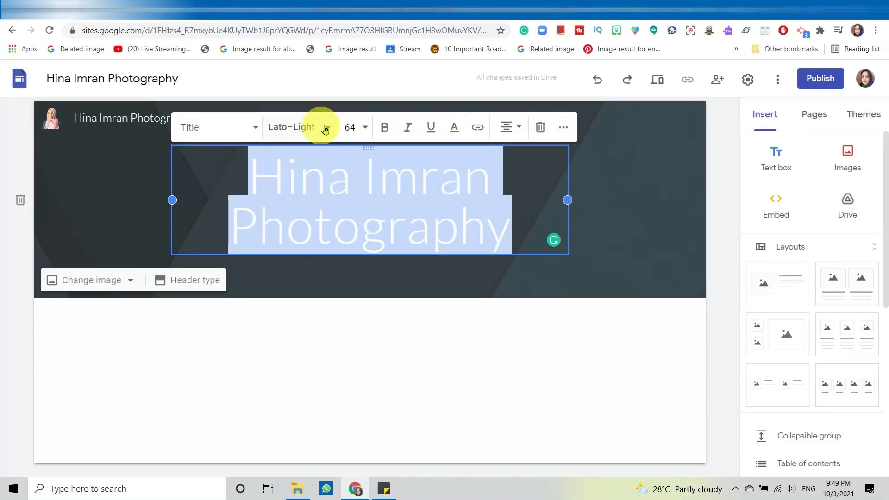
Step: Set the page title font to Acme, added from the More fonts collection
left_click(291, 127)
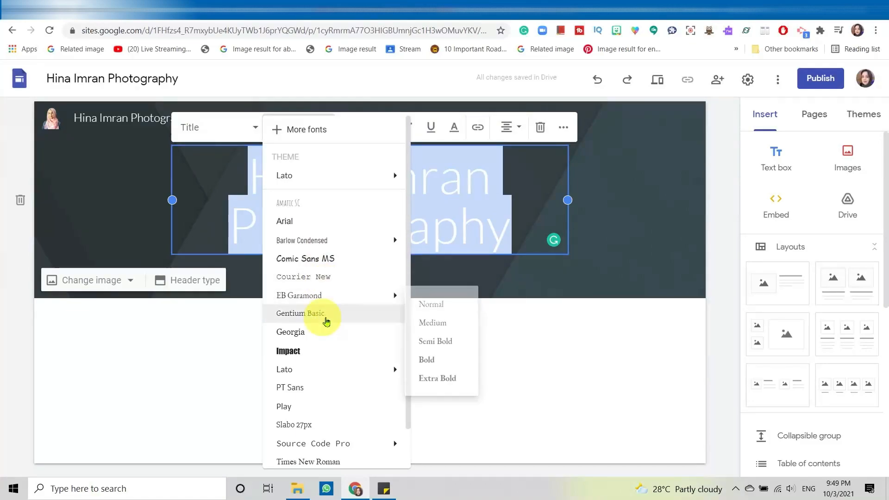
mouse_move(325, 350)
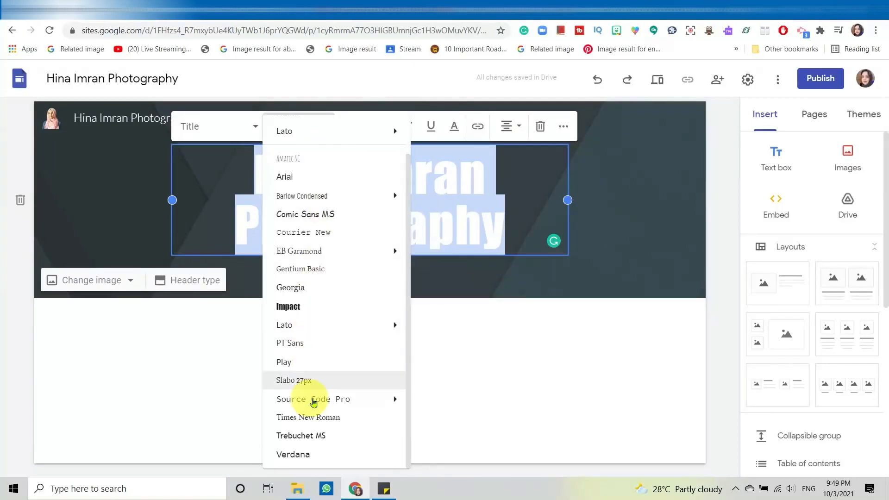
scroll("up", 3)
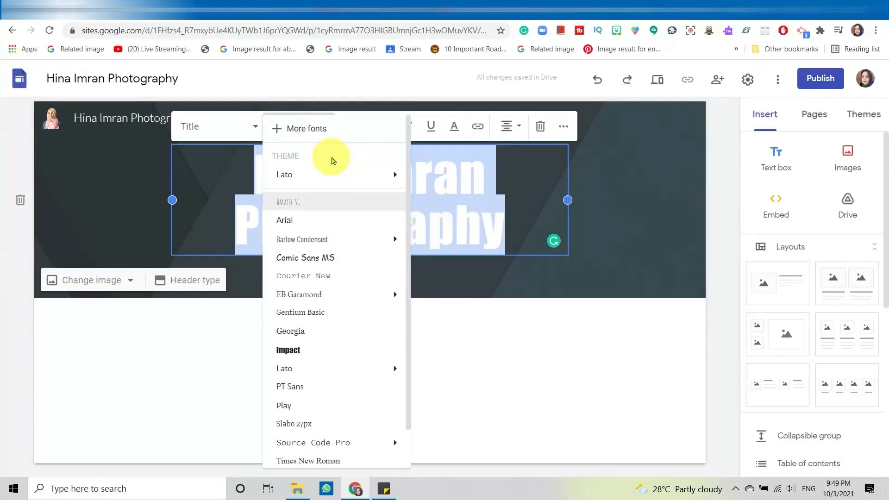
left_click(306, 128)
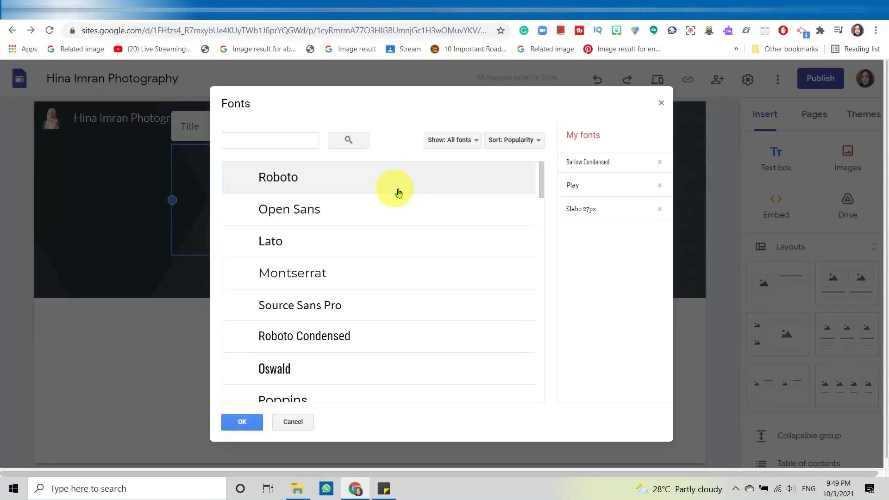
scroll("down", 3)
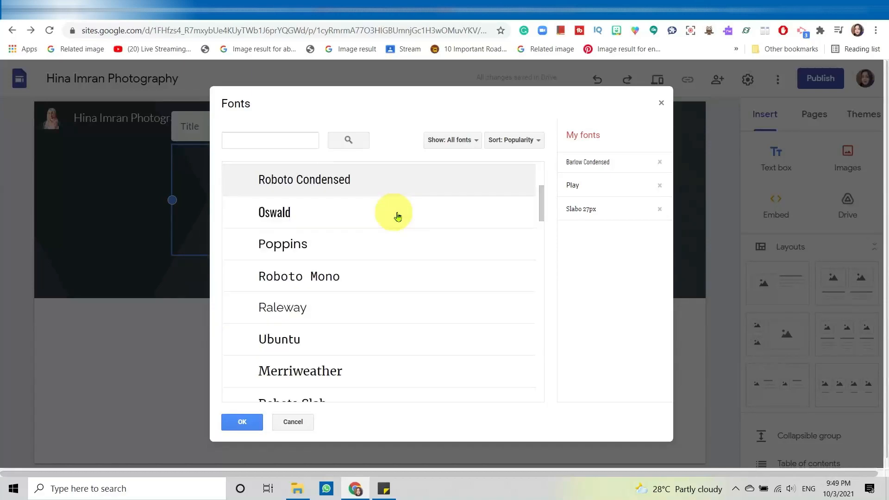
left_click(272, 213)
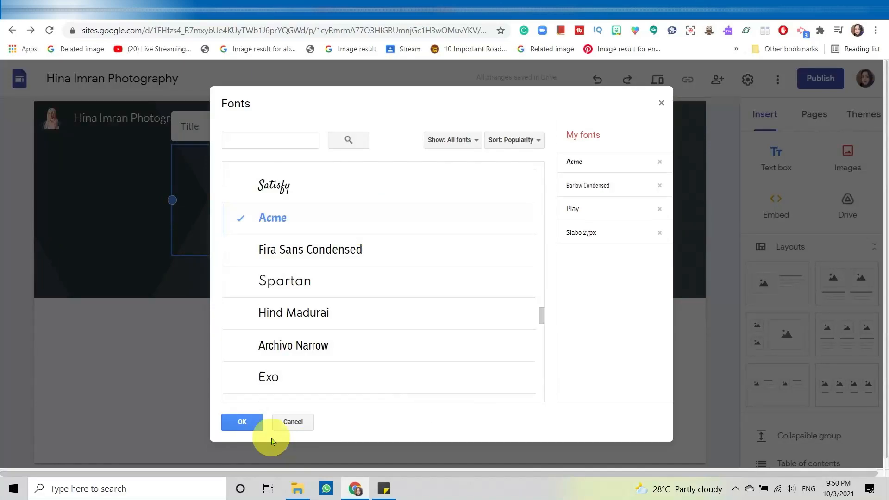
left_click(241, 422)
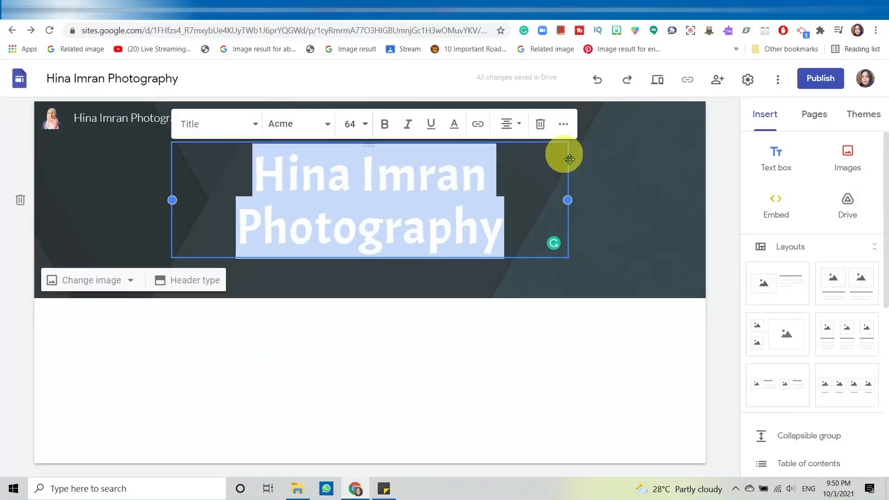
Step: Set the title size to 72, try left alignment, then return it to centred
left_click(365, 124)
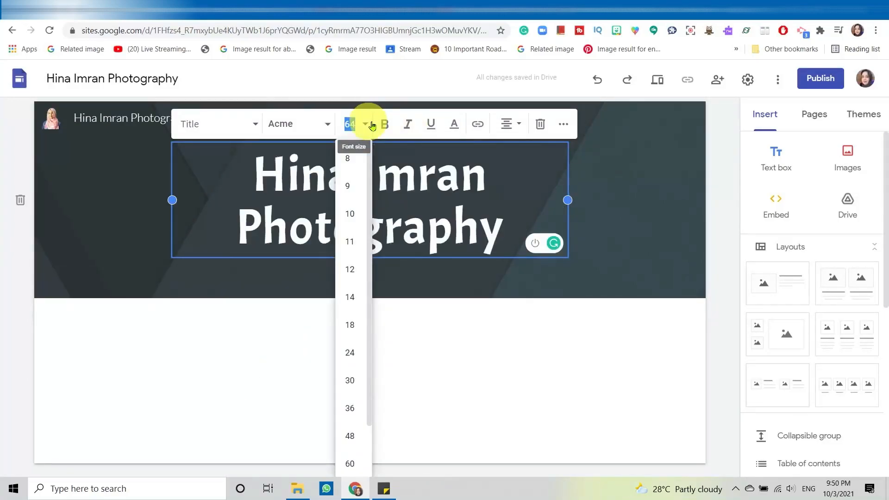
scroll("down", 3)
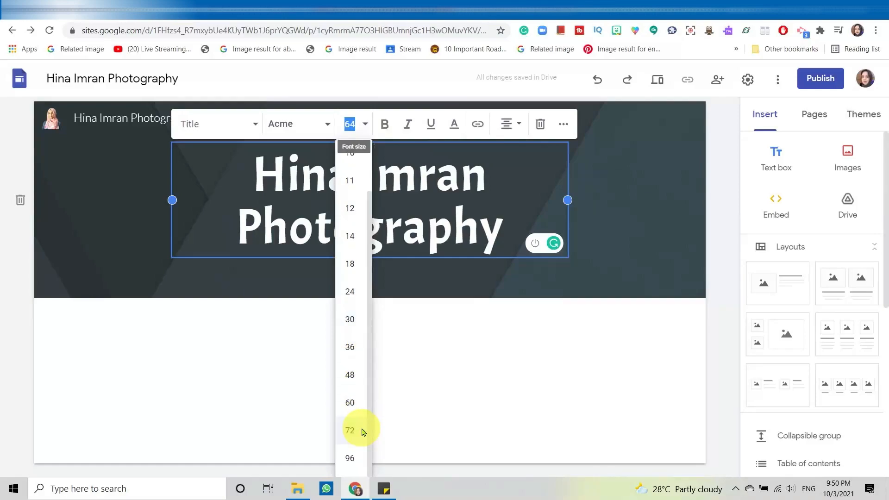
left_click(349, 431)
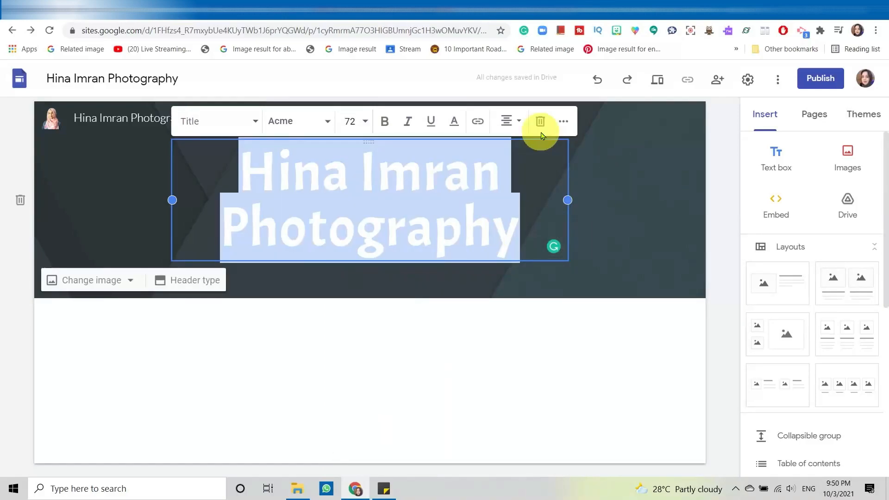
left_click(506, 121)
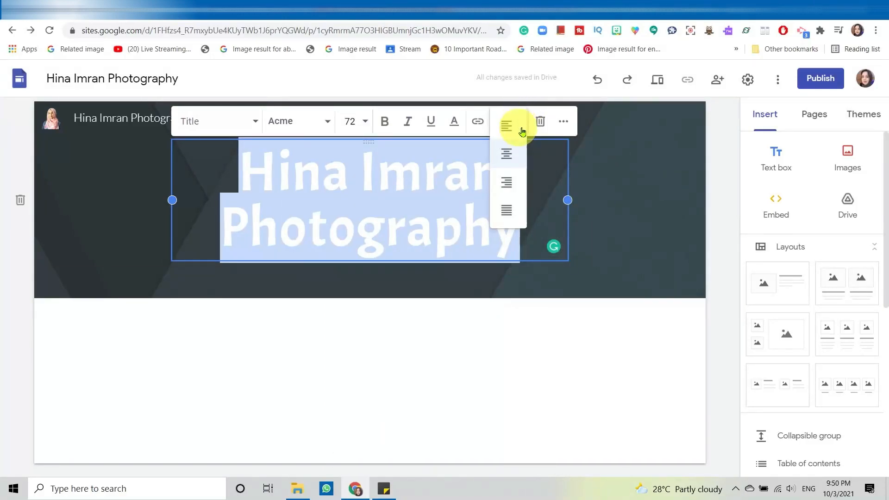
left_click(506, 154)
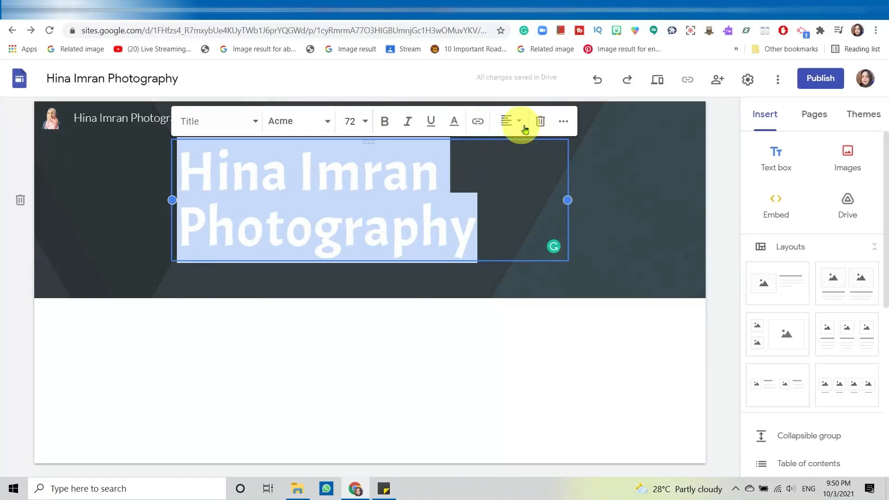
left_click(504, 122)
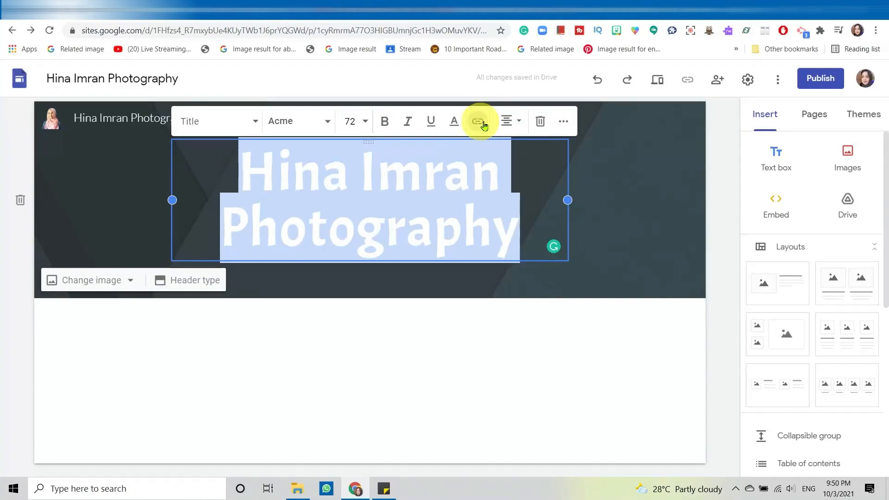
Step: Attach a link to the header title, then remove it so the title stays plain text
left_click(478, 120)
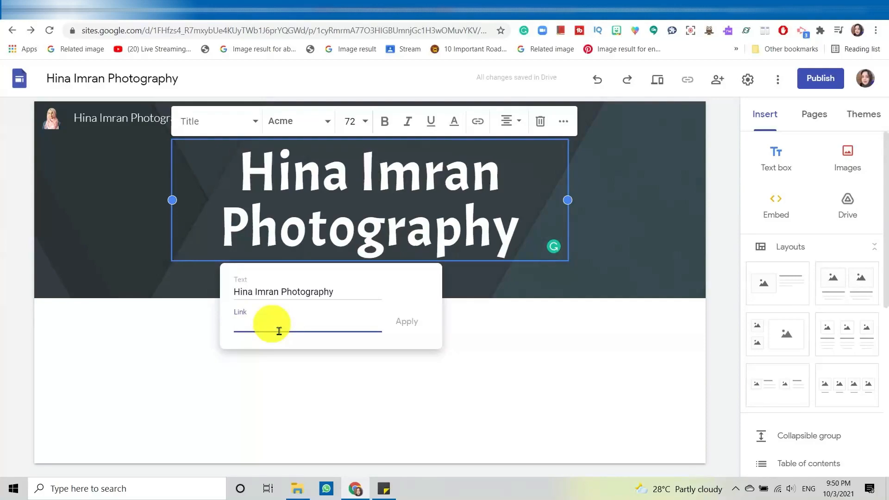
mouse_move(387, 488)
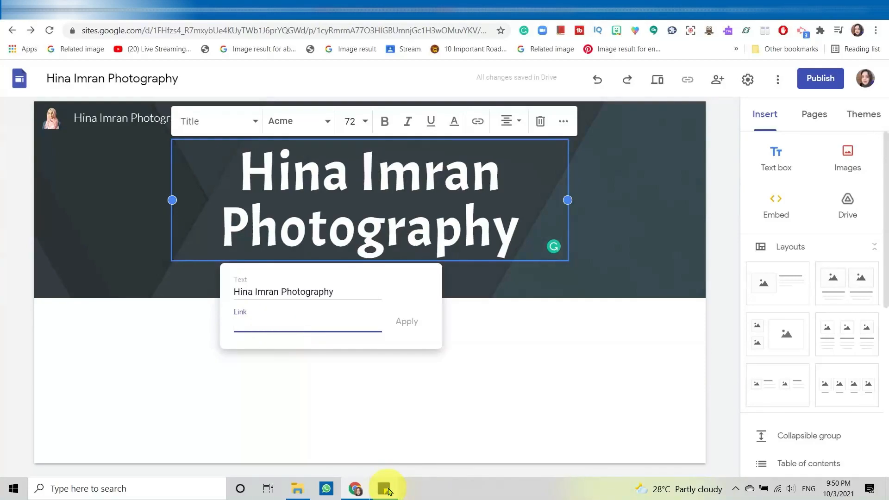
left_click(307, 324)
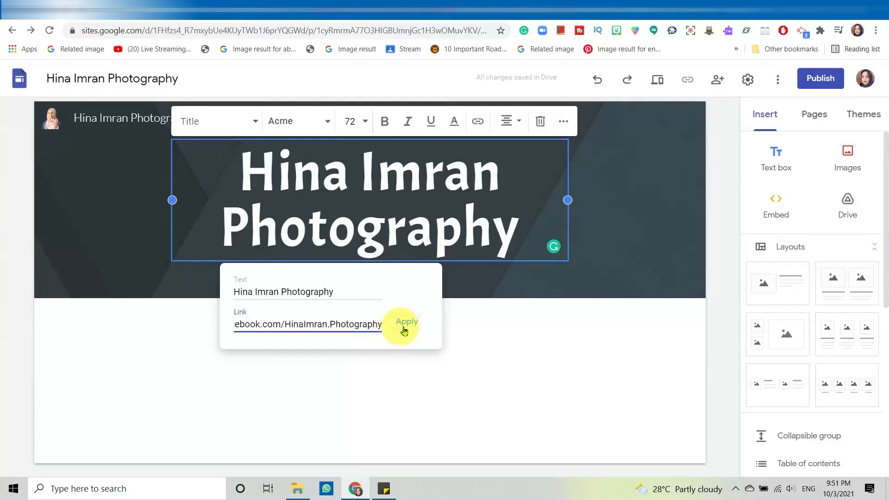
left_click(406, 321)
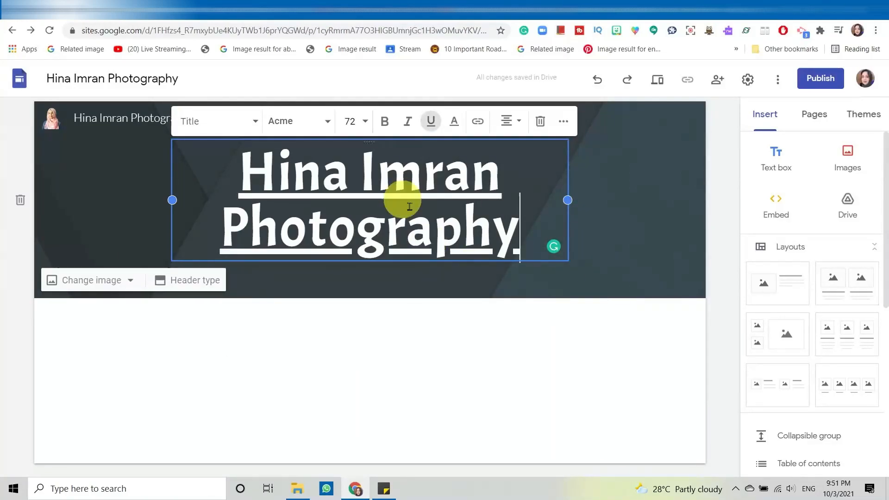
mouse_move(615, 204)
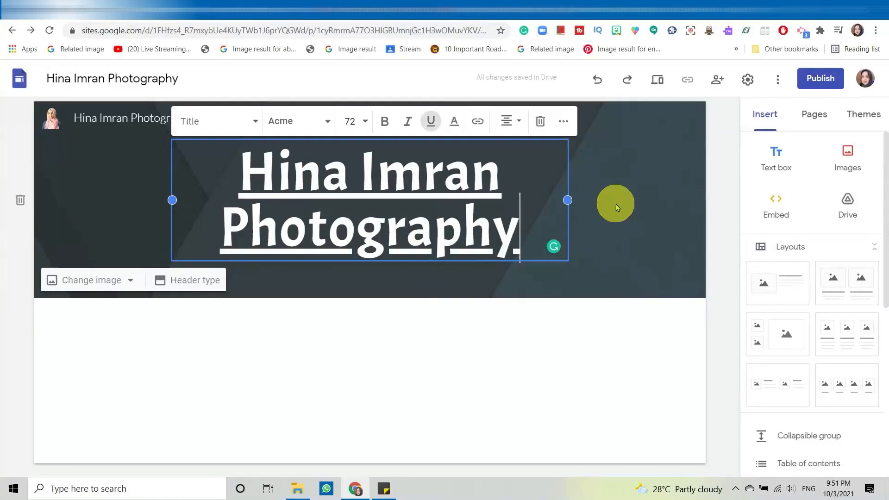
left_click(457, 241)
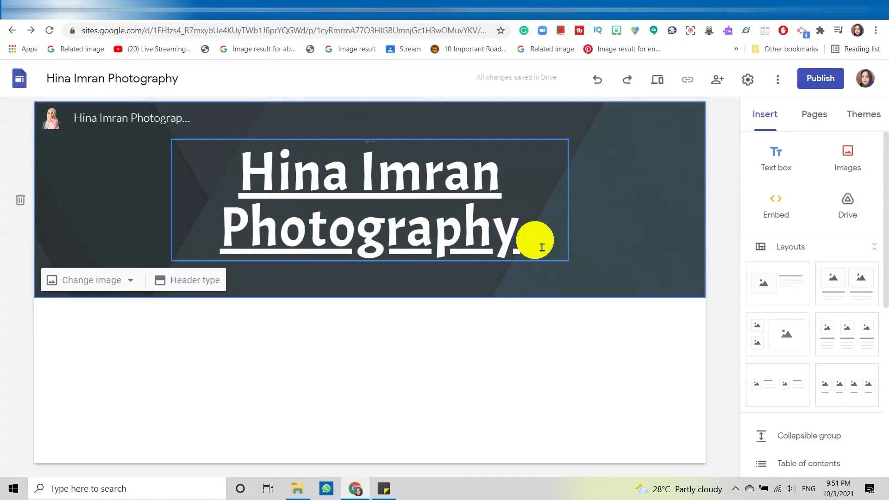
mouse_move(474, 251)
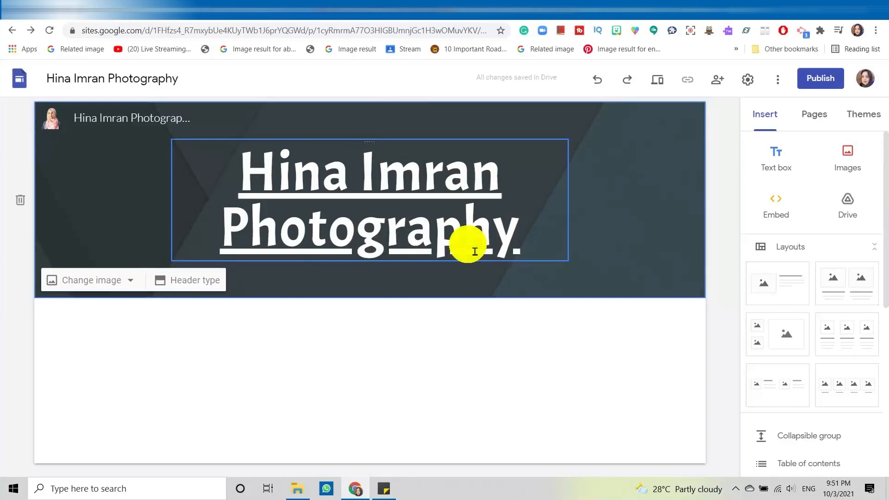
mouse_move(534, 241)
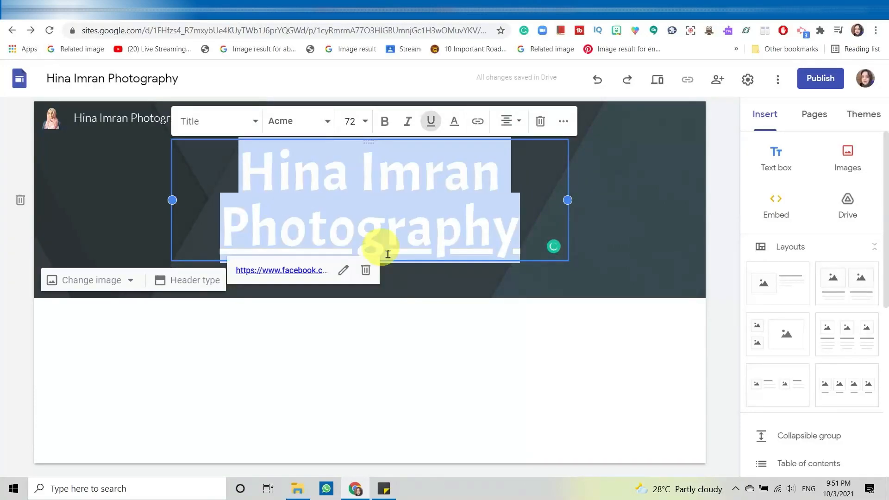
mouse_move(366, 277)
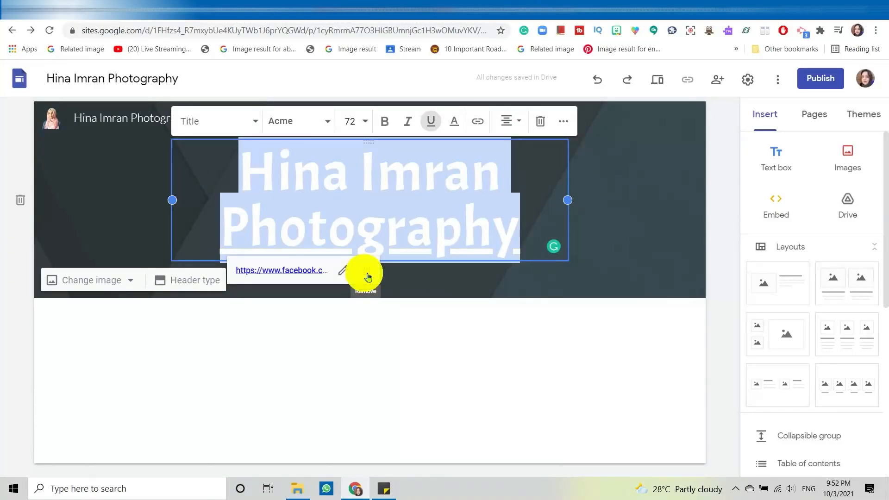
left_click(468, 291)
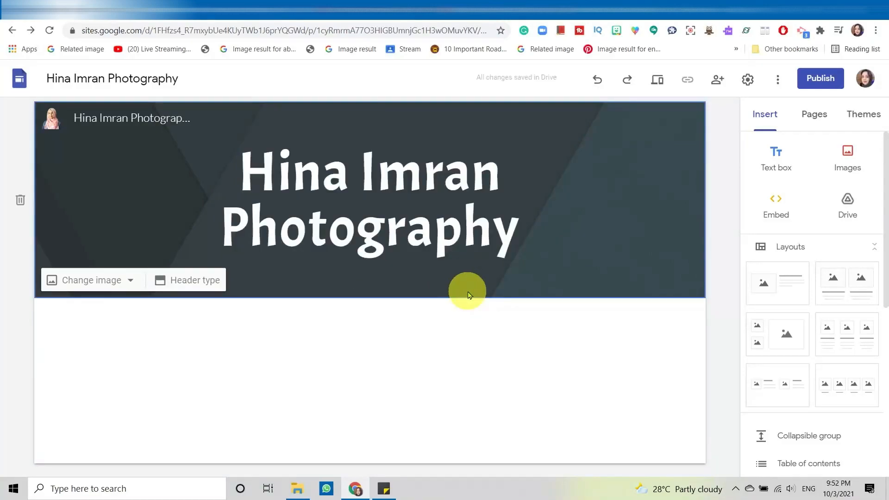
mouse_move(57, 180)
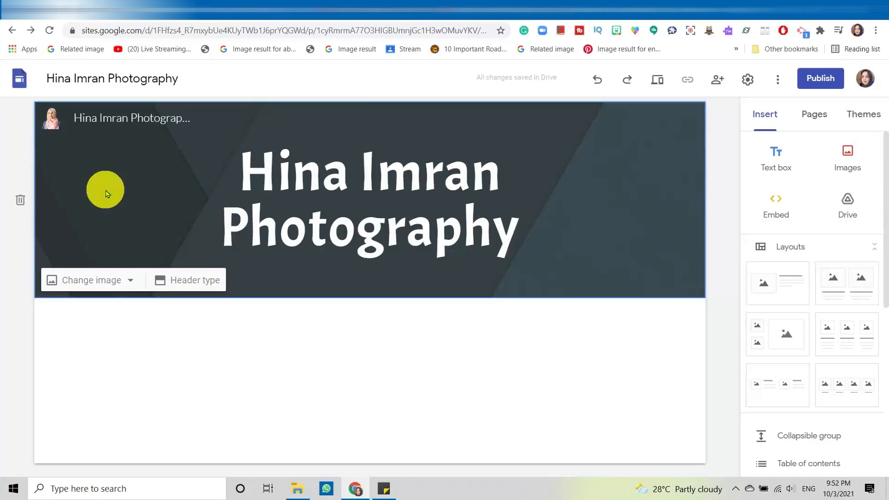
mouse_move(125, 213)
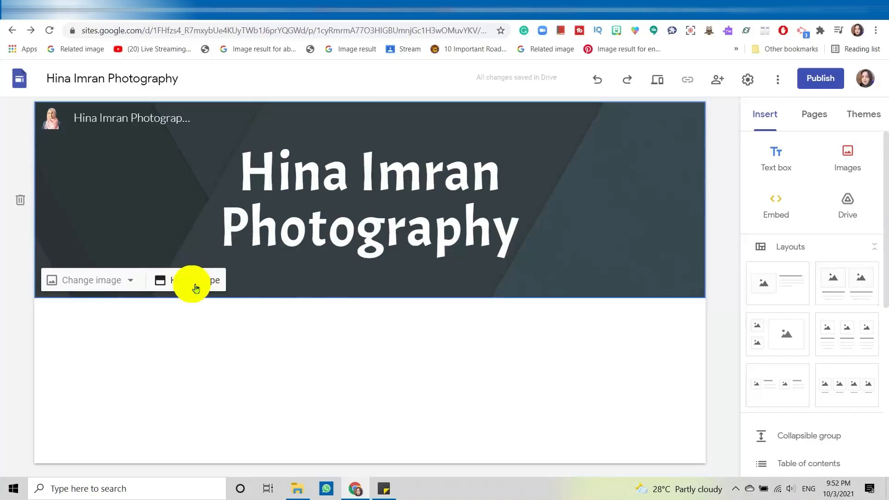
Step: Try the Cover, Large banner and Title only header types in turn
left_click(192, 280)
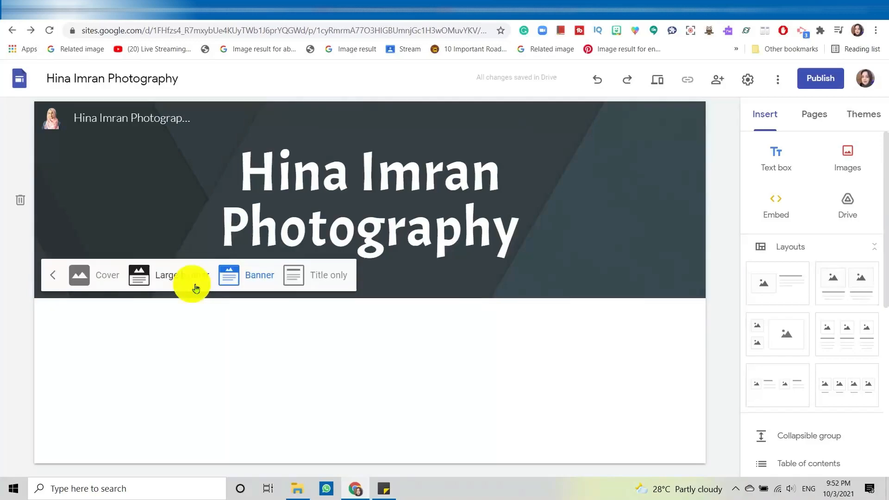
left_click(94, 275)
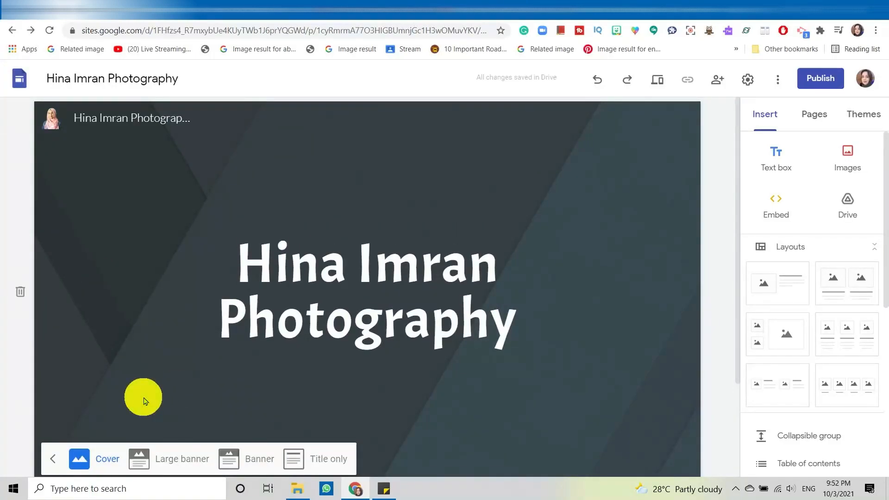
mouse_move(157, 447)
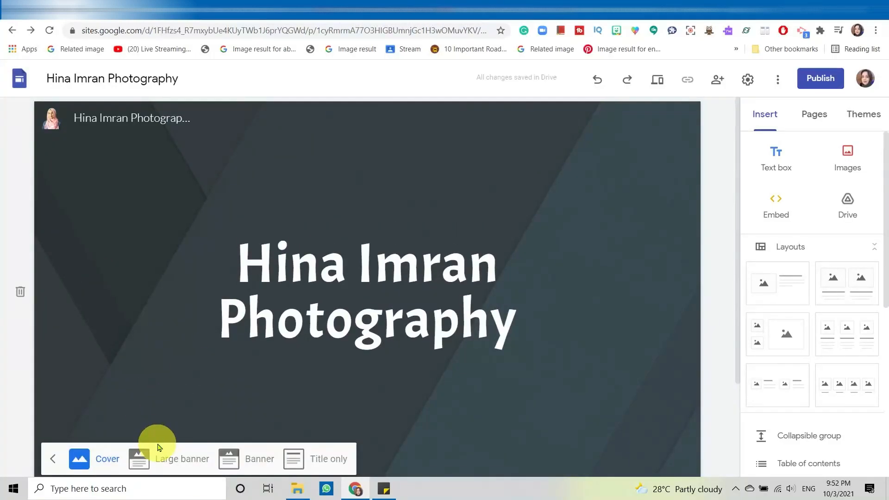
left_click(182, 458)
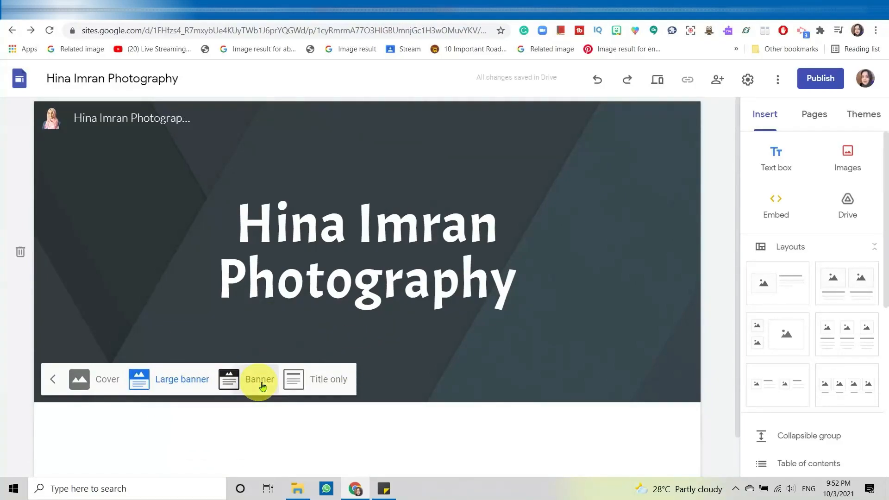
left_click(328, 279)
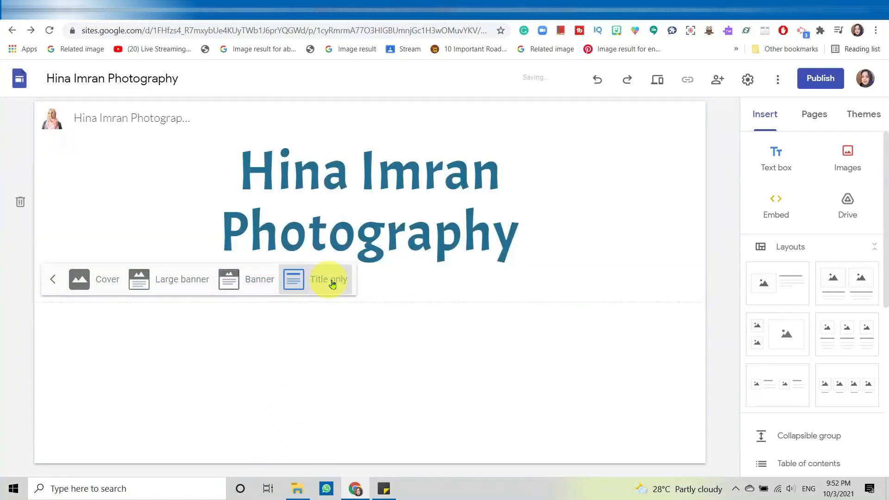
left_click(328, 279)
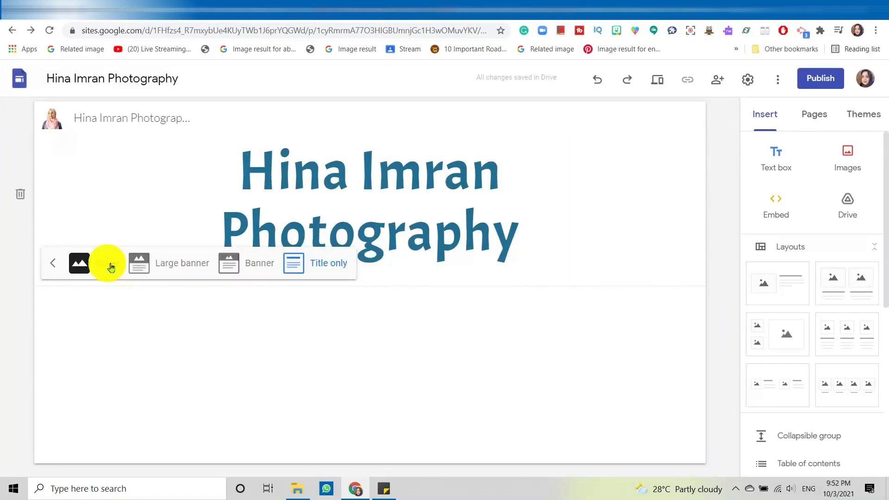
Step: Settle on the tall Cover header type with the centred title
left_click(80, 262)
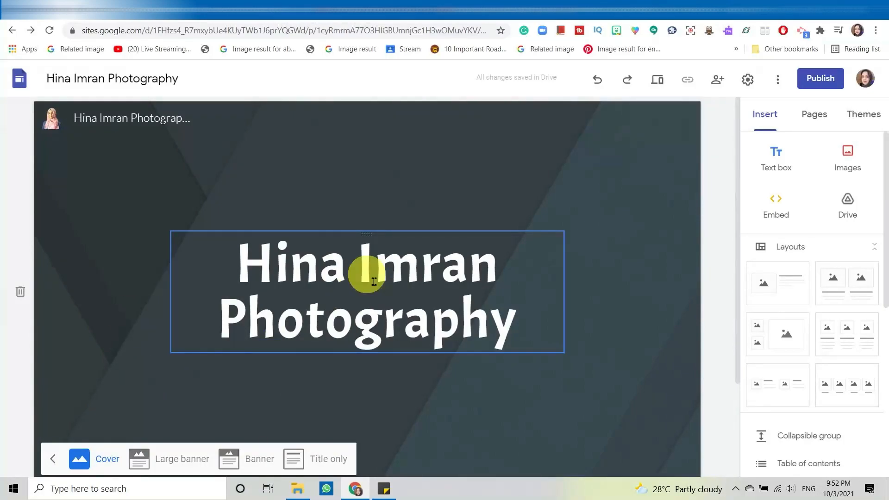
left_click(430, 172)
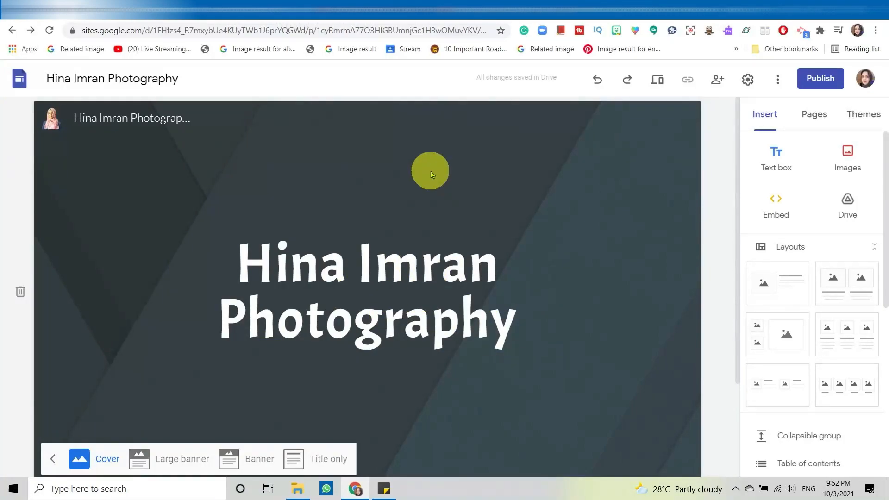
scroll("down", 3)
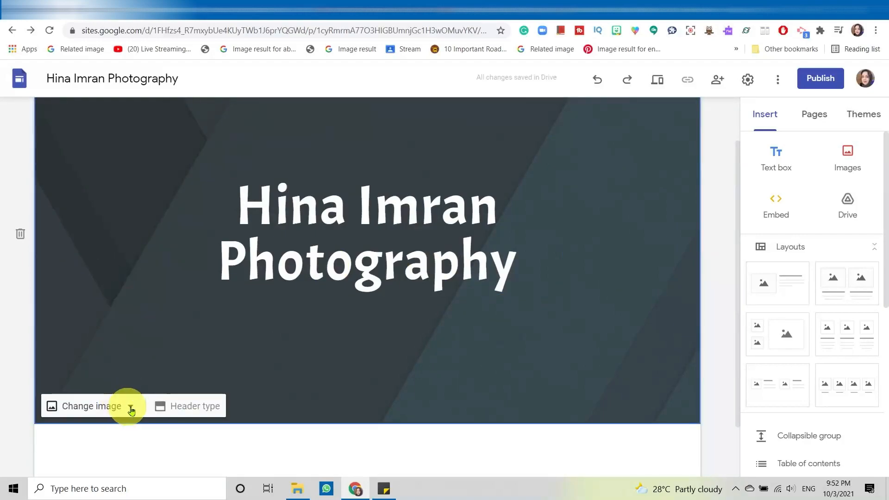
mouse_move(126, 274)
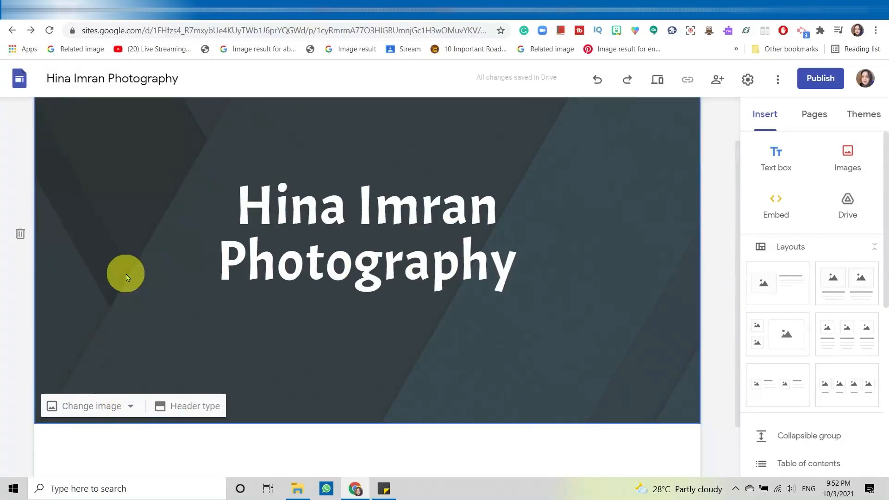
mouse_move(188, 350)
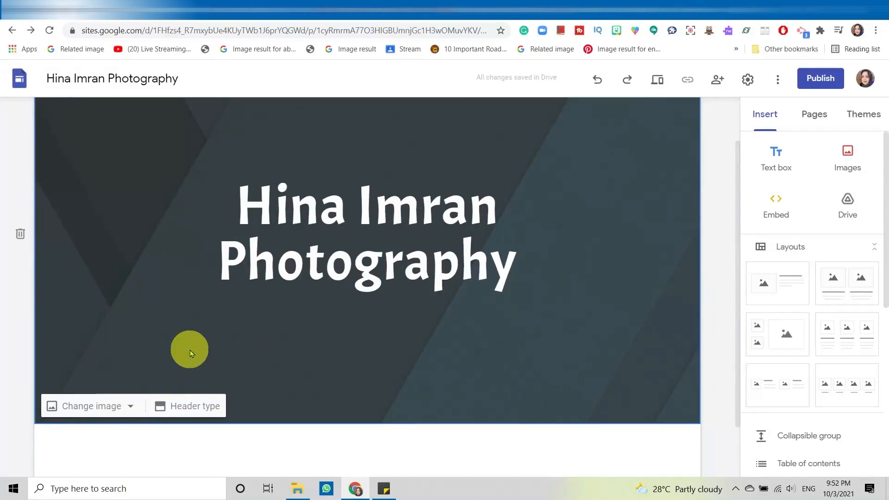
Step: Show the Change image options for the header background
left_click(90, 405)
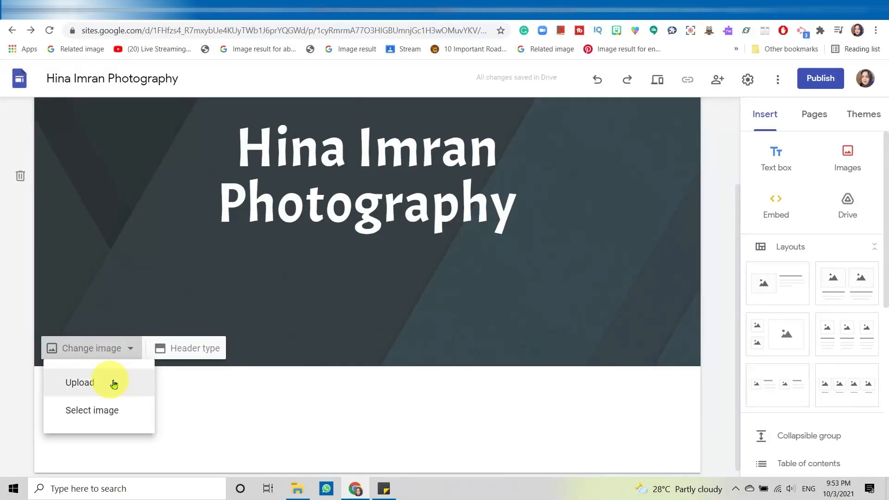
mouse_move(125, 425)
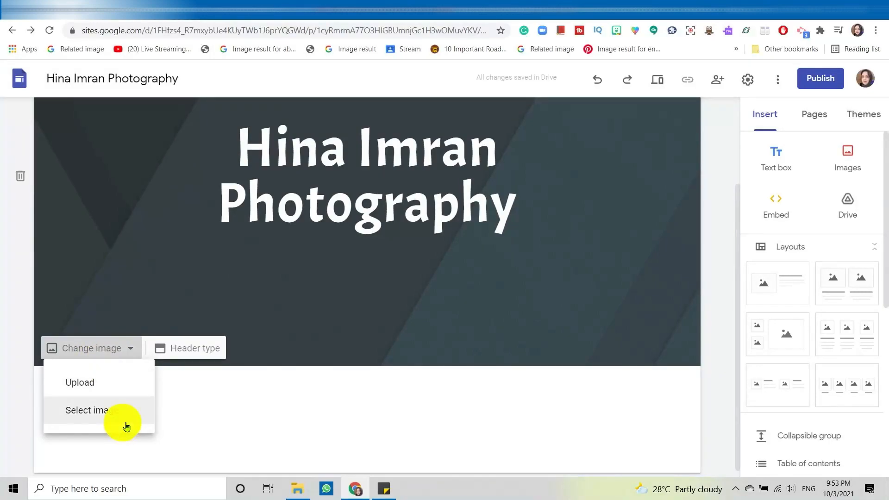
mouse_move(126, 417)
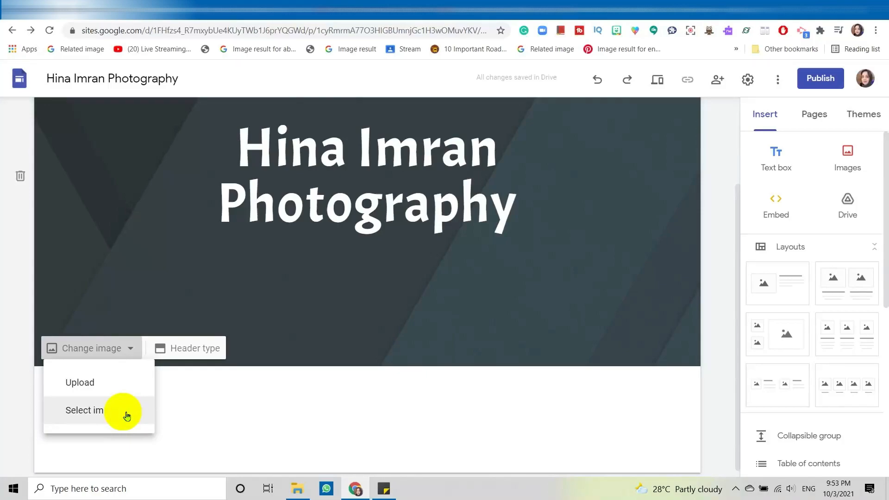
Step: Browse the image picker's Gallery, By URL and Search tabs for the header
left_click(85, 410)
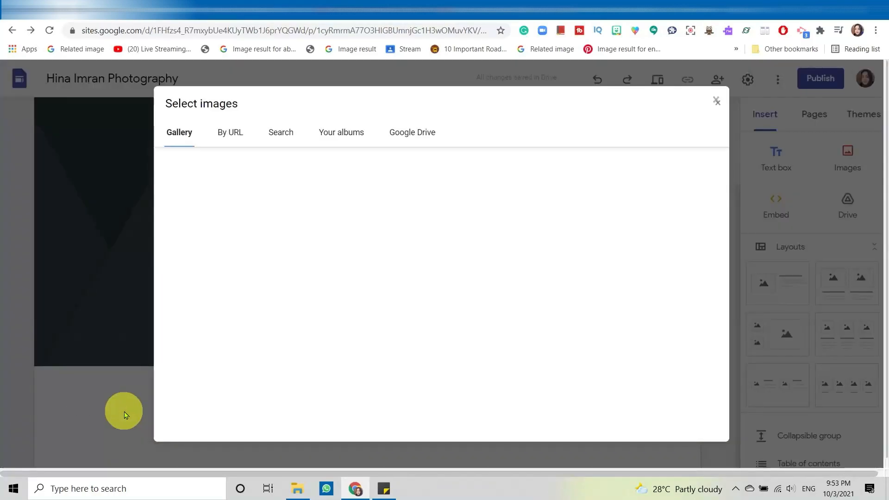
left_click(179, 132)
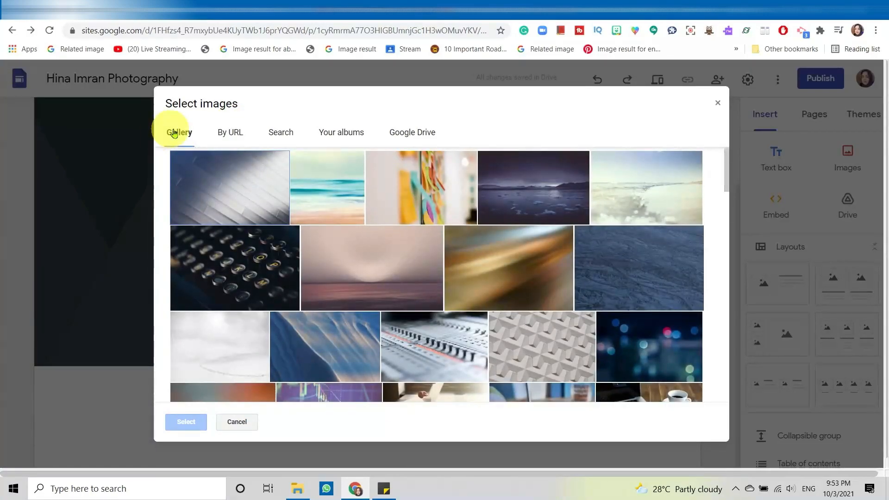
left_click(508, 268)
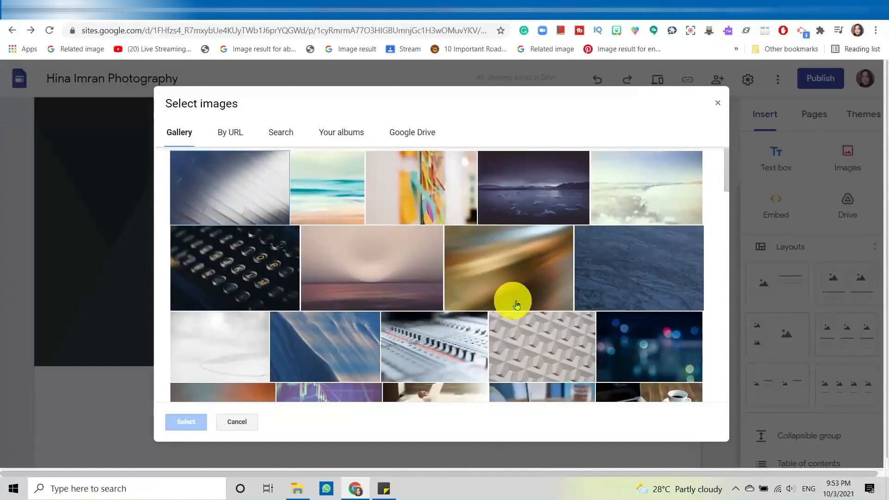
left_click(230, 133)
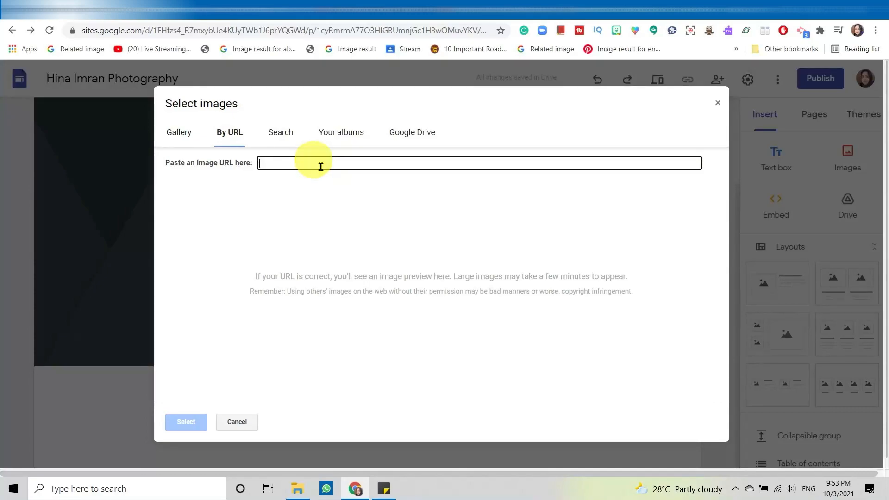
mouse_move(280, 132)
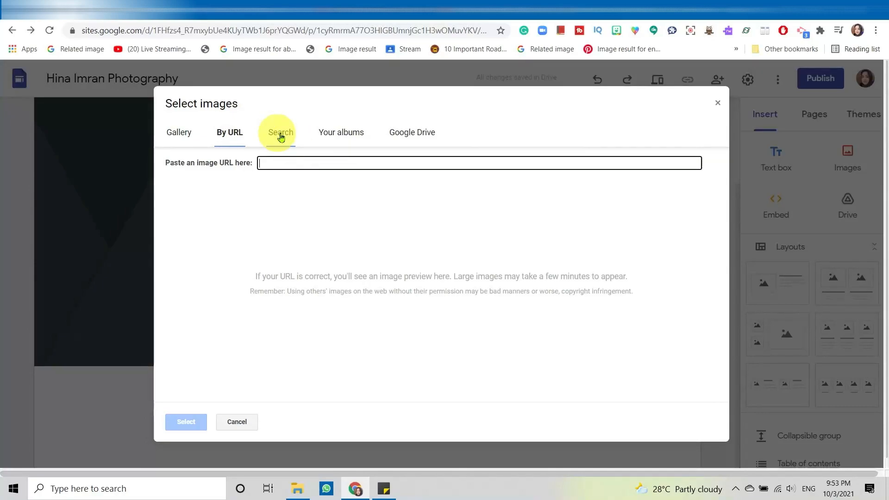
mouse_move(226, 158)
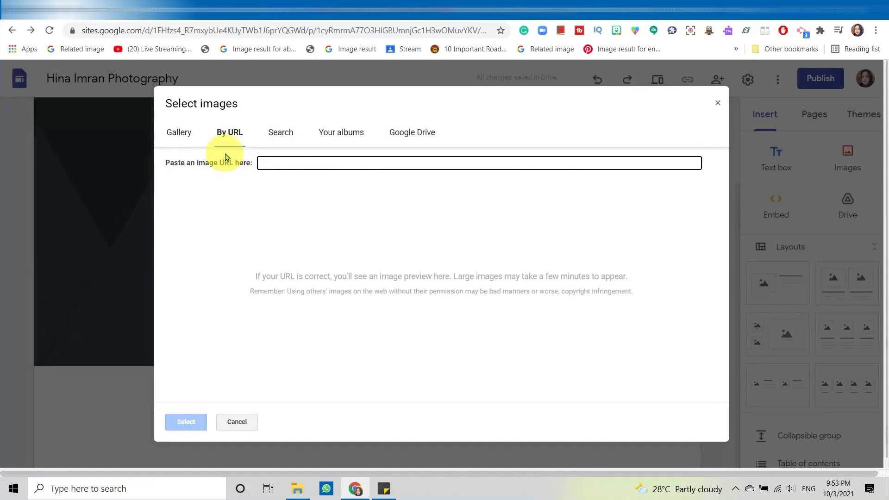
mouse_move(281, 136)
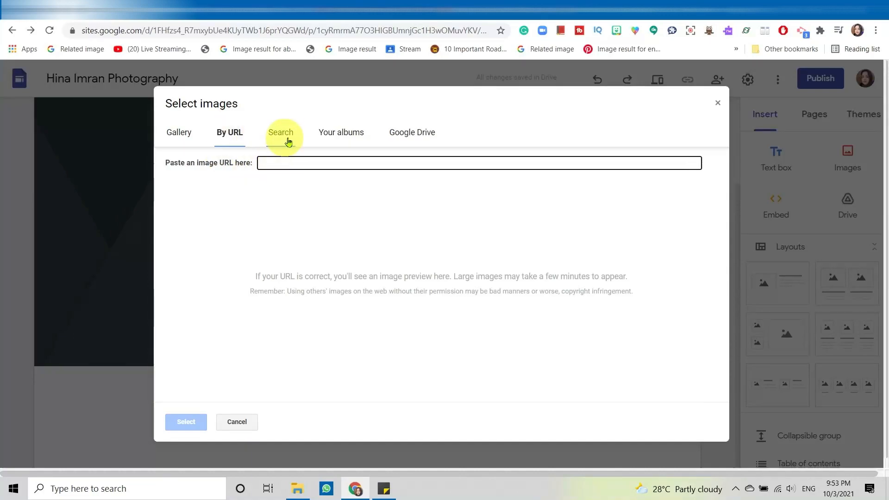
left_click(280, 133)
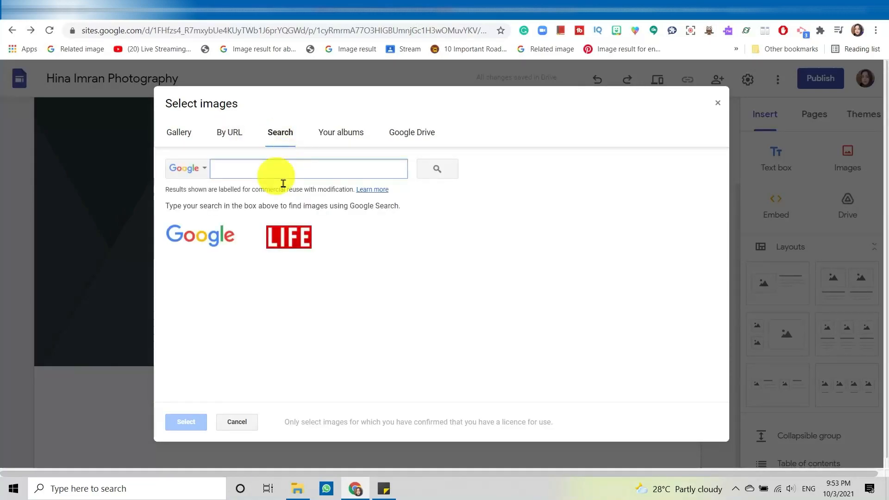
mouse_move(340, 136)
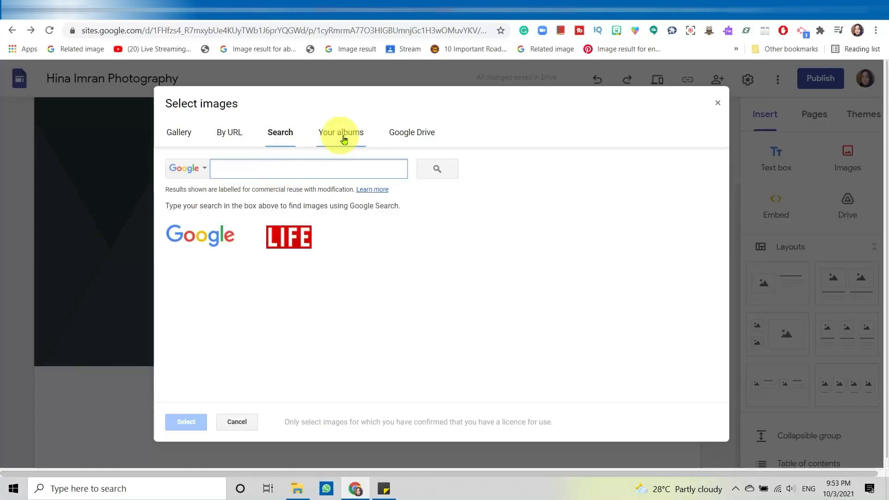
Step: Check the Photos and Drive tabs, cancel the picker, then reopen the Change image options
left_click(341, 132)
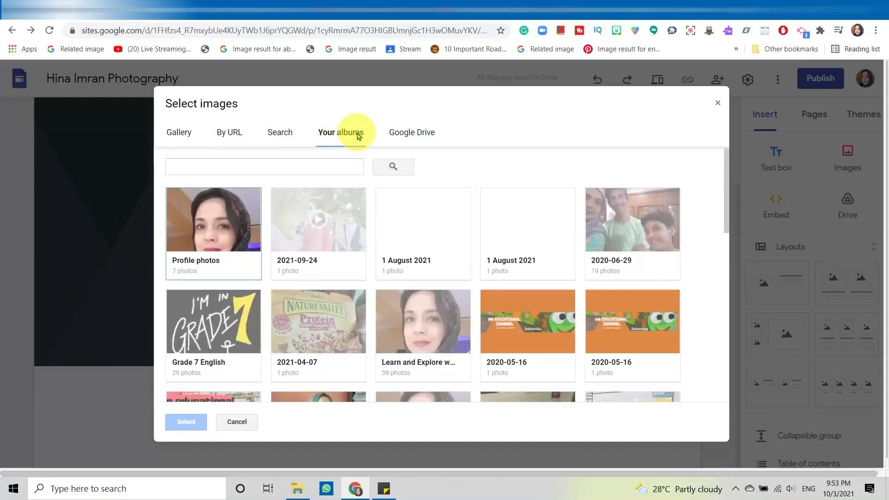
left_click(411, 133)
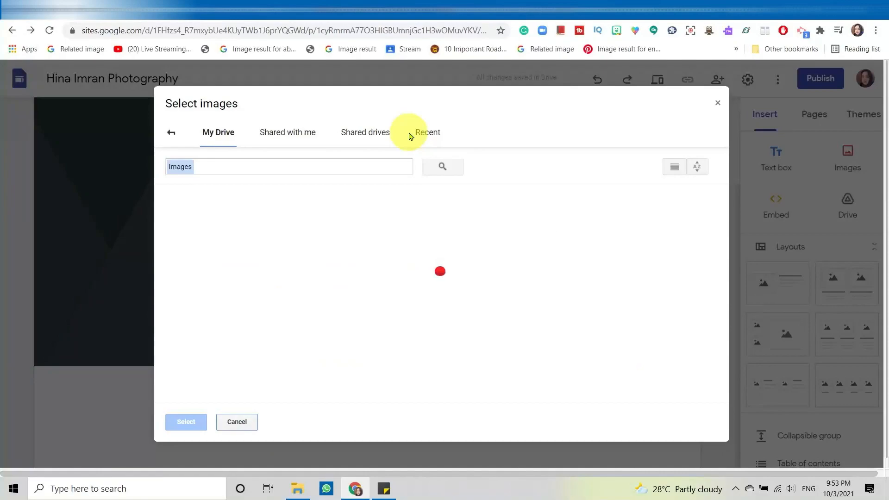
left_click(219, 132)
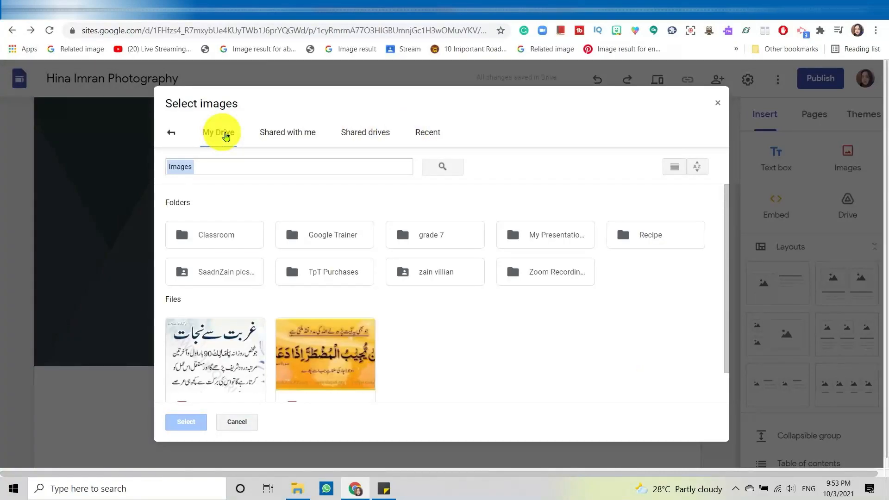
left_click(171, 132)
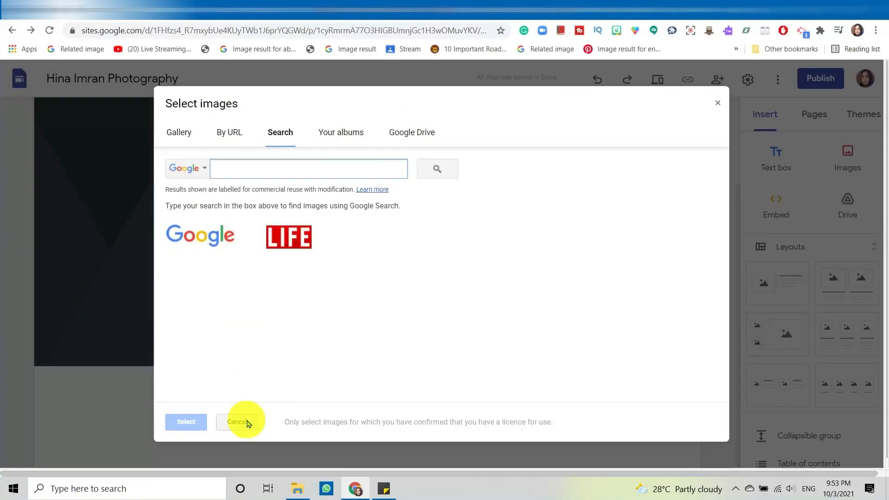
left_click(236, 422)
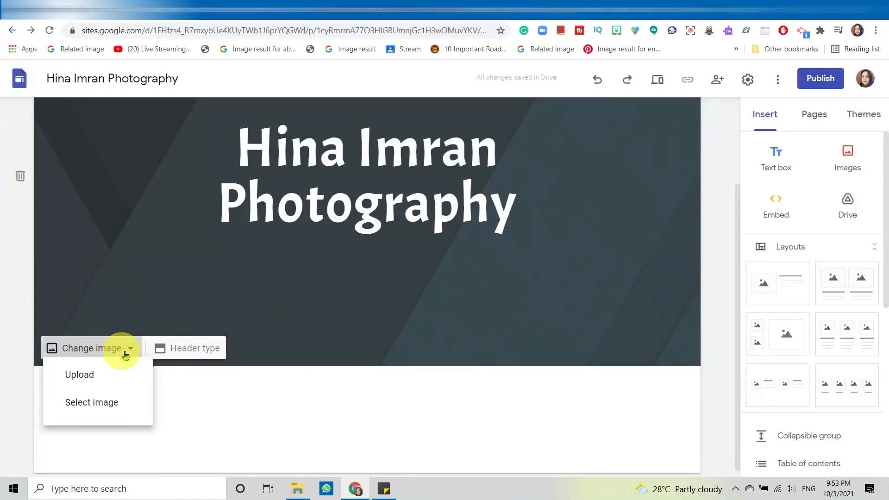
Step: Upload the mountain landscape photo from the Google sites folder as the header background
left_click(79, 375)
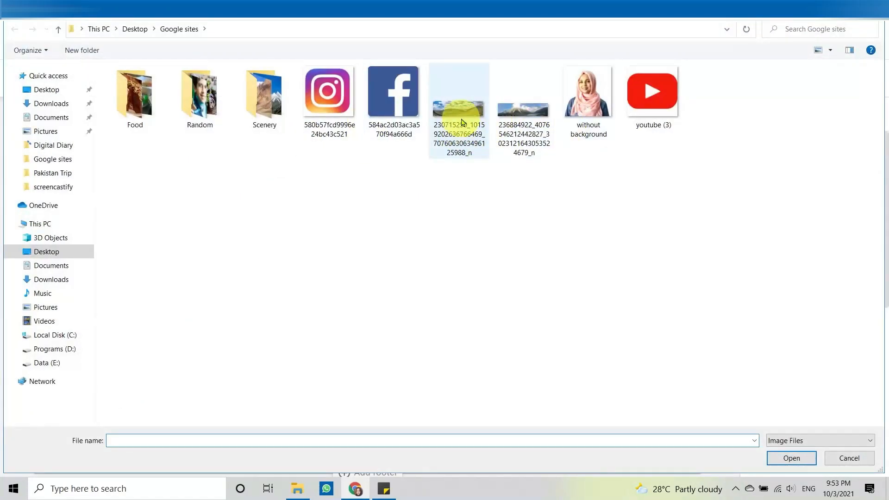
left_click(458, 91)
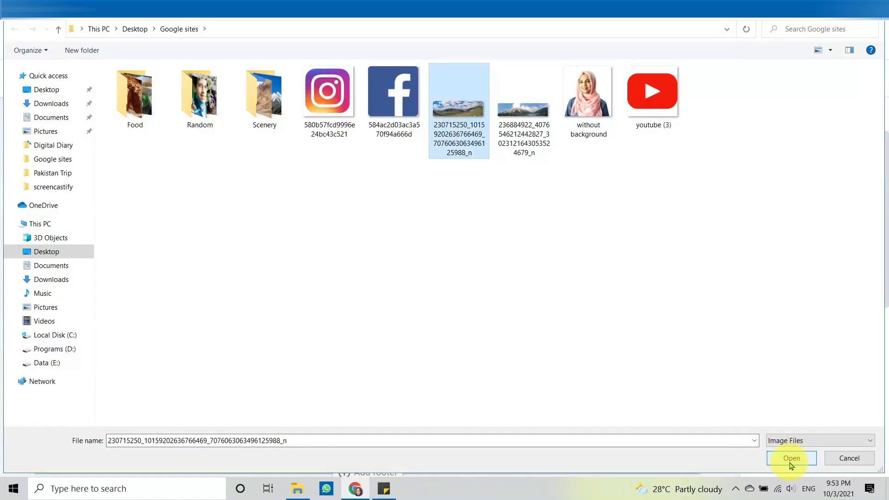
left_click(790, 458)
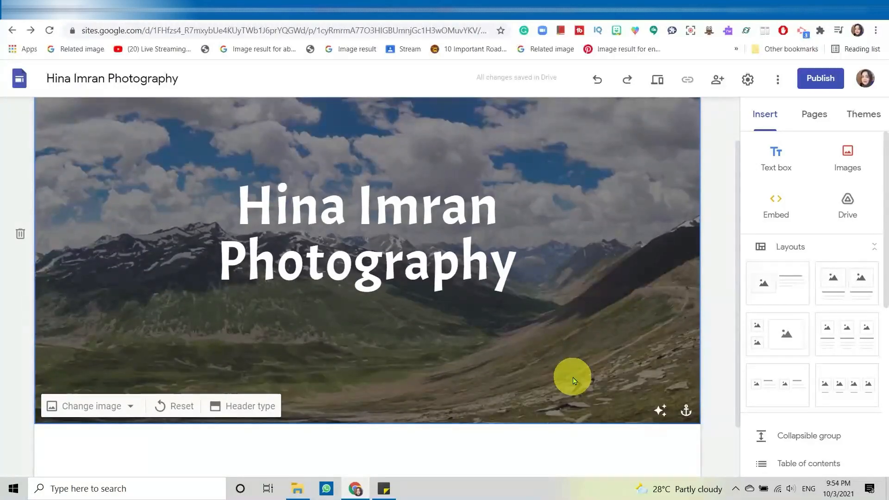
mouse_move(501, 319)
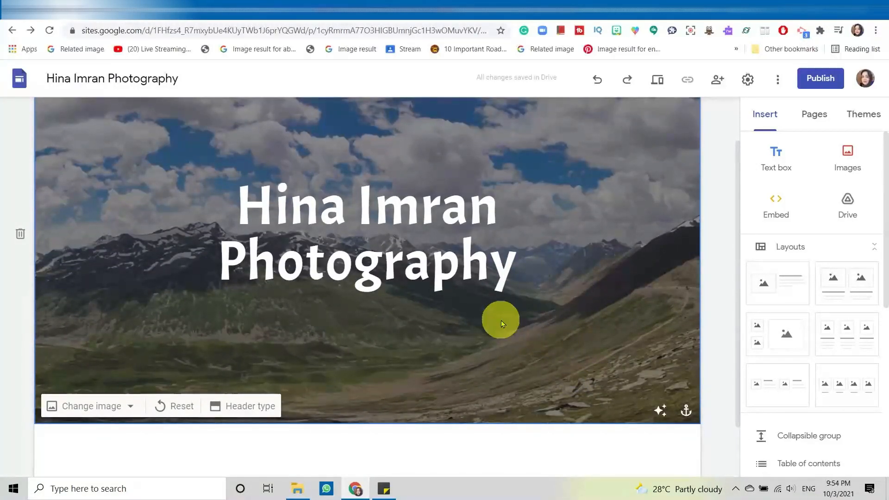
mouse_move(491, 339)
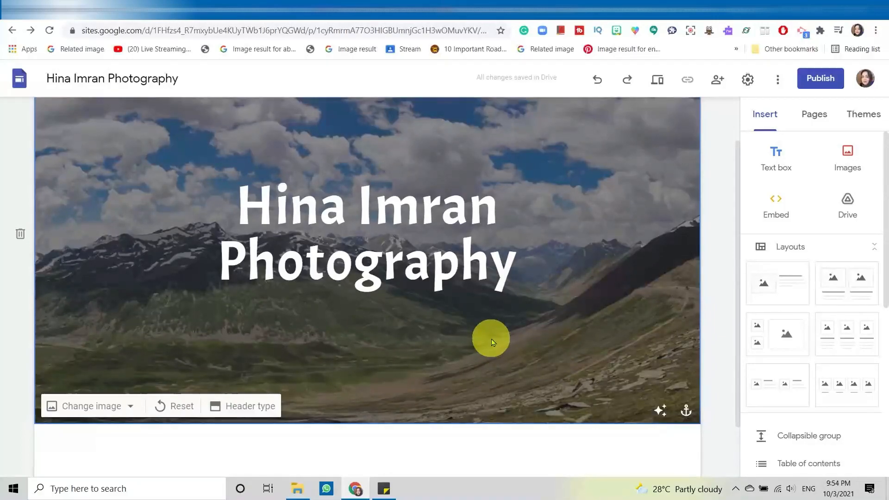
mouse_move(467, 315)
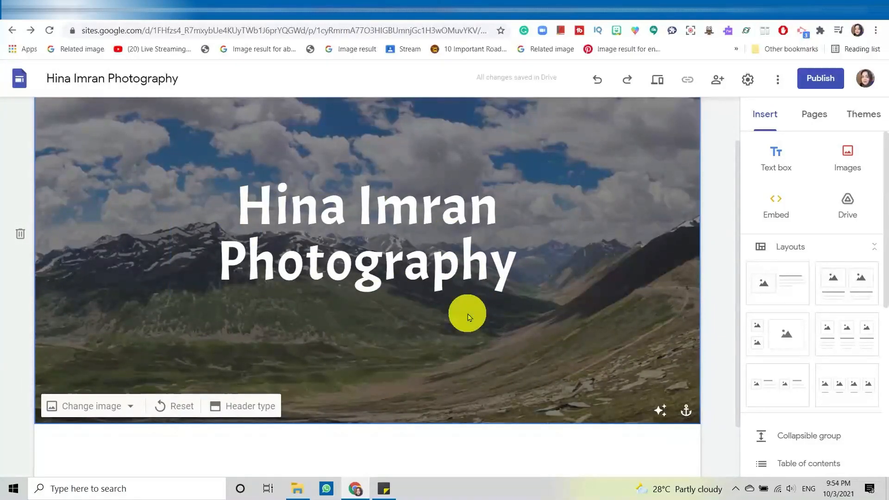
mouse_move(686, 410)
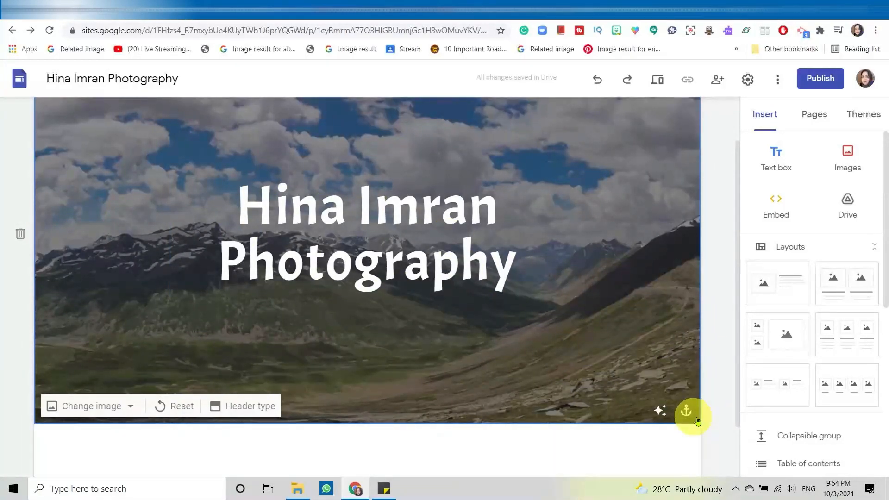
mouse_move(659, 413)
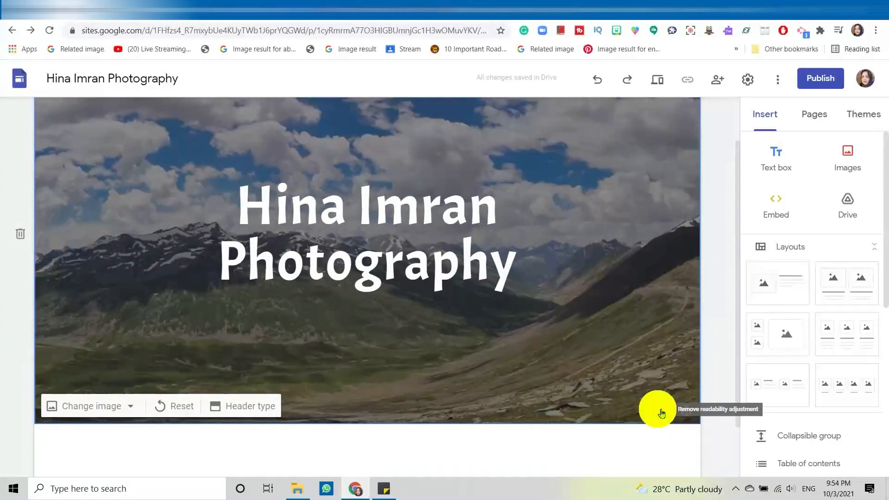
left_click(657, 410)
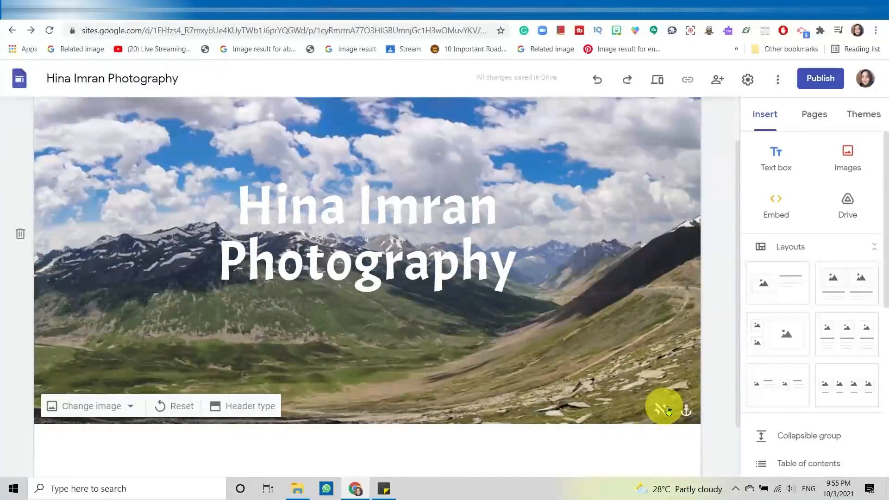
mouse_move(658, 415)
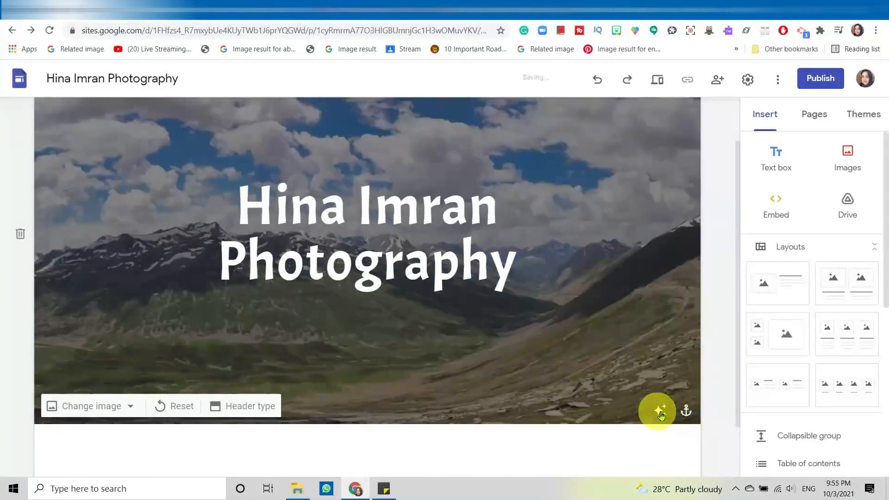
mouse_move(662, 403)
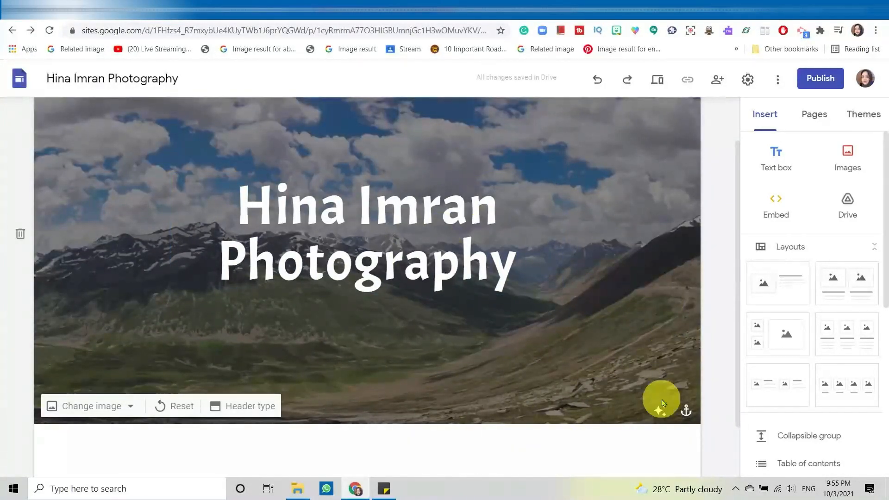
mouse_move(383, 273)
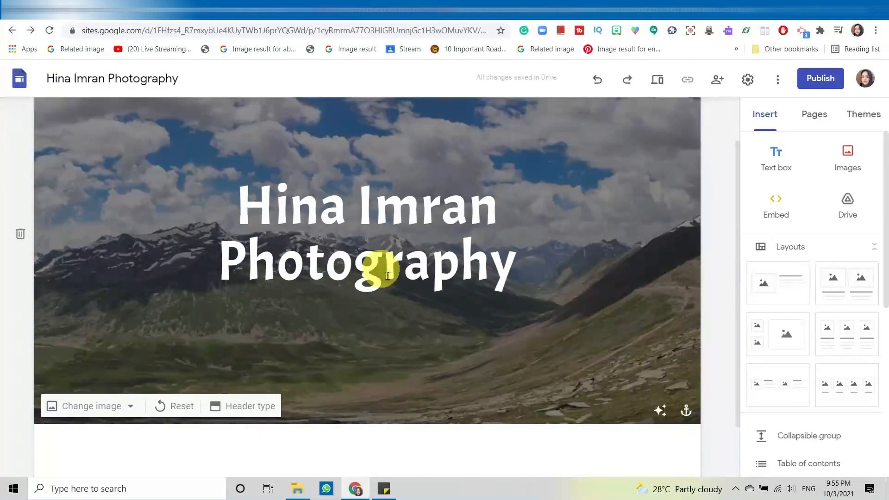
mouse_move(682, 374)
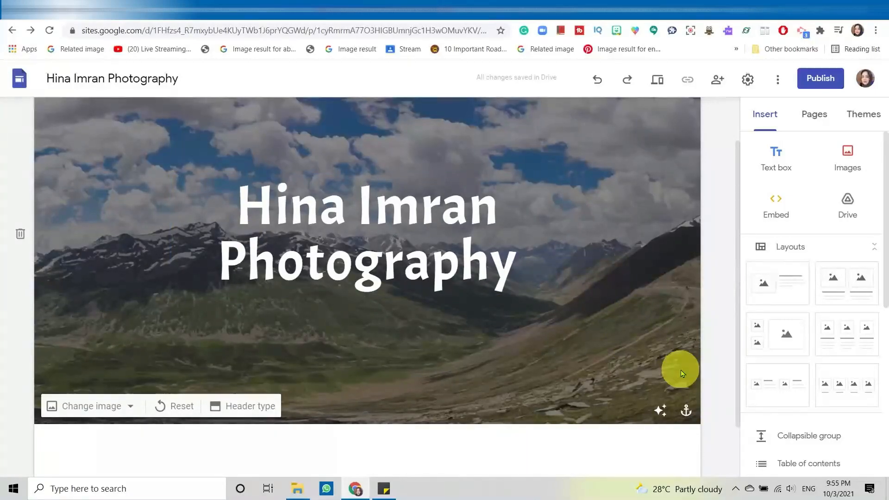
scroll("down", 3)
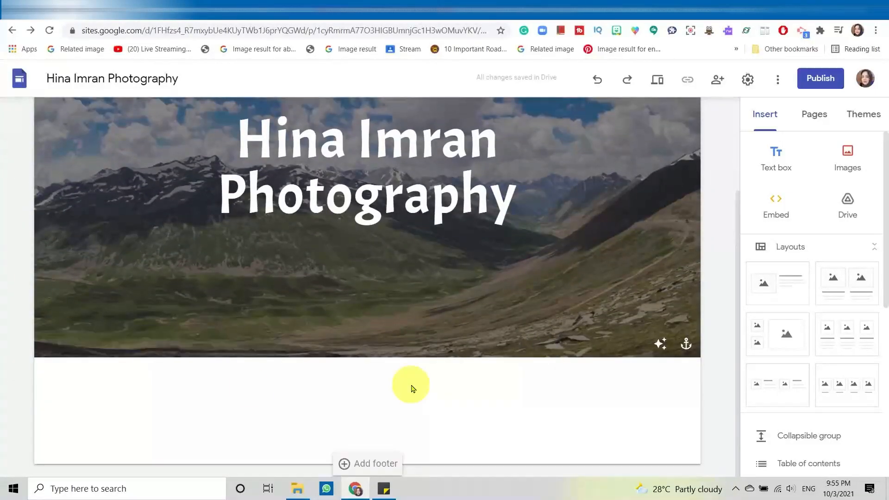
mouse_move(276, 374)
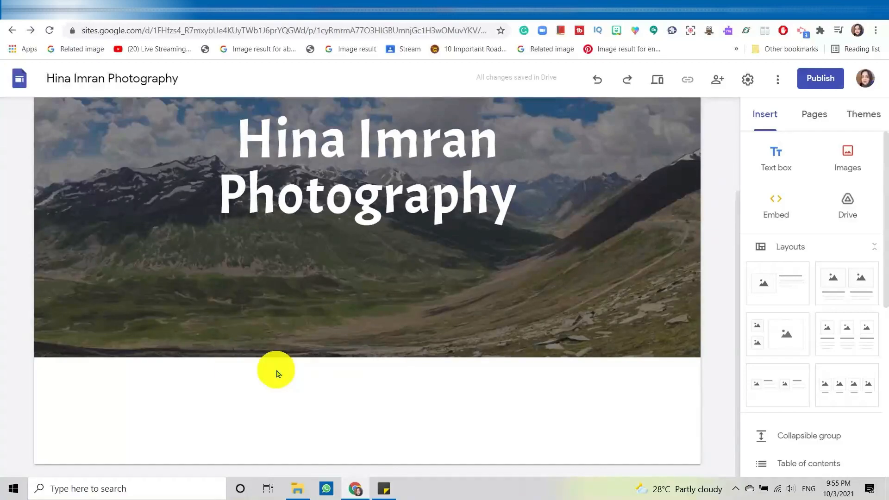
mouse_move(310, 400)
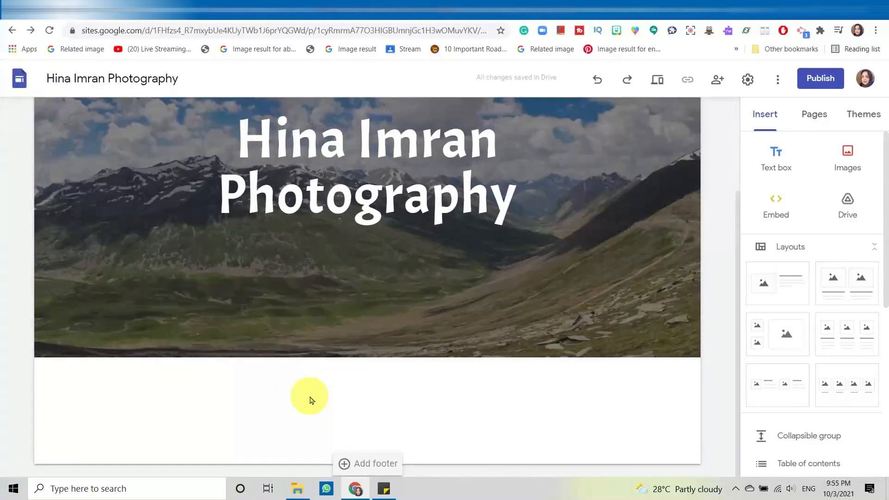
left_click(446, 320)
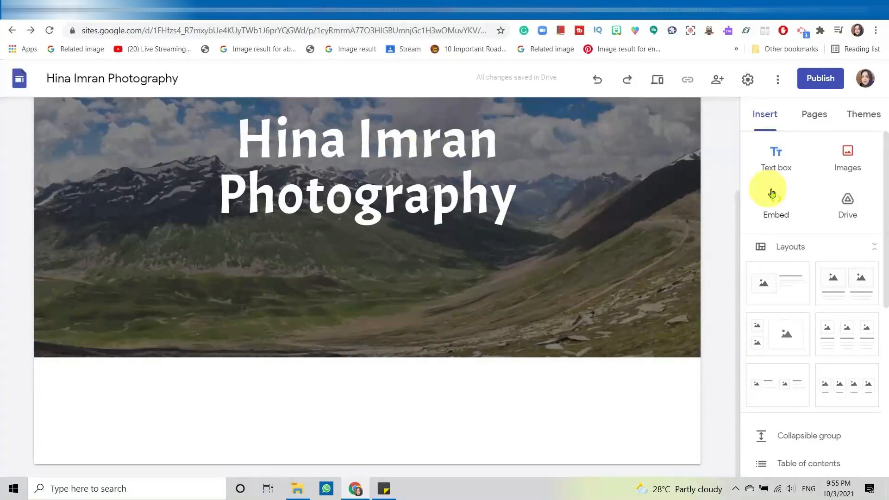
mouse_move(794, 161)
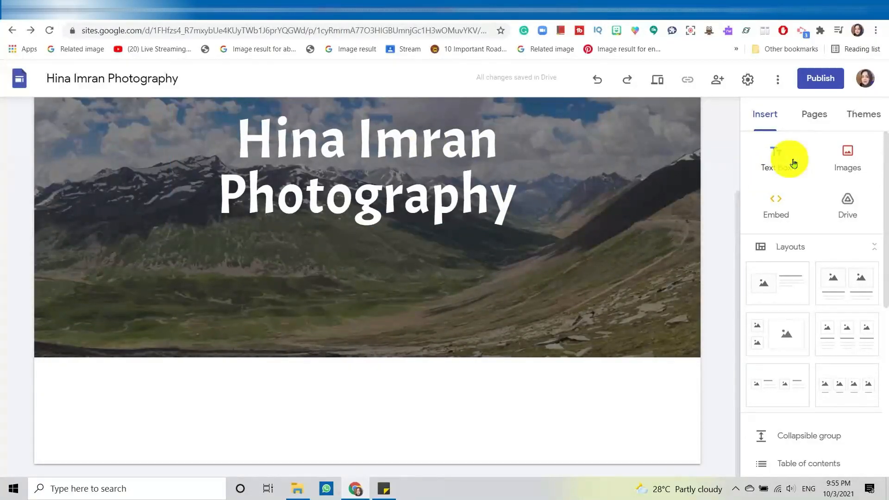
Step: Add a text box below the header reading 'Welcome to my site' and centre the line
left_click(776, 158)
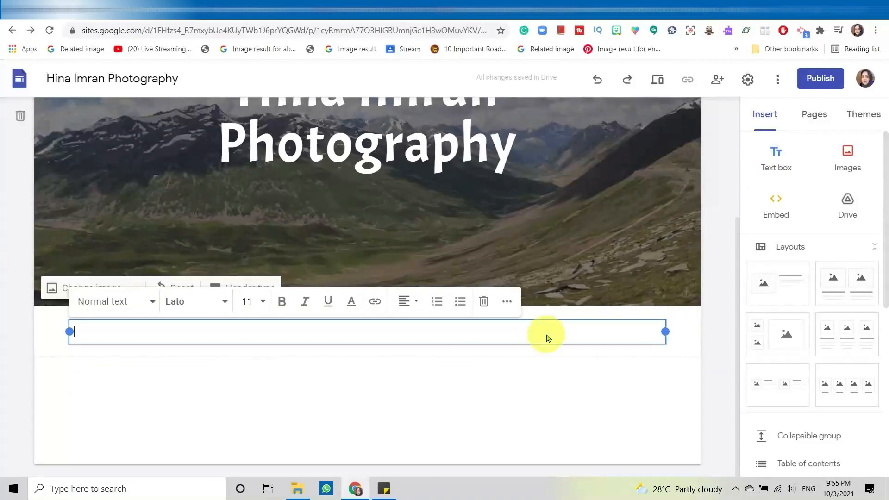
mouse_move(319, 356)
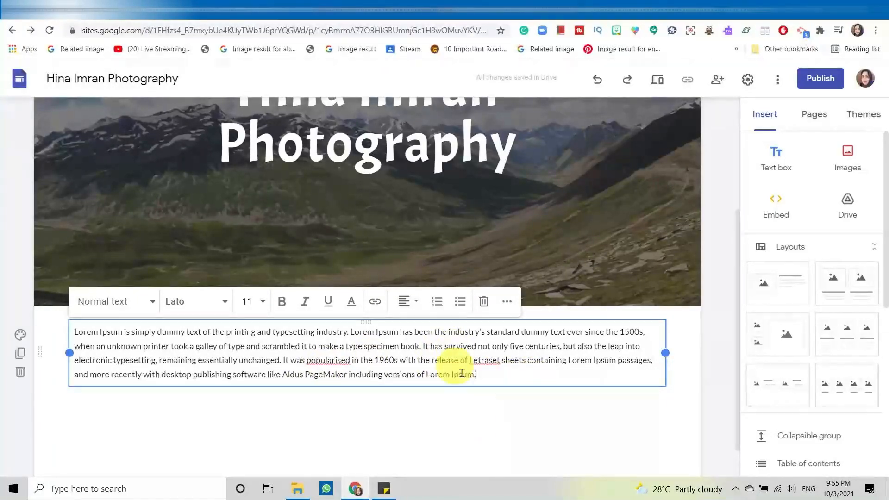
mouse_move(68, 340)
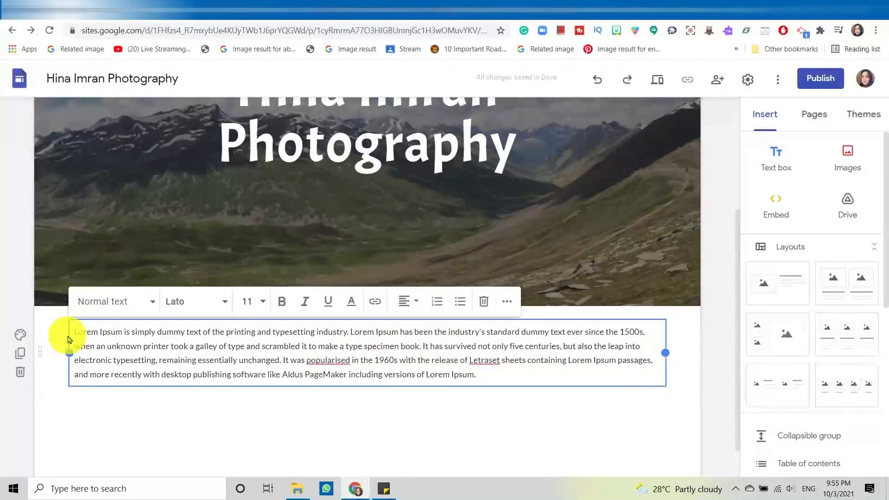
type("Welcome to")
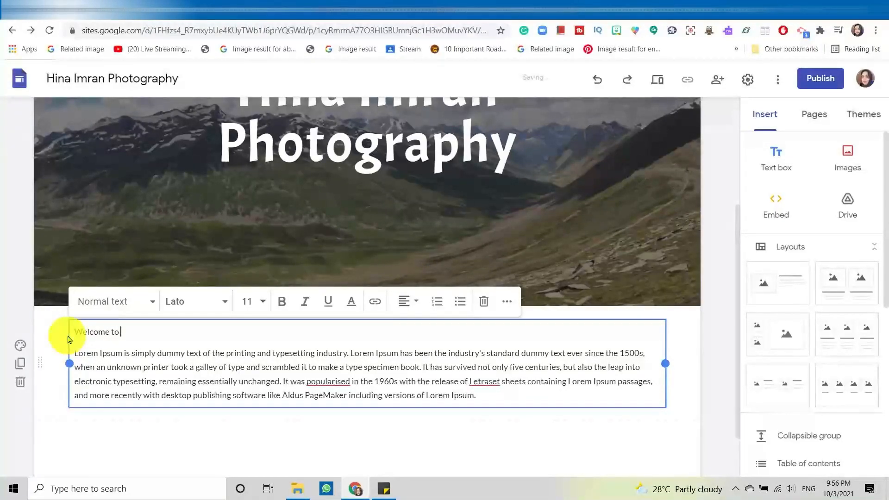
type("my")
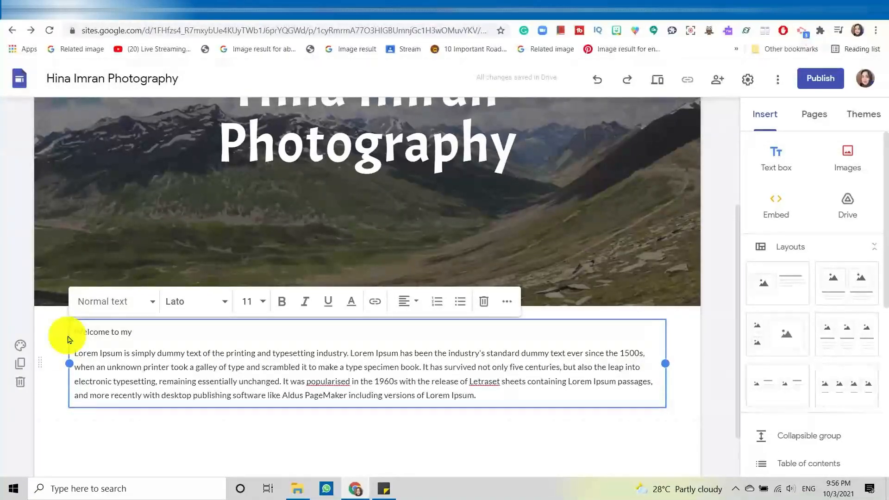
type("site")
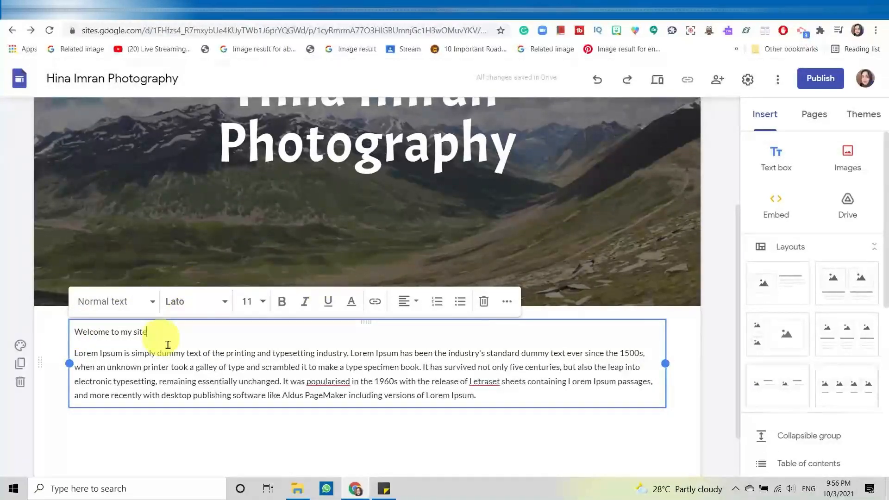
triple_click(110, 331)
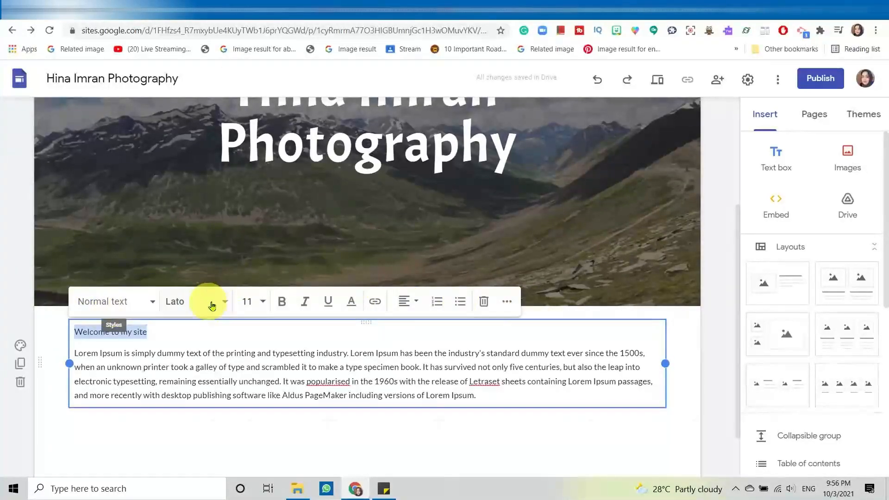
mouse_move(394, 297)
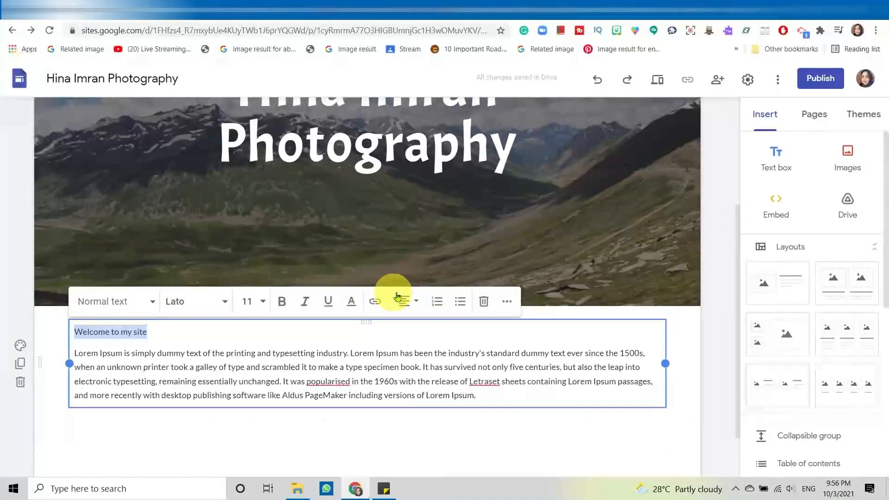
left_click(403, 301)
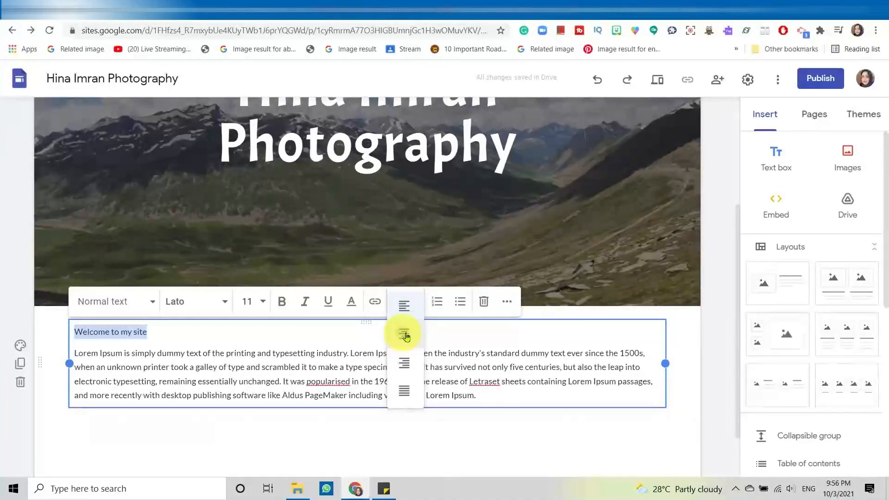
left_click(404, 332)
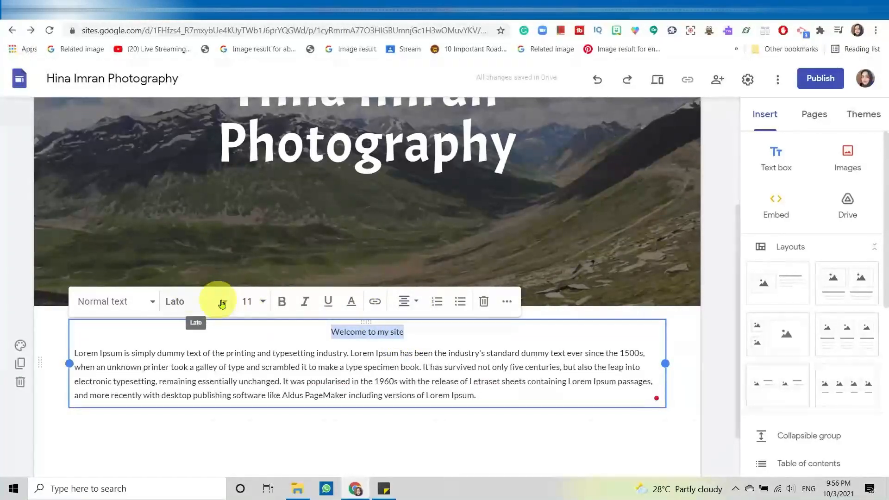
Step: Make 'Welcome to my site' a Heading at font size 30
left_click(110, 301)
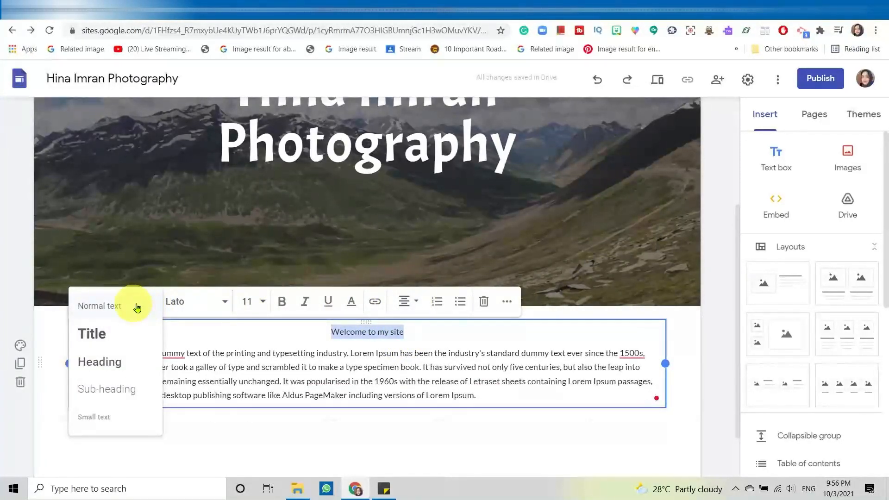
left_click(99, 362)
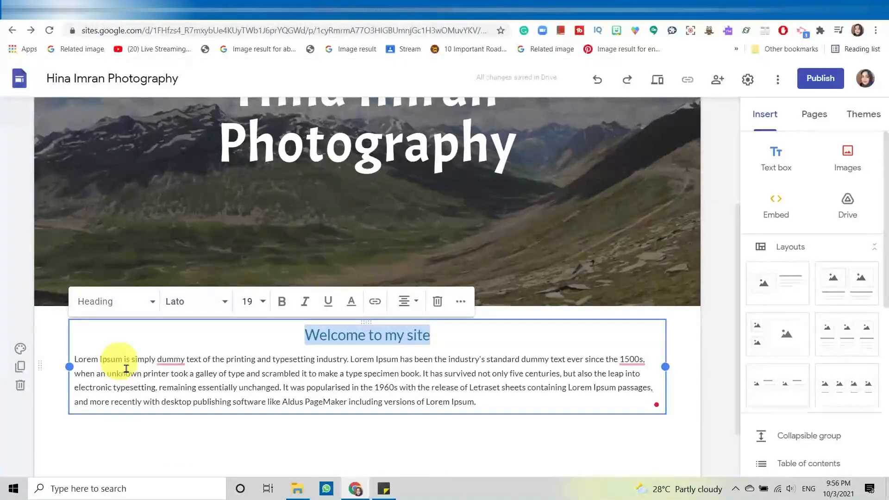
left_click(246, 301)
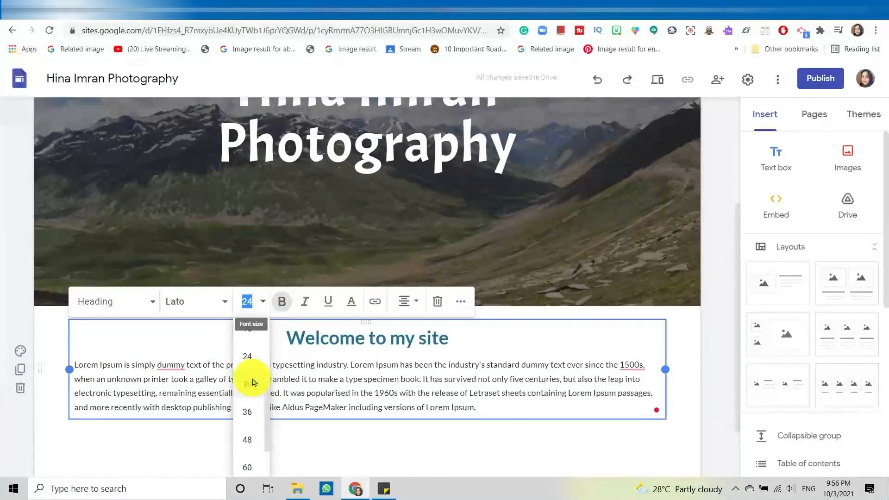
left_click(254, 383)
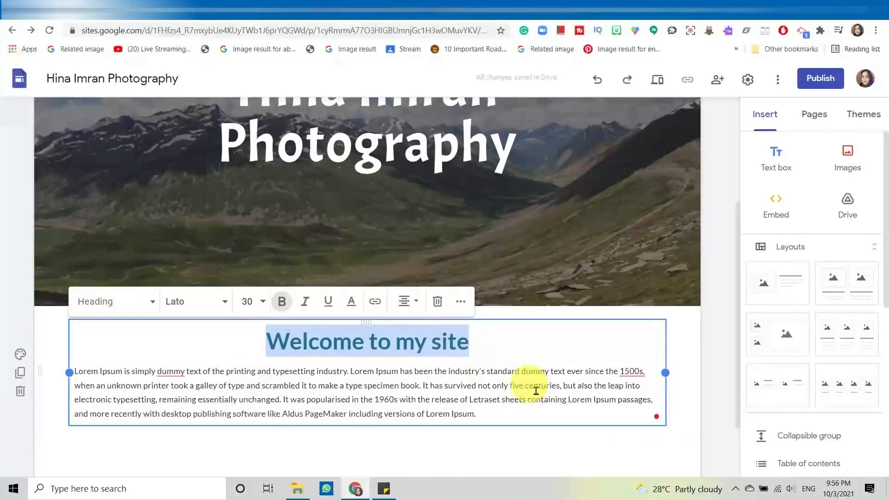
mouse_move(458, 366)
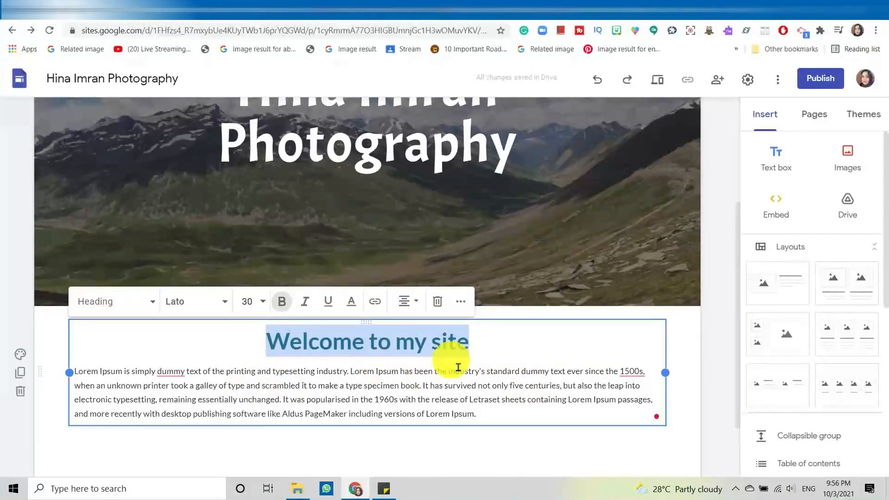
left_click(595, 386)
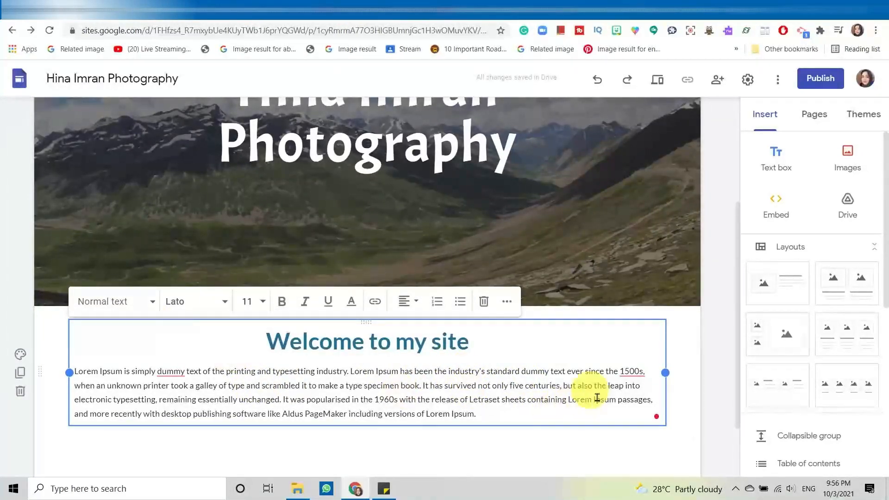
mouse_move(504, 320)
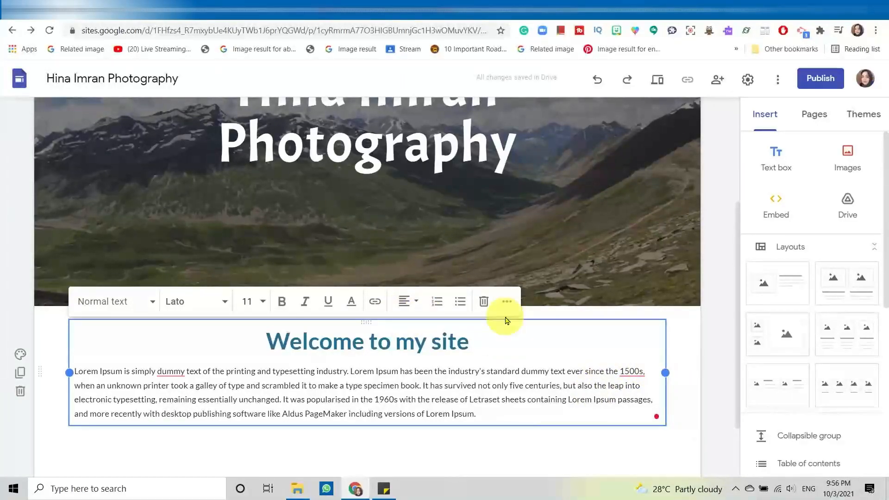
mouse_move(665, 374)
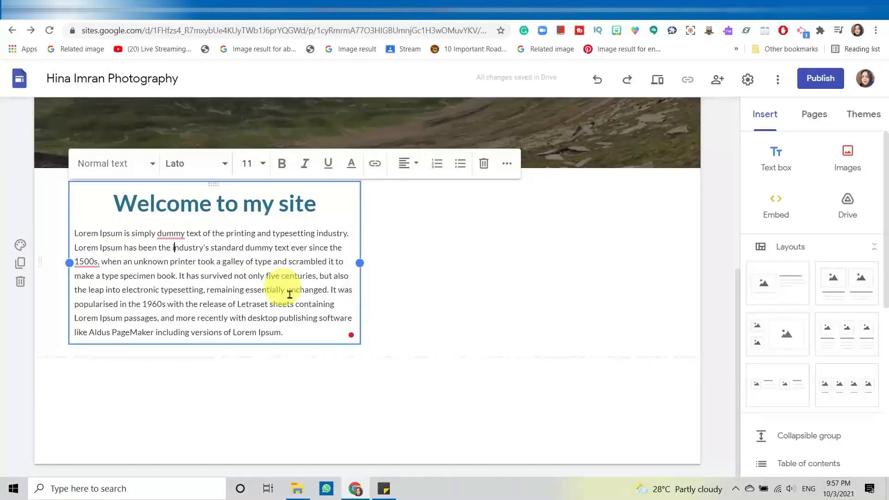
mouse_move(862, 176)
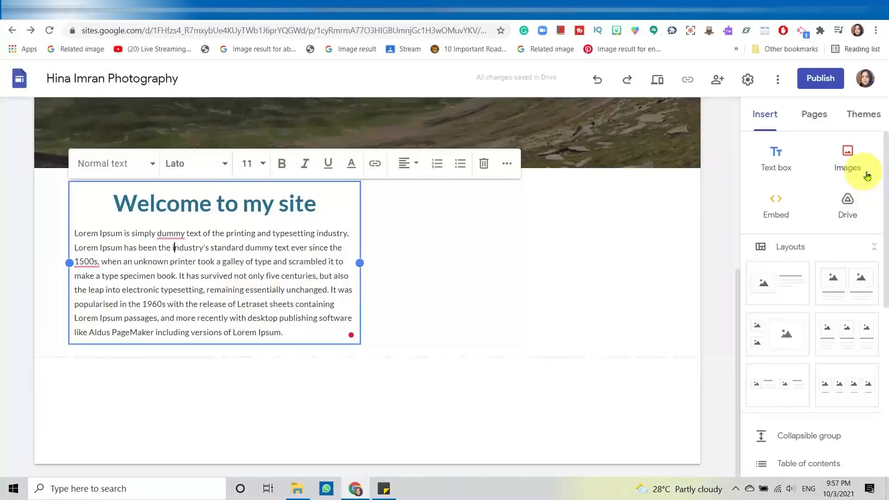
Step: Insert the 'without background' portrait photo from the computer beside the welcome text
left_click(847, 159)
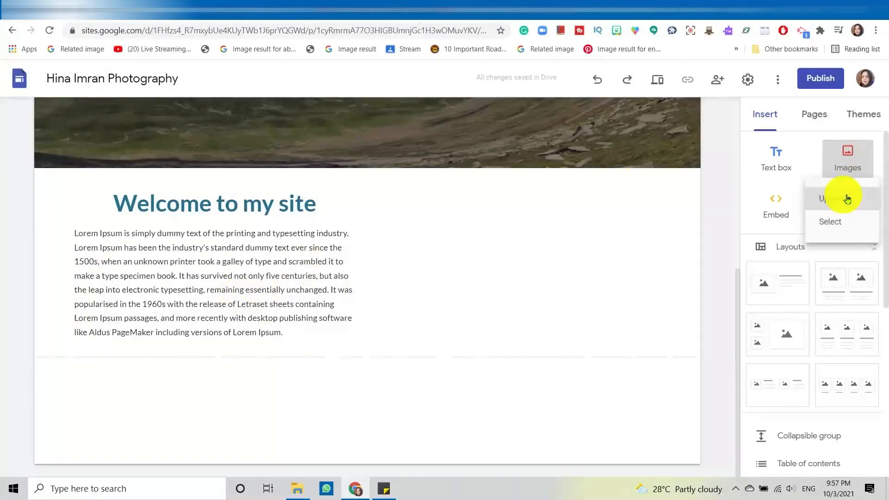
left_click(828, 198)
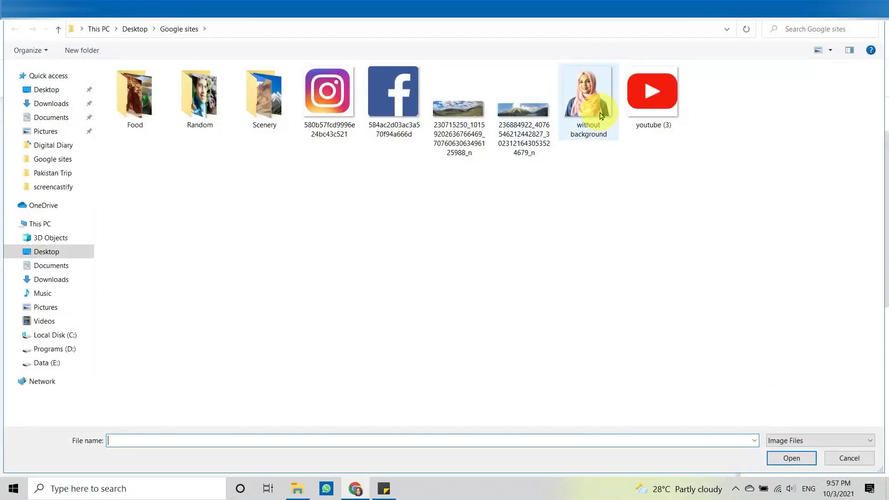
left_click(588, 92)
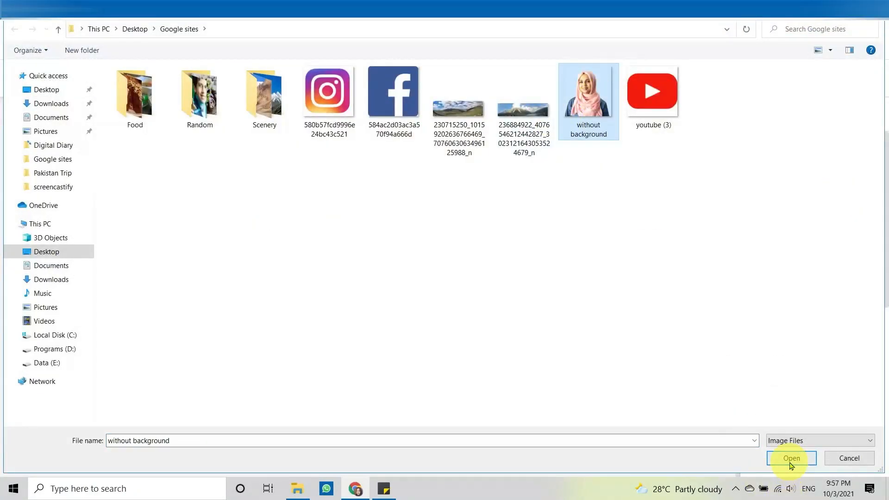
left_click(791, 458)
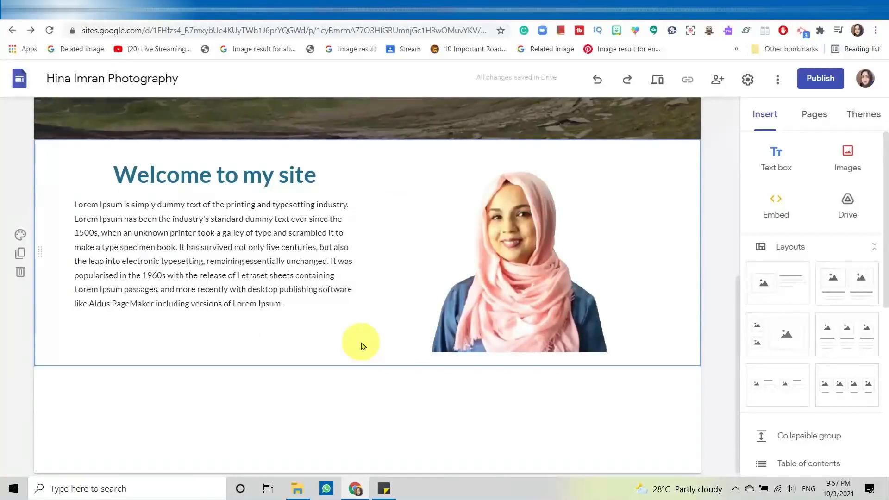
left_click(518, 252)
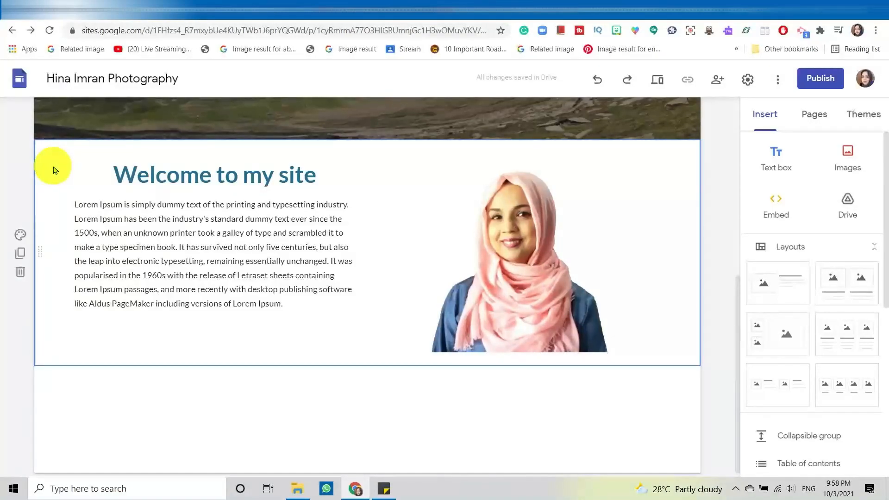
mouse_move(53, 181)
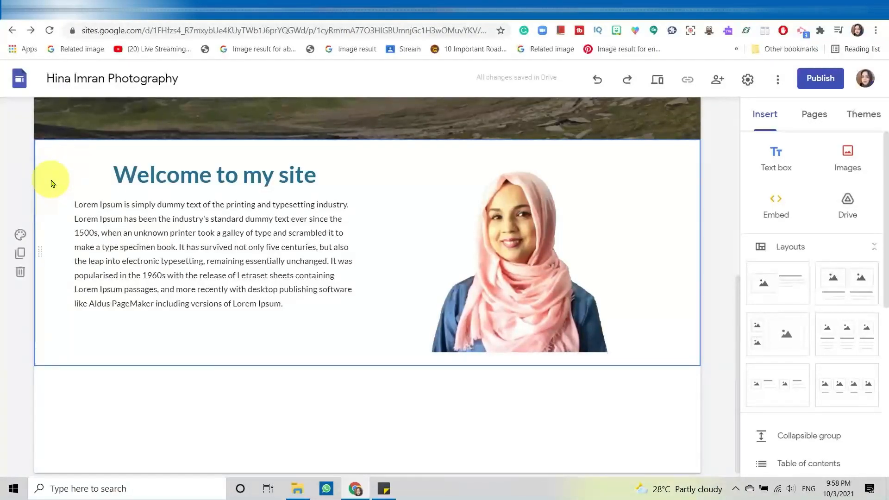
mouse_move(634, 244)
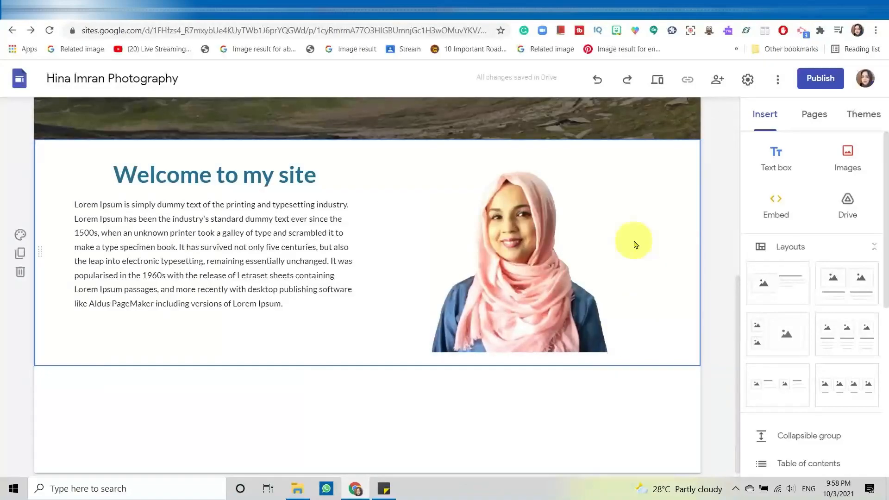
mouse_move(61, 177)
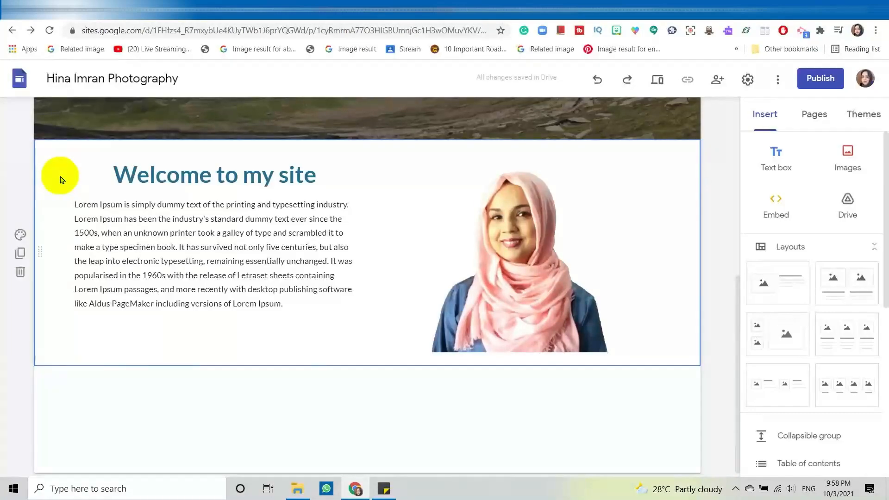
mouse_move(44, 256)
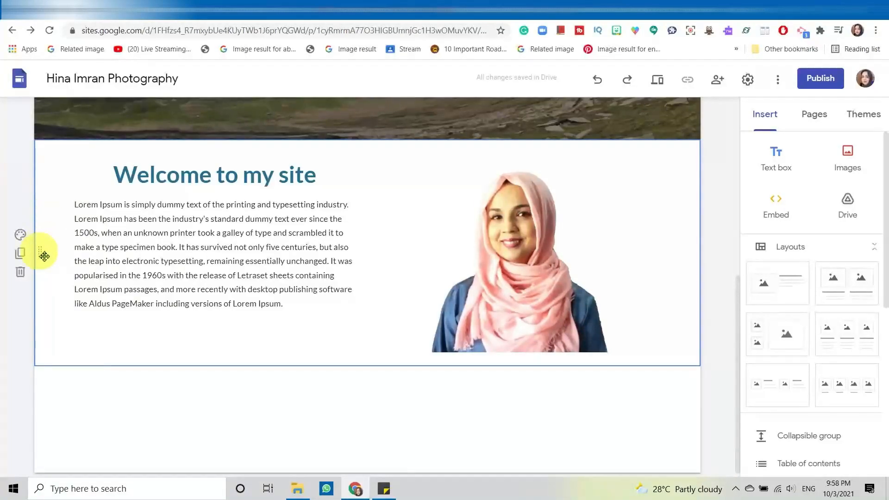
mouse_move(20, 252)
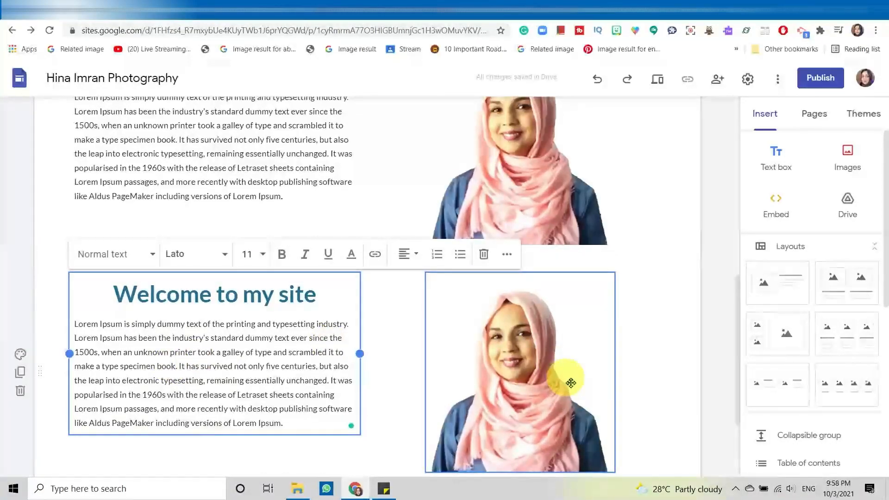
left_click(519, 371)
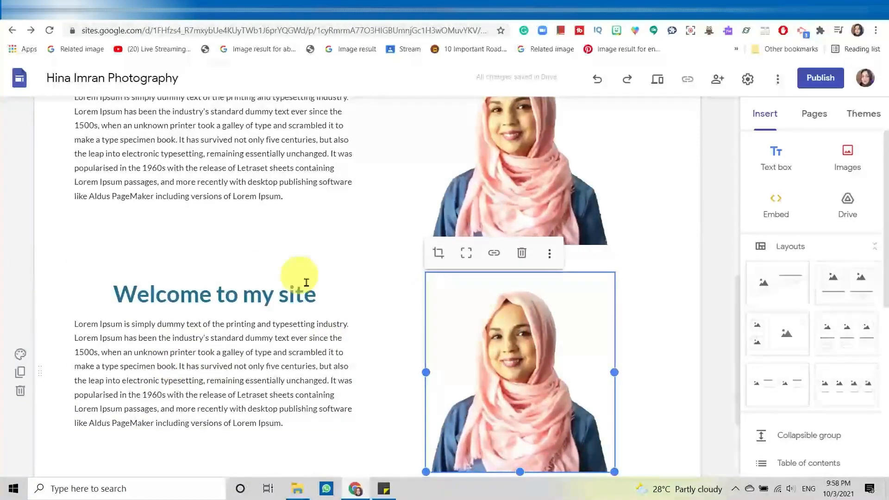
mouse_move(22, 392)
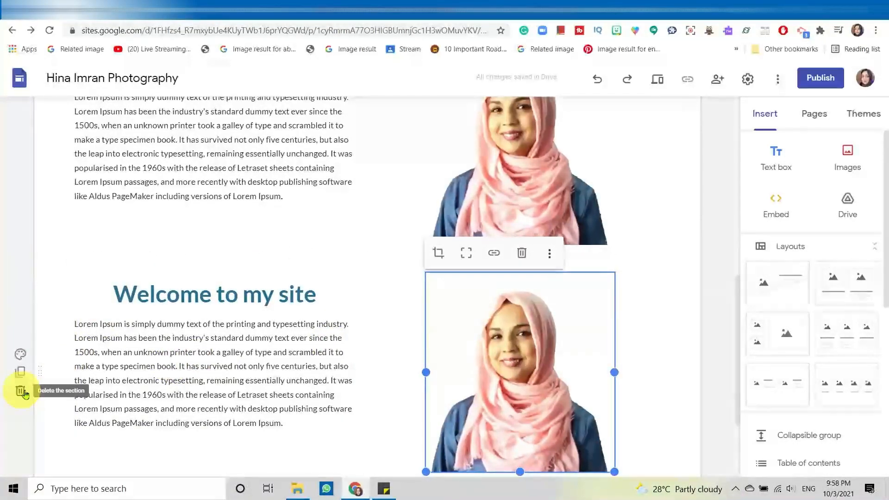
left_click(20, 391)
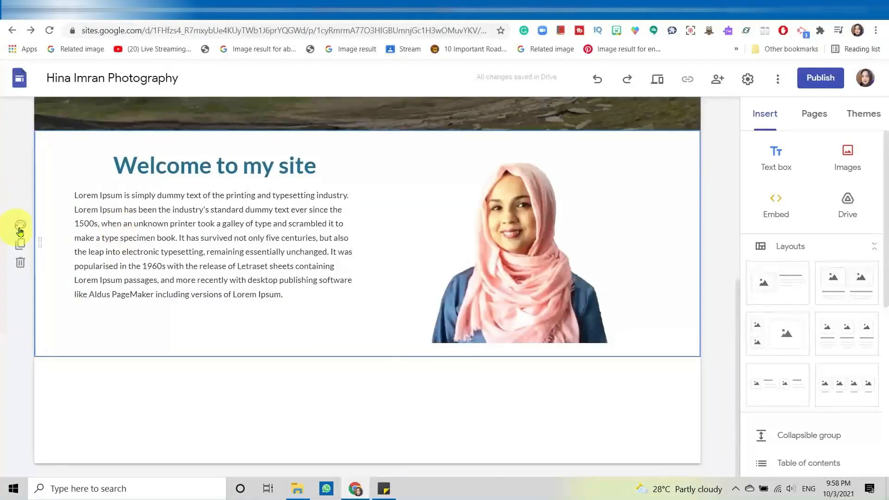
mouse_move(19, 224)
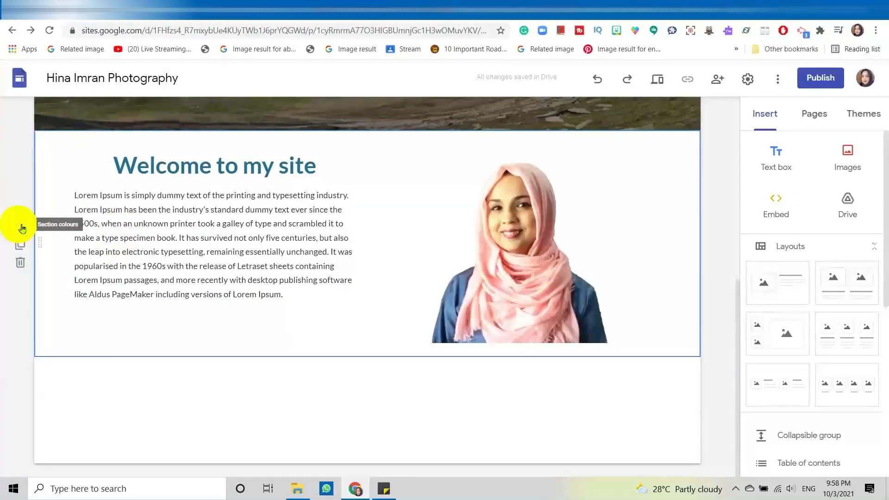
Step: Apply section colour Style 3, giving the welcome section dark blue with white text
left_click(19, 227)
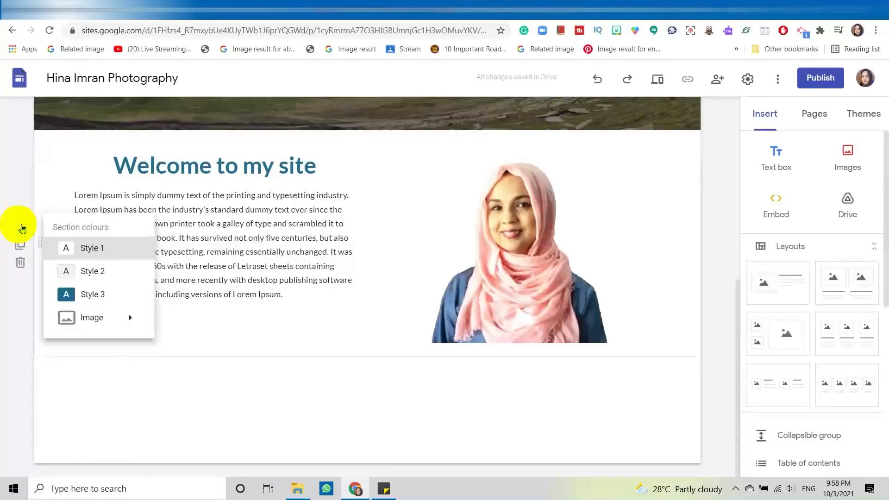
mouse_move(92, 248)
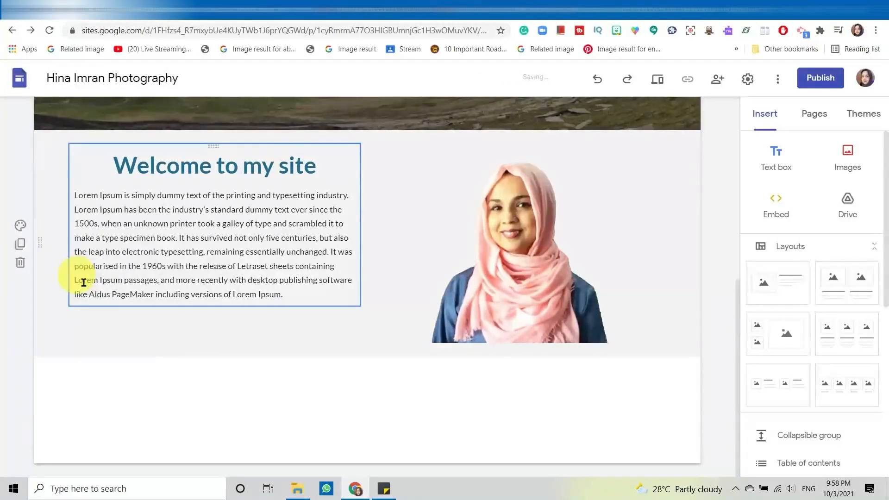
left_click(20, 225)
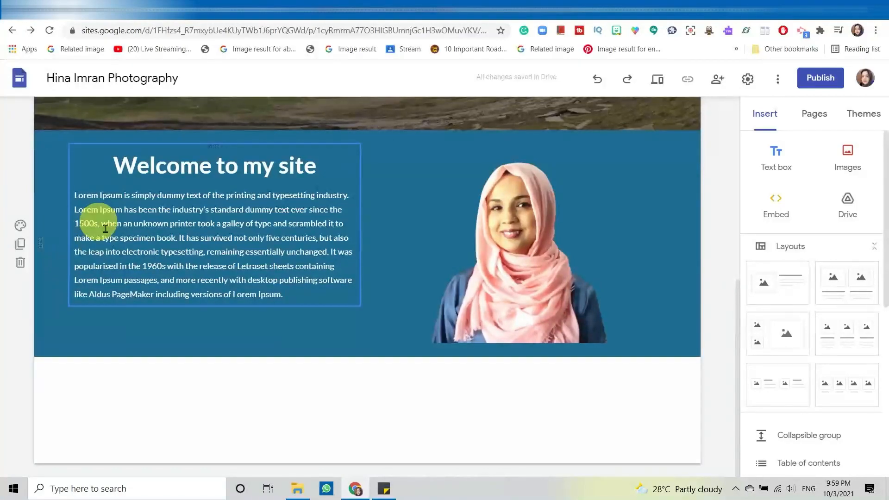
scroll("down", 3)
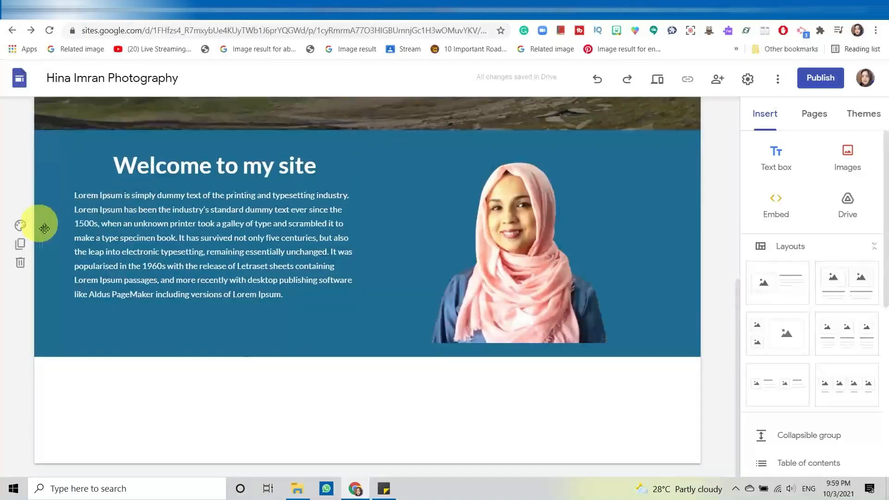
Step: From Section colours choose Image > Select image for the welcome section background
left_click(21, 225)
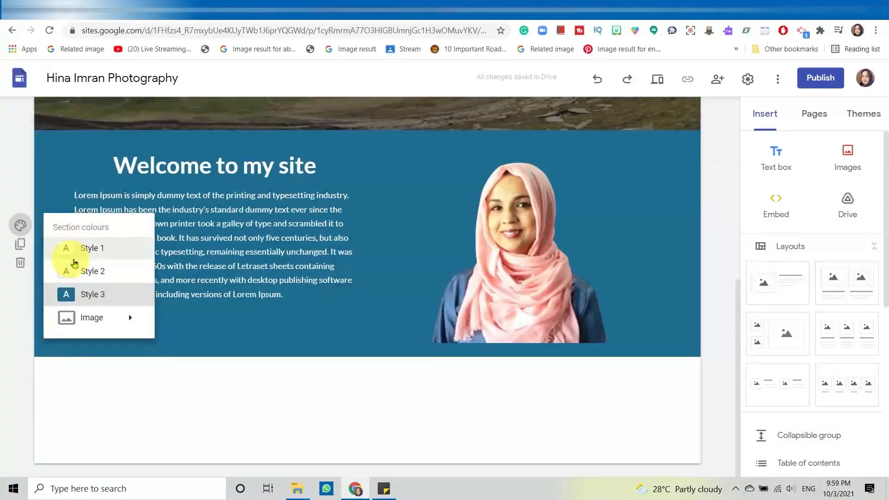
mouse_move(92, 317)
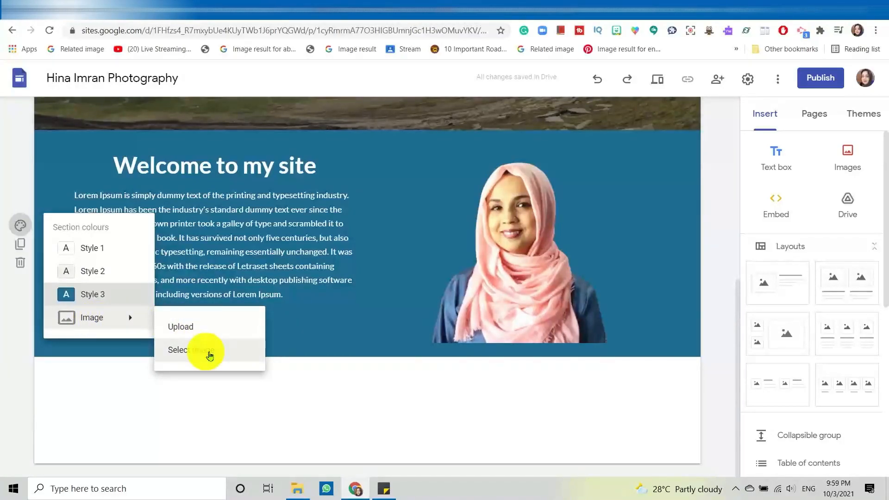
mouse_move(209, 333)
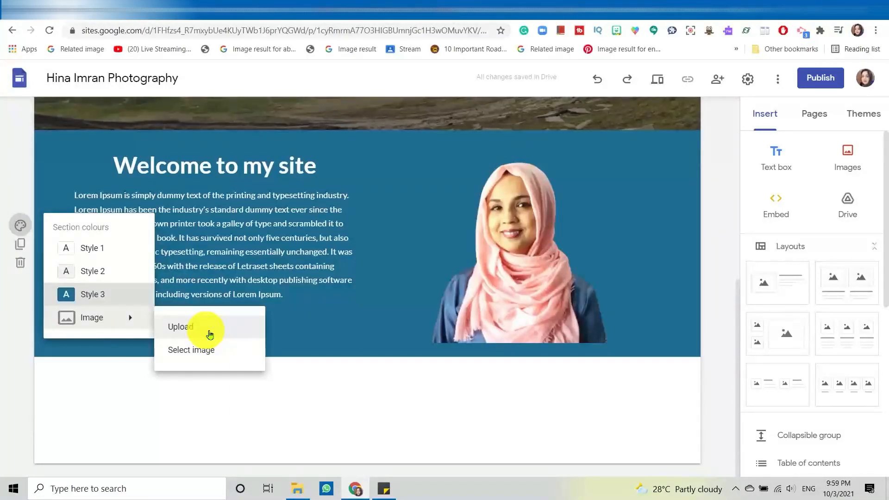
mouse_move(210, 354)
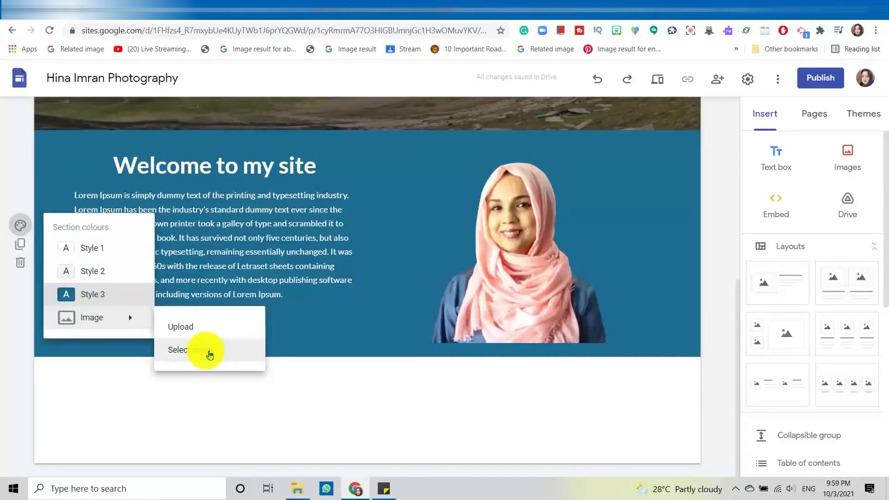
left_click(178, 349)
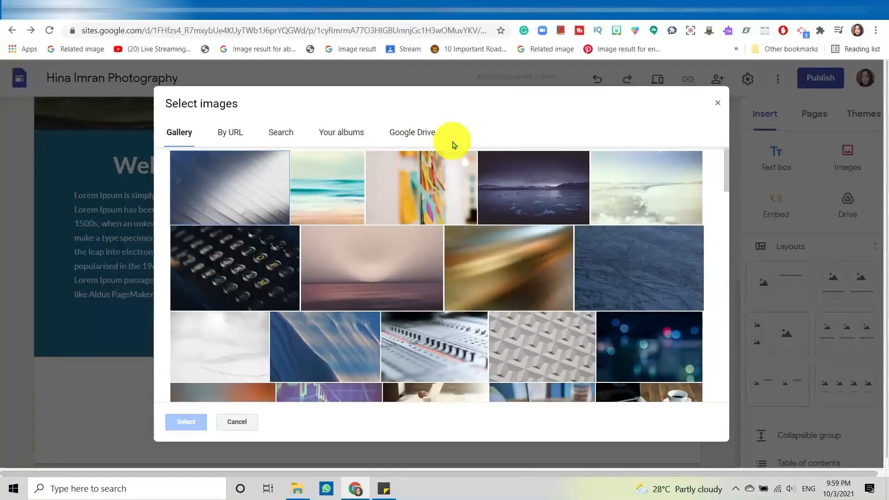
mouse_move(242, 139)
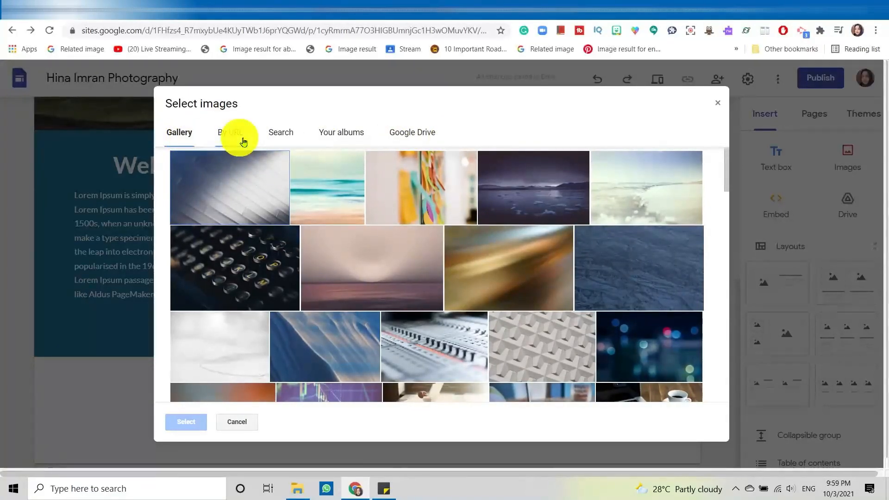
mouse_move(282, 135)
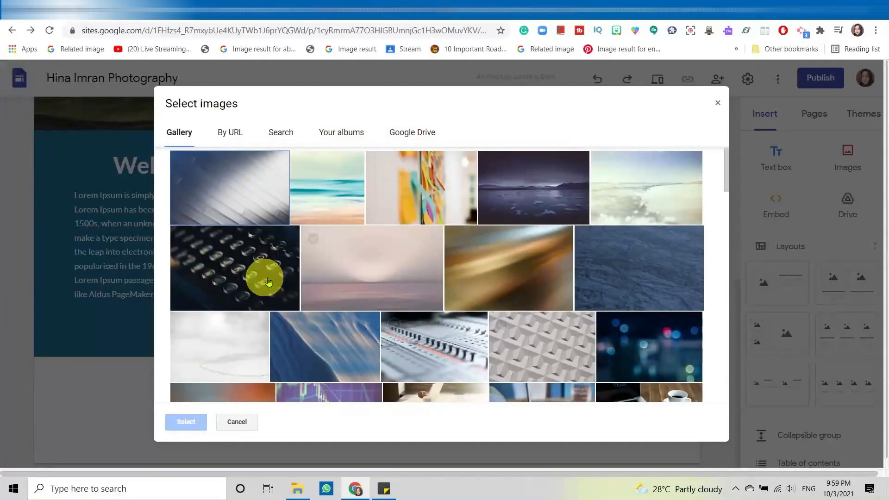
Step: Search the web picker for 'black' and set the plain black image as the section background
left_click(228, 187)
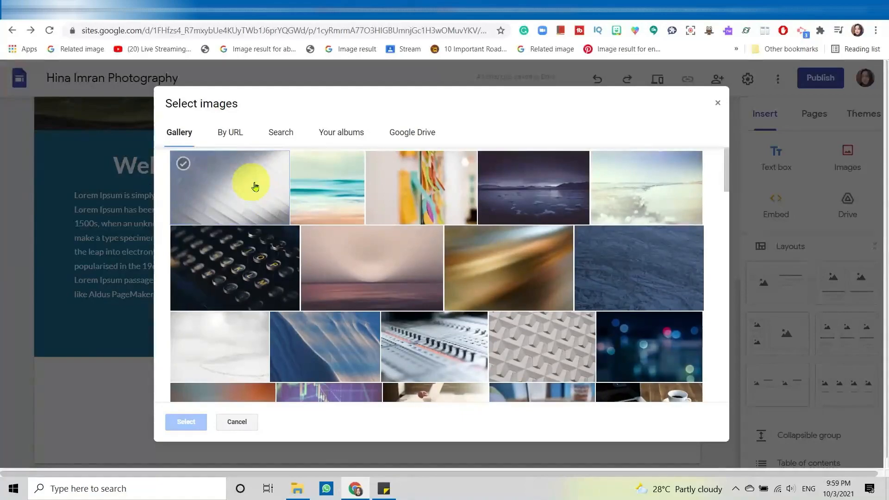
left_click(280, 132)
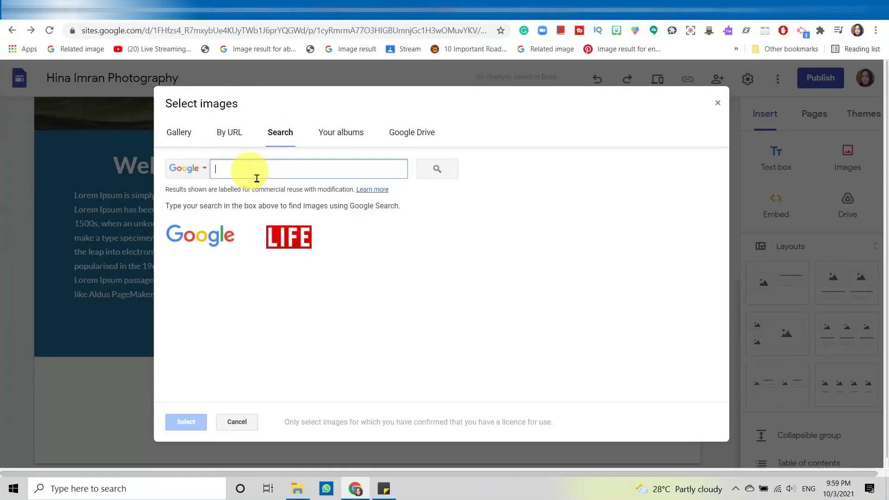
type("black")
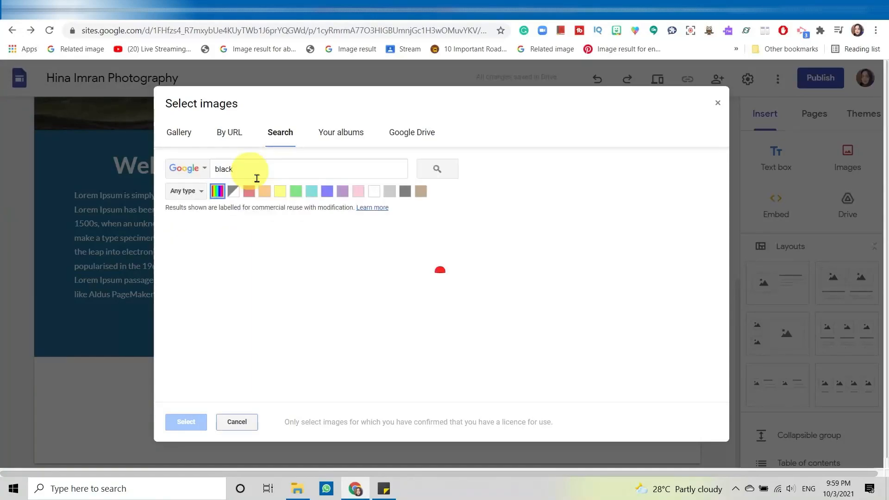
left_click(437, 168)
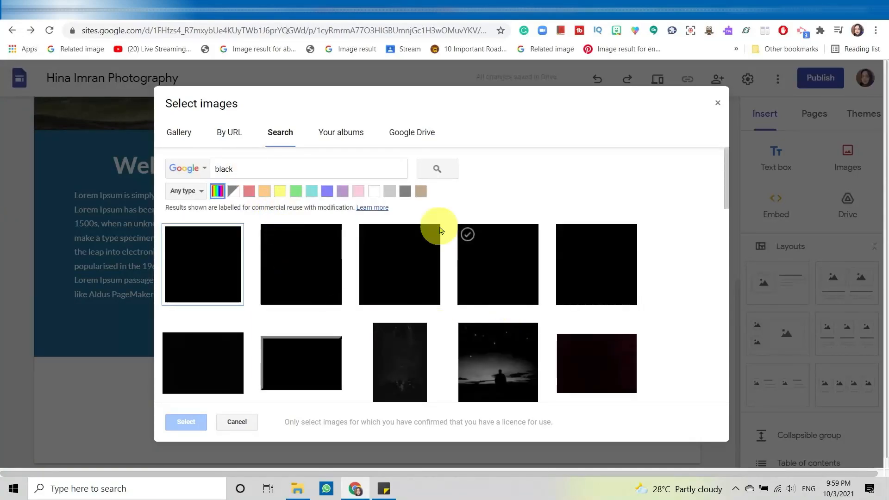
left_click(203, 264)
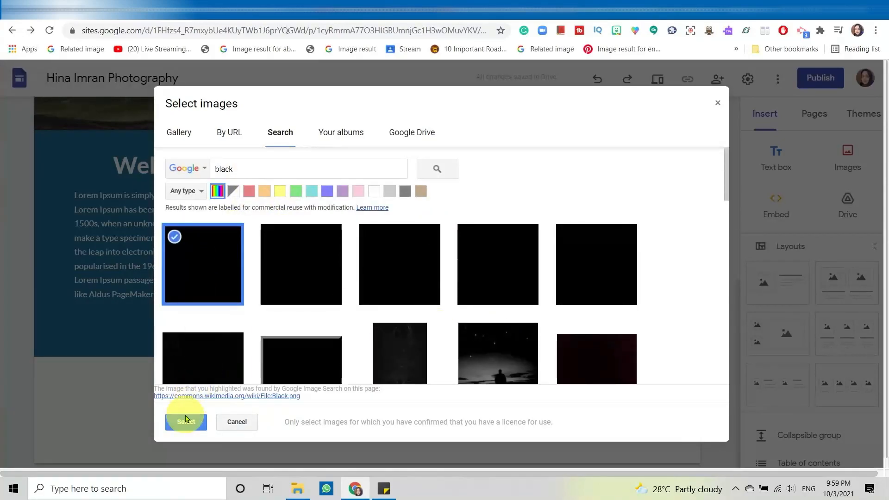
left_click(185, 422)
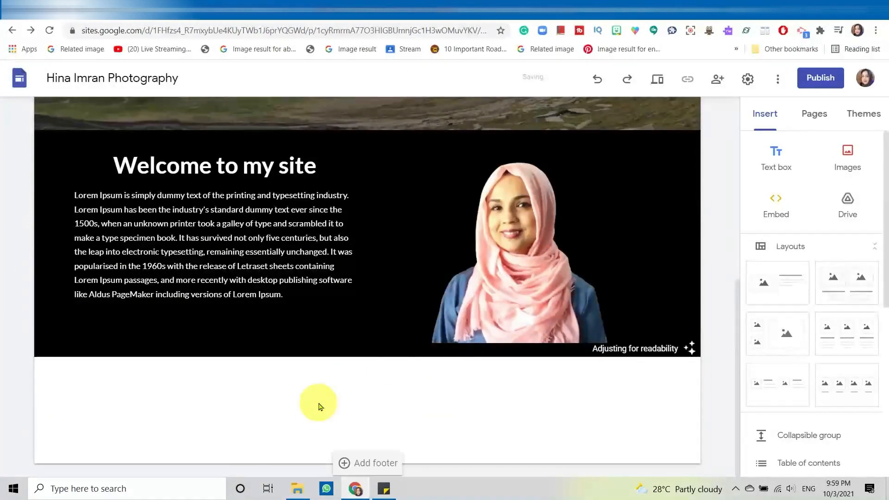
mouse_move(378, 376)
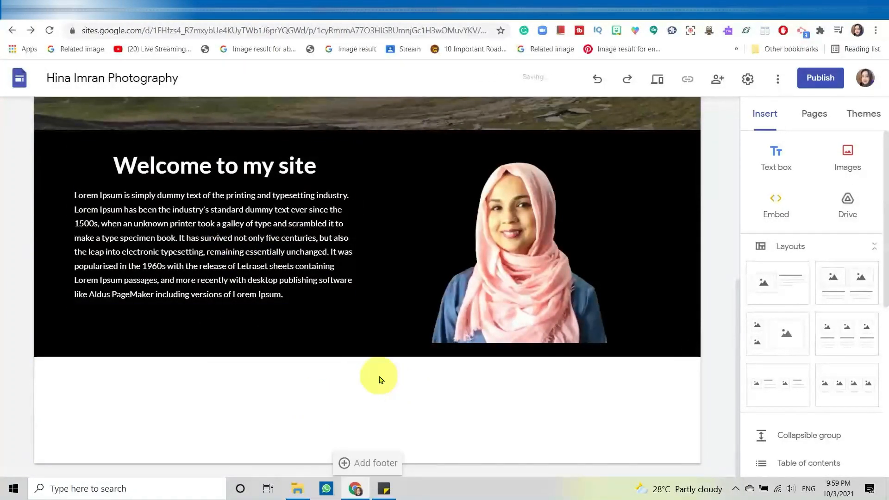
mouse_move(679, 349)
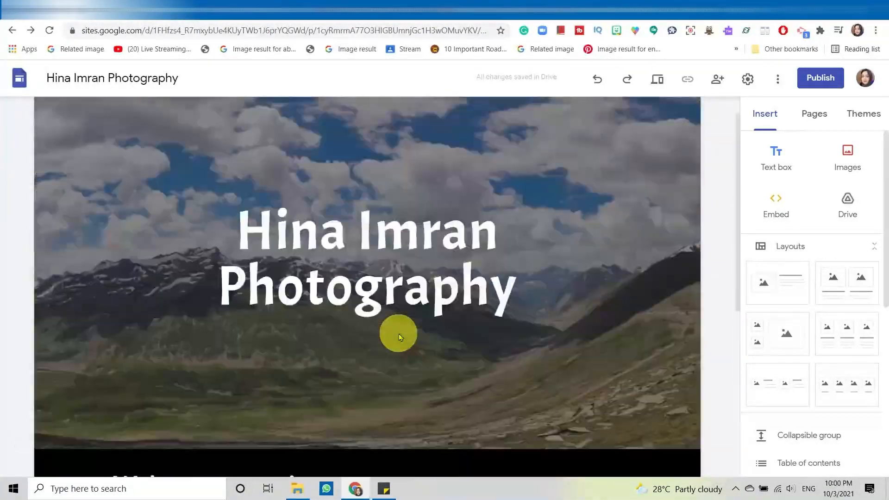
left_click(398, 334)
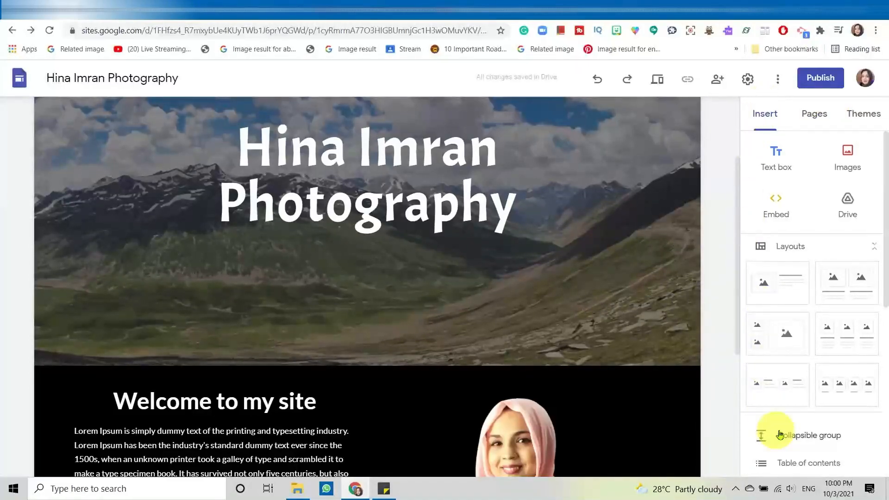
mouse_move(863, 450)
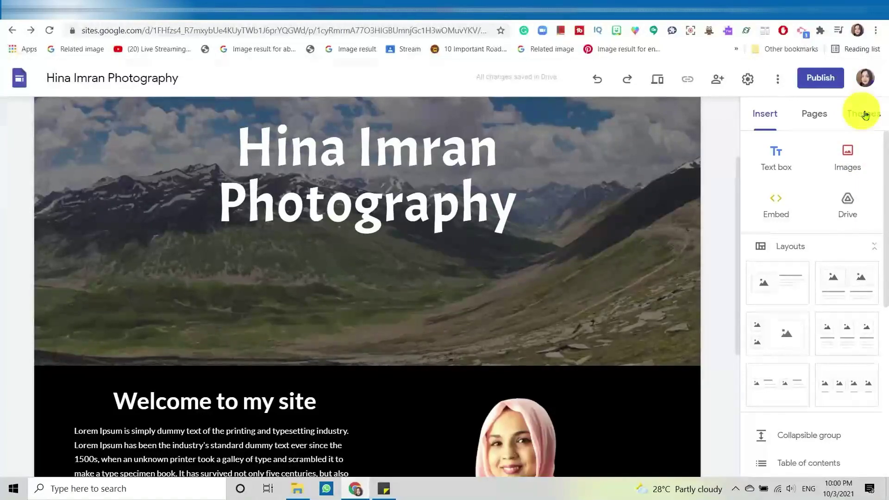
Step: Browse the Themes list and apply the Aristotle theme to the site
left_click(863, 113)
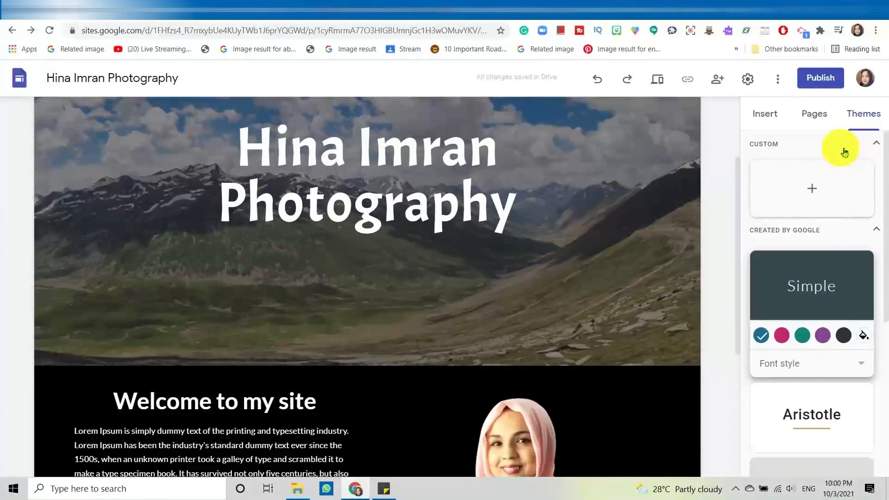
mouse_move(812, 301)
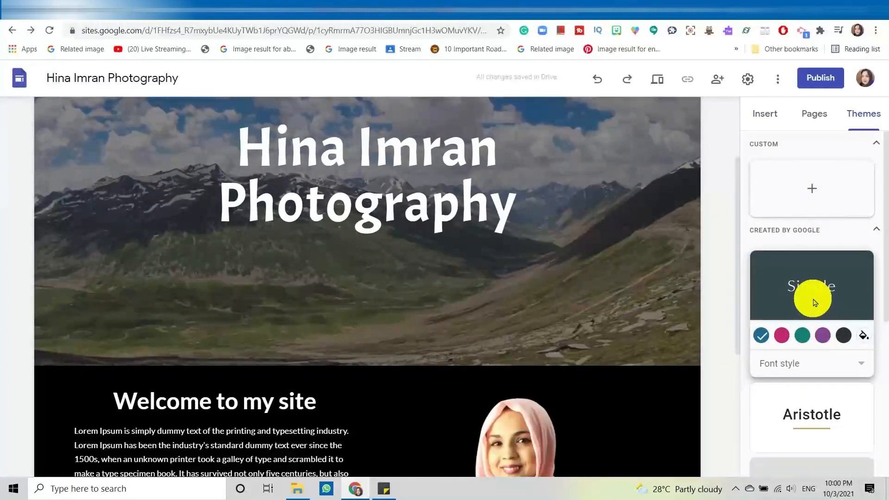
scroll("down", 3)
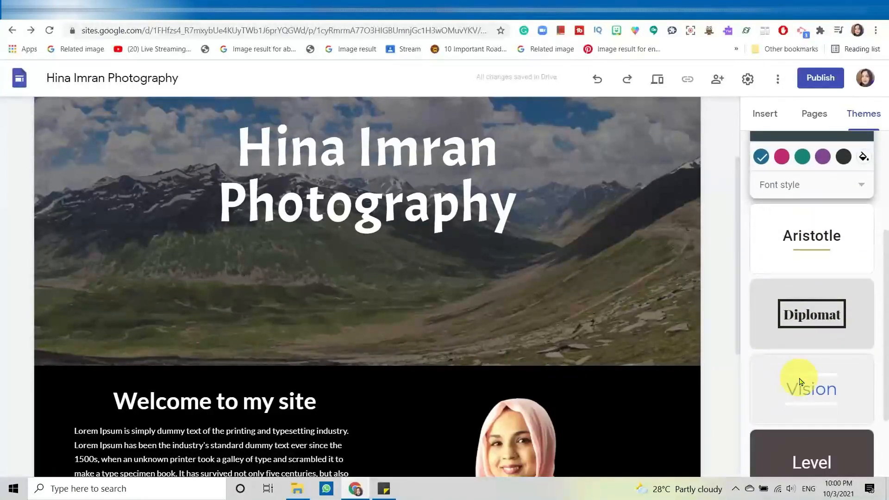
scroll("down", 3)
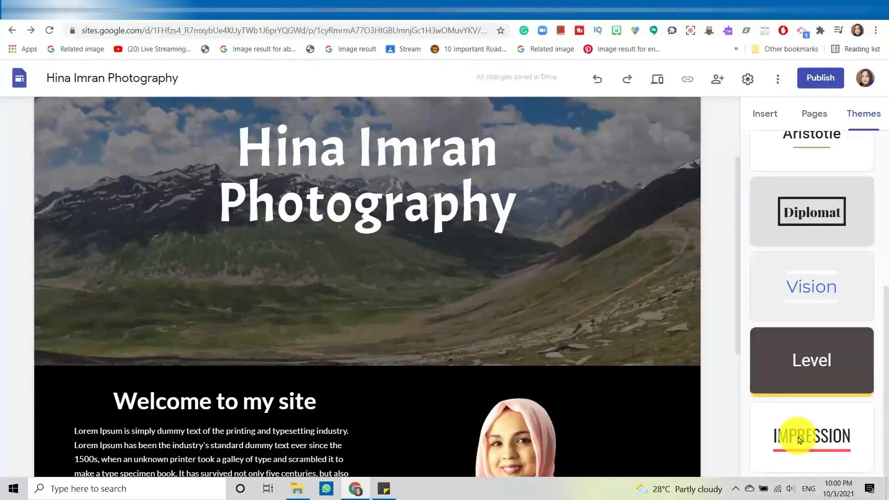
scroll("up", 3)
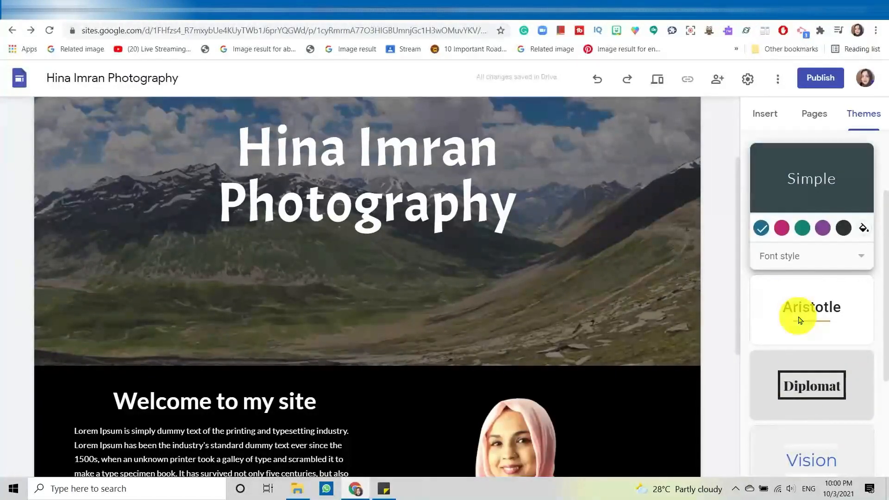
left_click(811, 309)
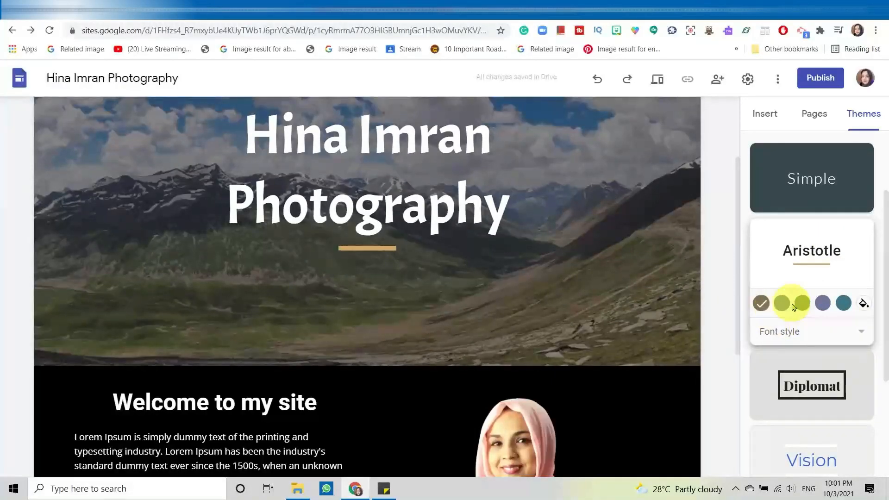
left_click(781, 303)
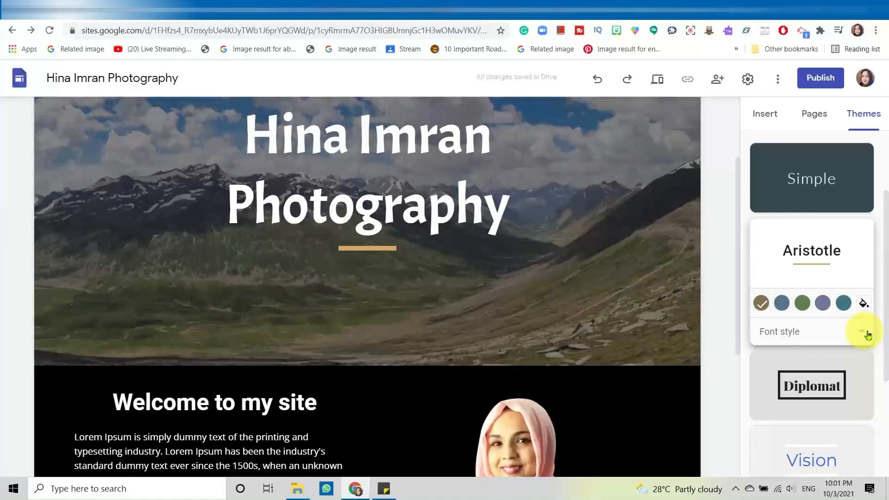
Step: Set the Aristotle theme's accent colour to the red swatch
left_click(866, 332)
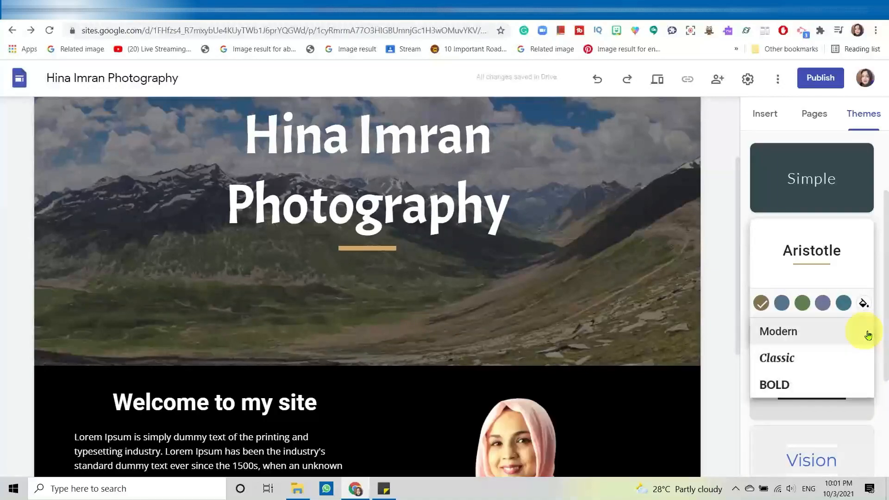
mouse_move(823, 358)
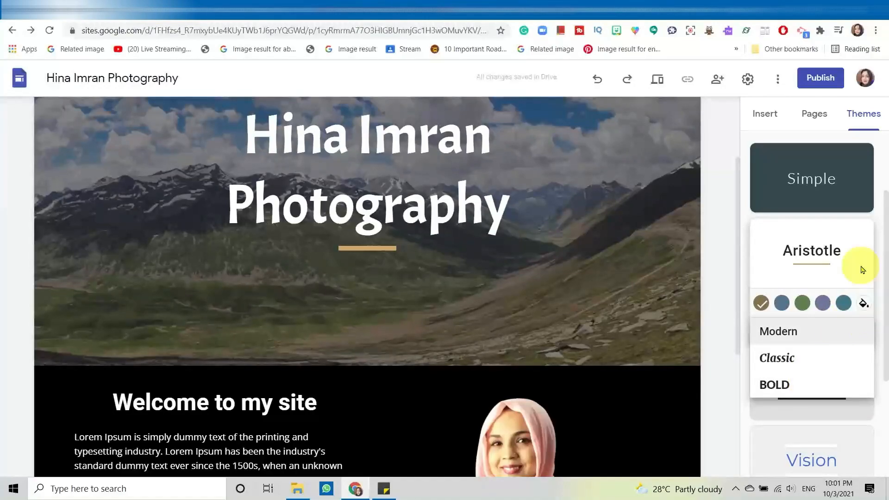
left_click(864, 303)
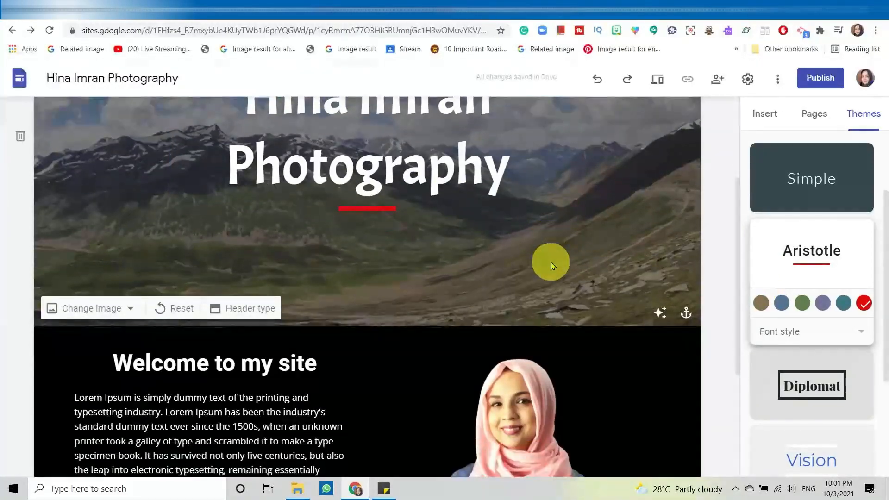
scroll("up", 3)
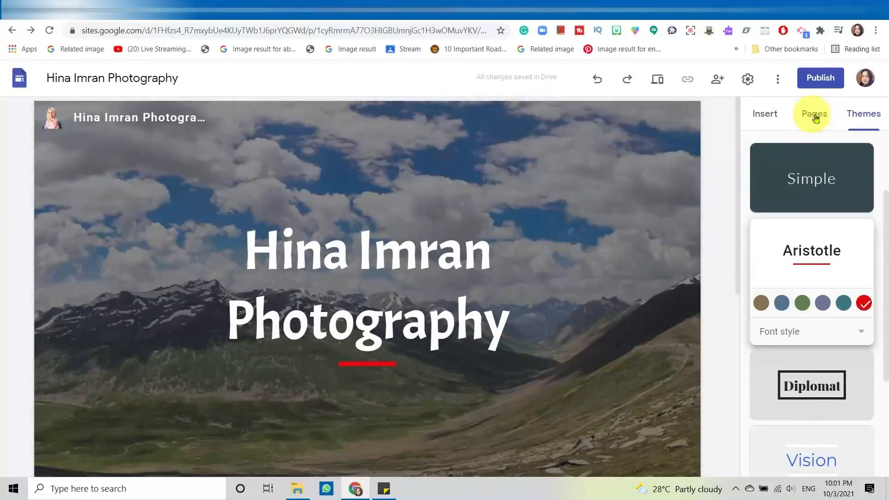
Step: Start a new page from the Pages list so the New page naming dialog appears
left_click(813, 113)
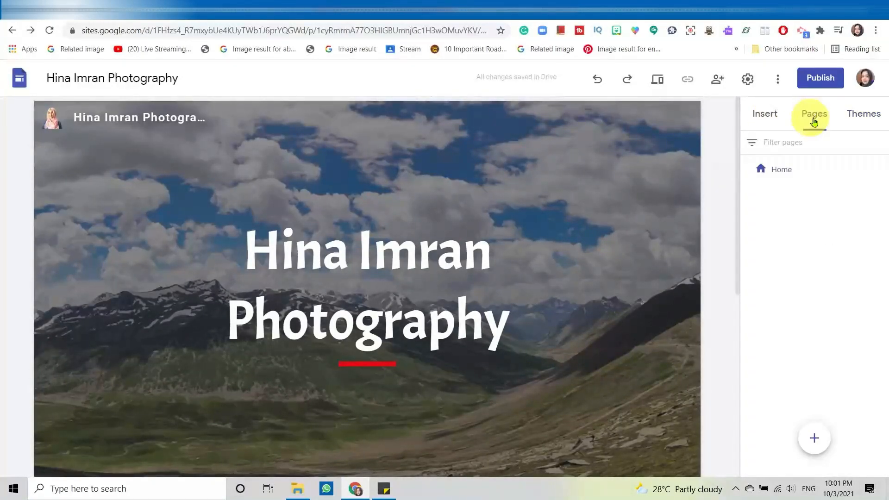
mouse_move(781, 169)
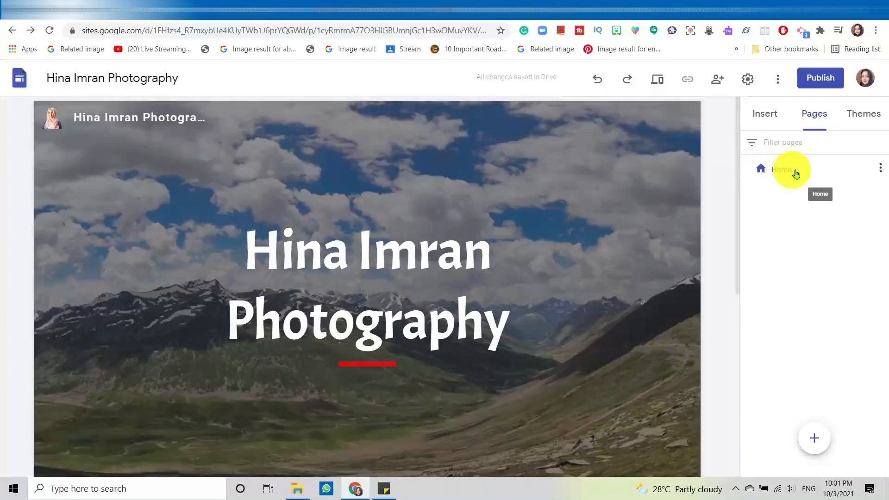
mouse_move(750, 185)
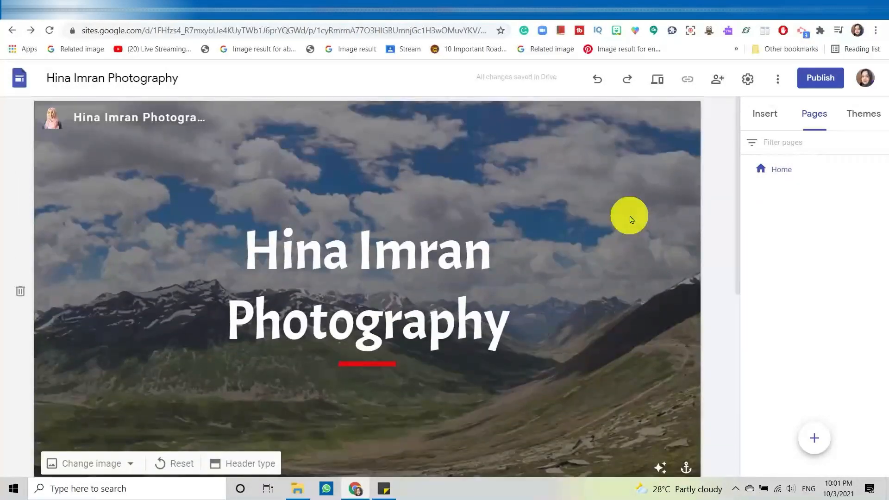
scroll("down", 3)
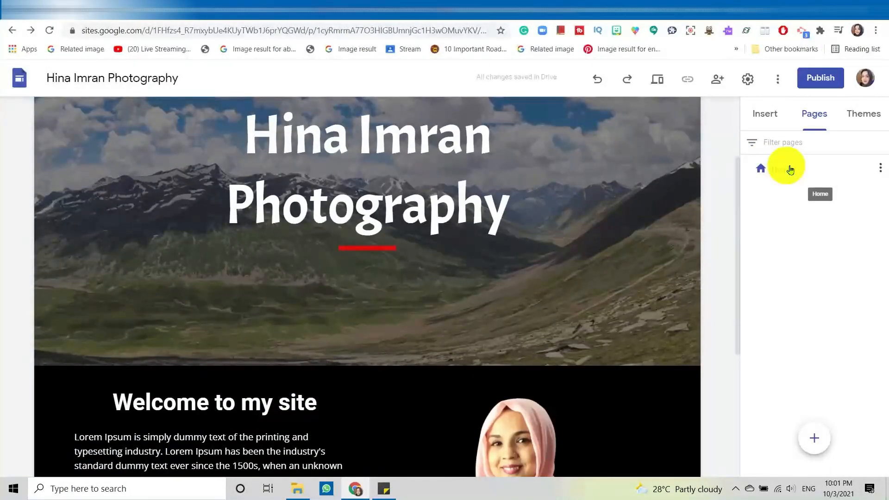
mouse_move(788, 174)
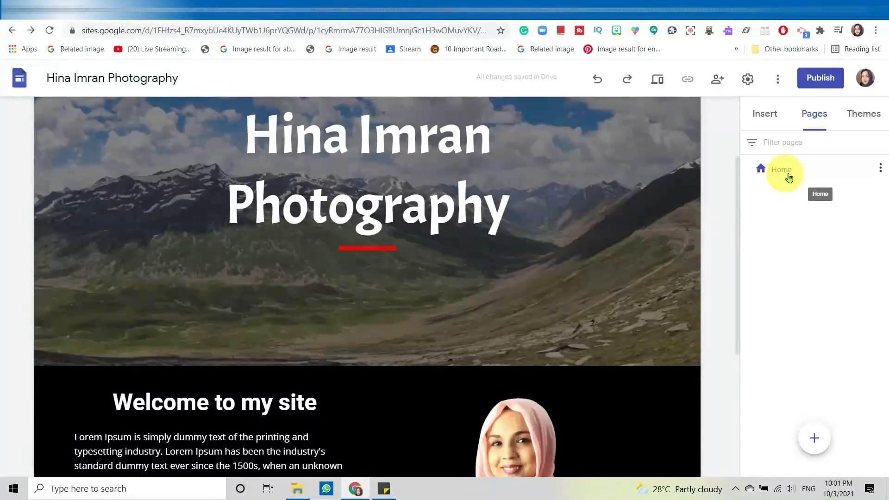
mouse_move(782, 189)
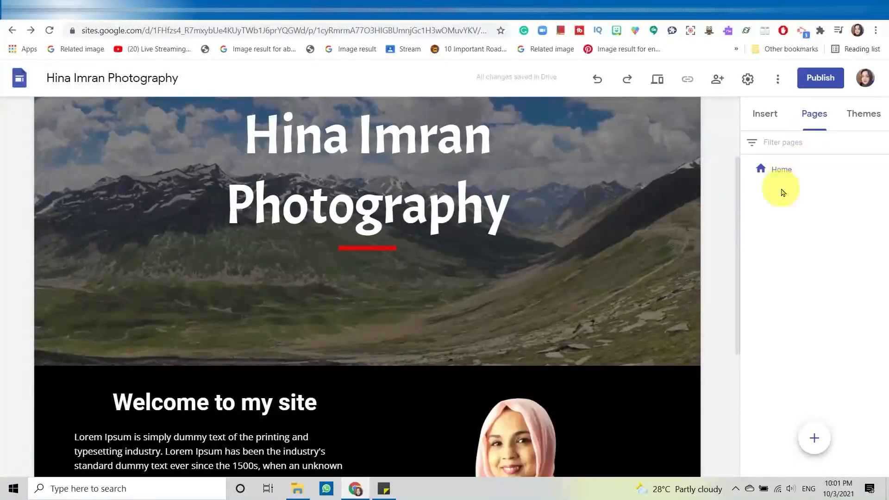
left_click(814, 437)
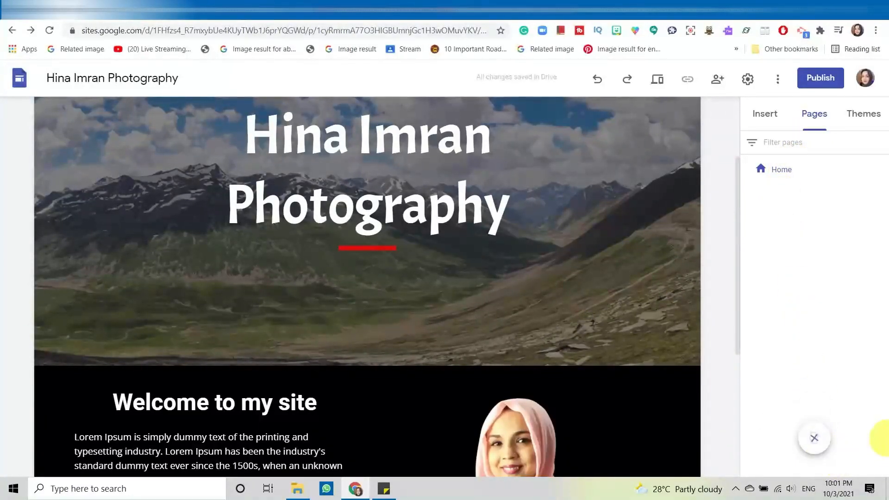
left_click(814, 437)
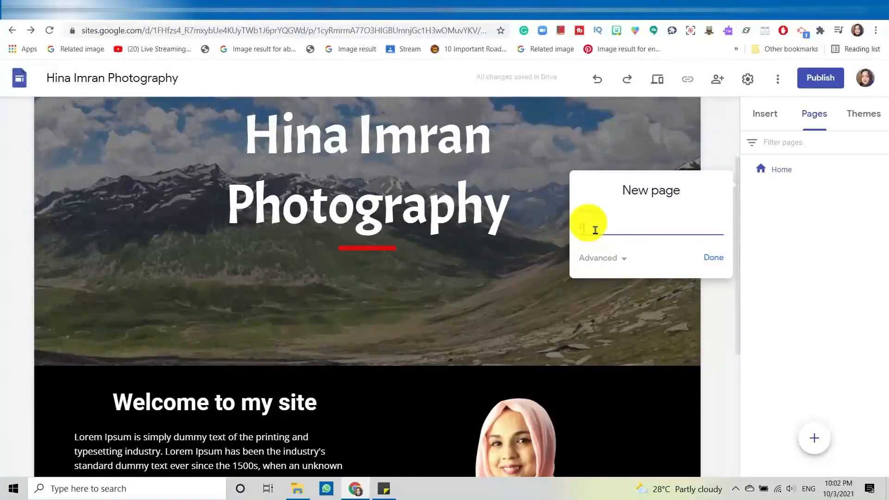
Step: Create the page named 'Food Photography' and move into its empty body below the cover header
type("Food P")
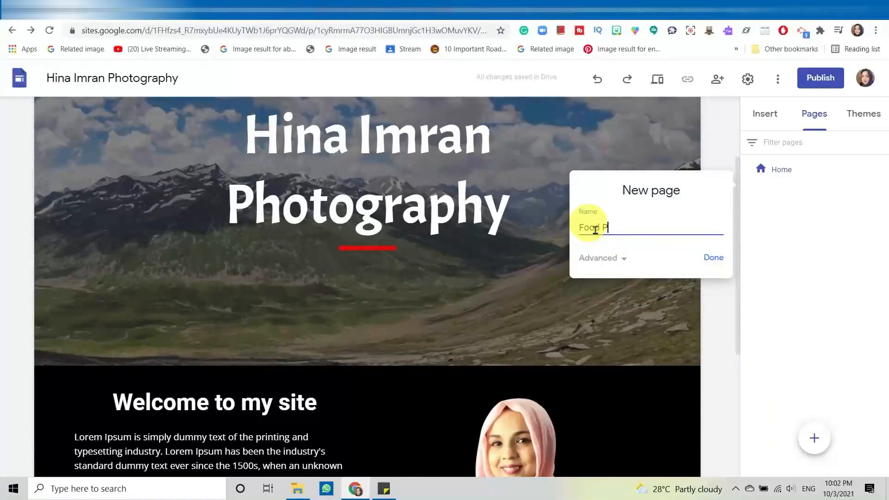
type("hotogra")
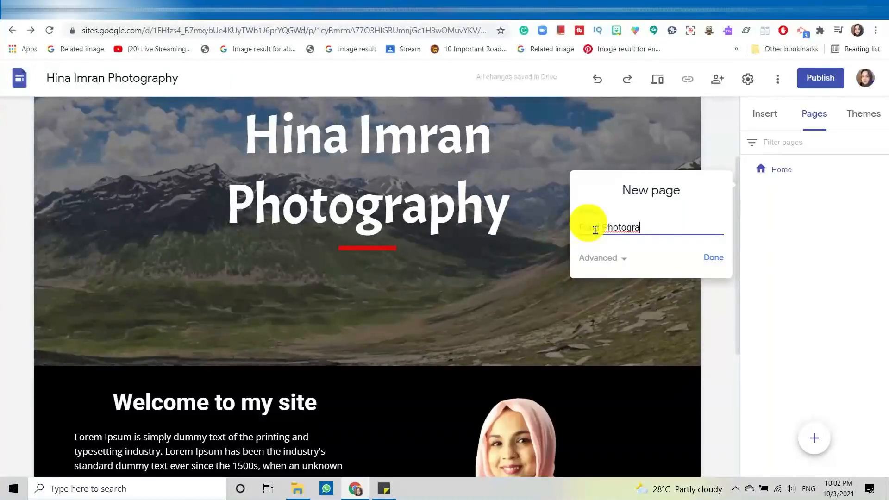
type("phy")
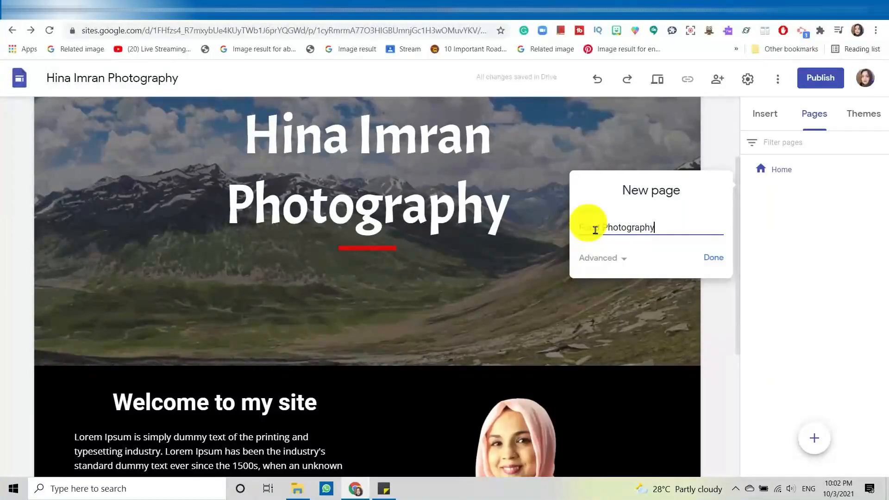
type("Food")
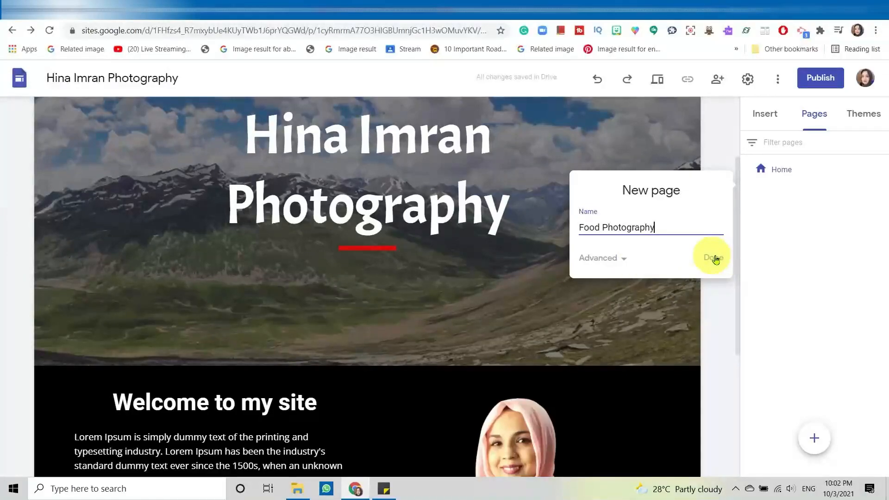
left_click(713, 259)
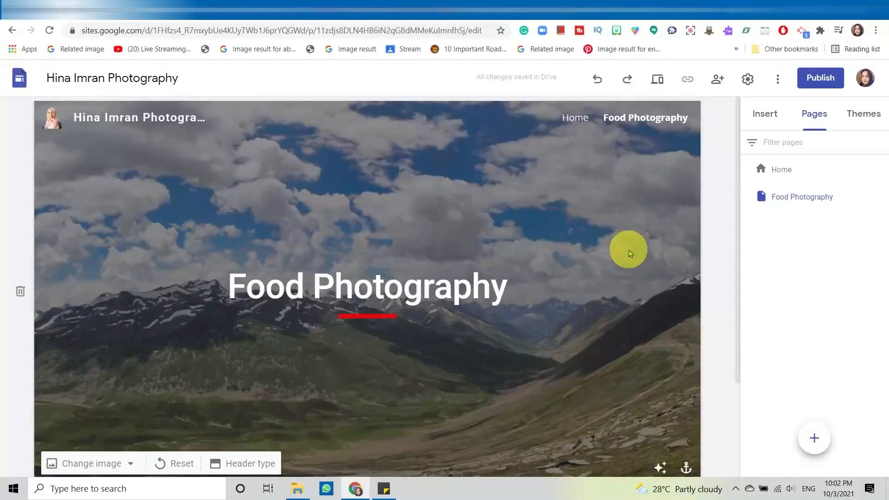
left_click(367, 287)
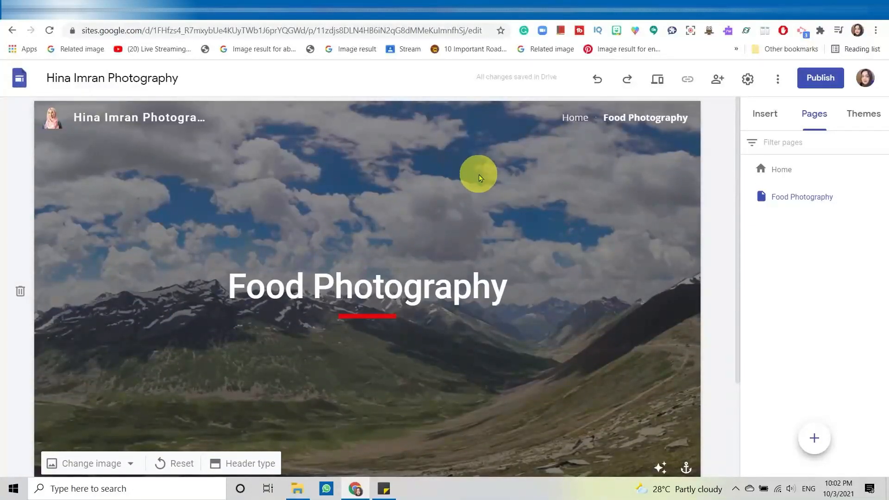
mouse_move(506, 226)
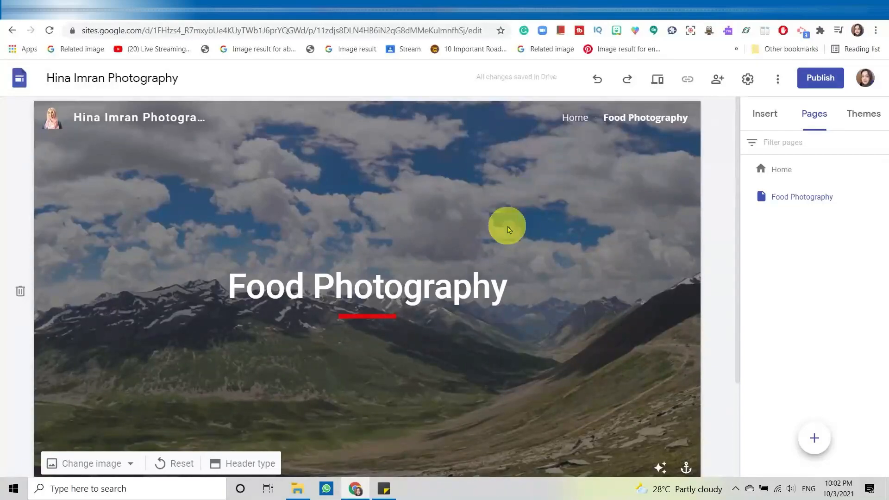
scroll("down", 3)
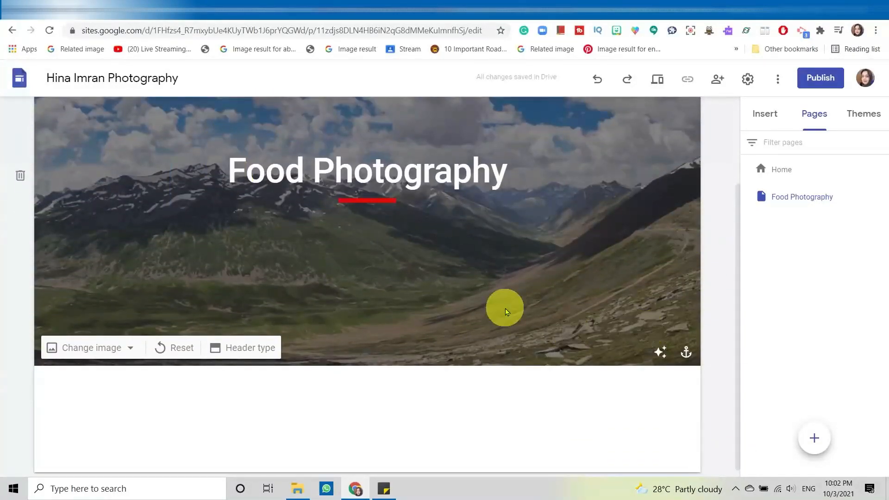
mouse_move(248, 281)
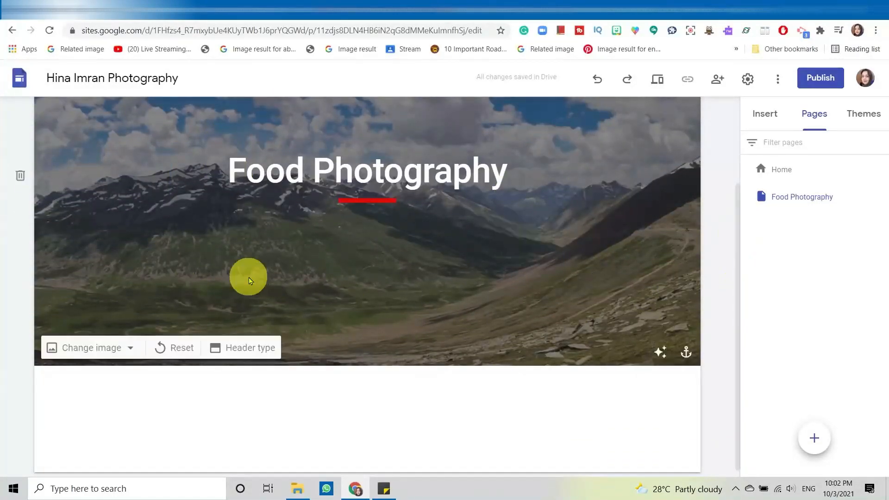
mouse_move(539, 292)
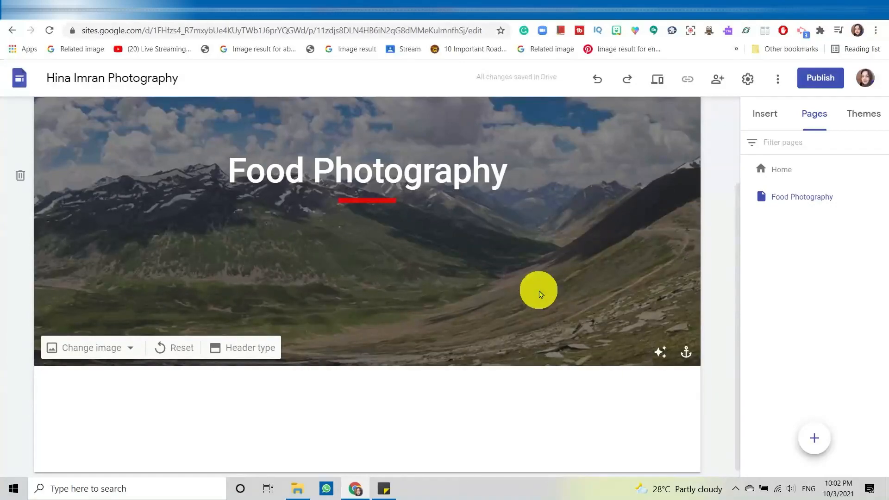
mouse_move(301, 287)
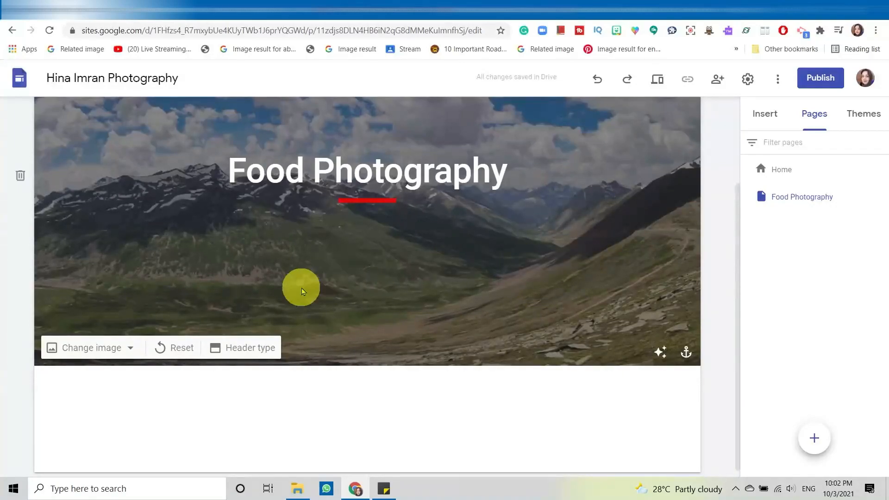
Step: Switch the Food Photography header type from Cover to Banner
left_click(241, 348)
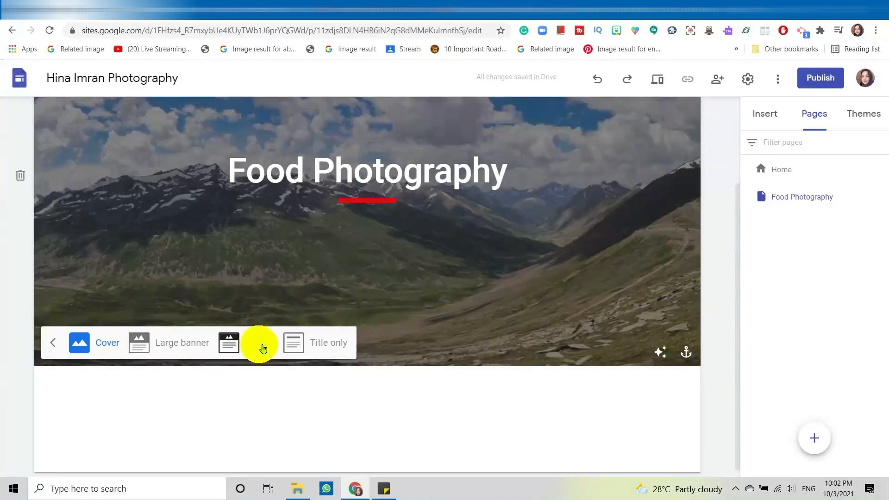
left_click(228, 342)
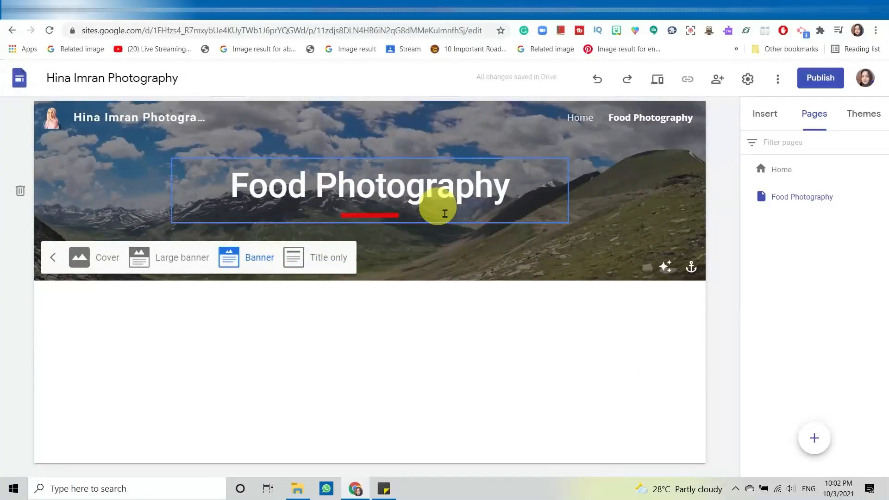
mouse_move(679, 181)
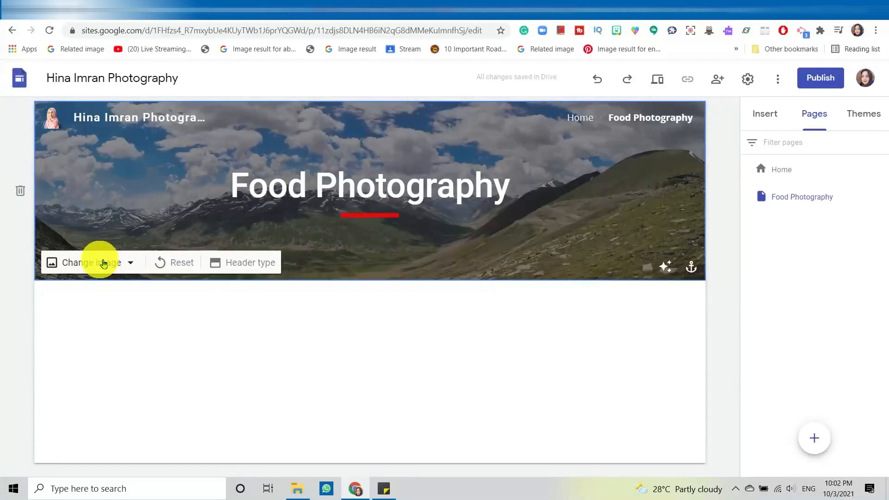
Step: Upload a food photo as banner background, remove the readability darkening and colour the title black
left_click(88, 262)
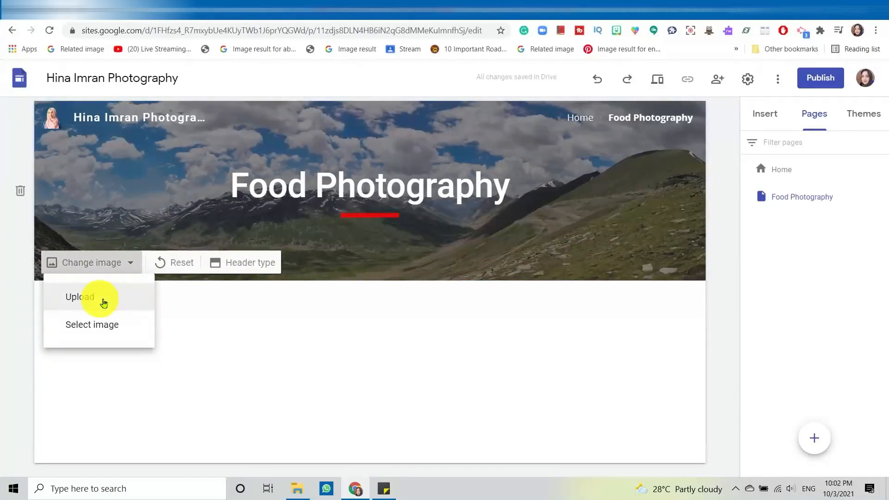
left_click(80, 297)
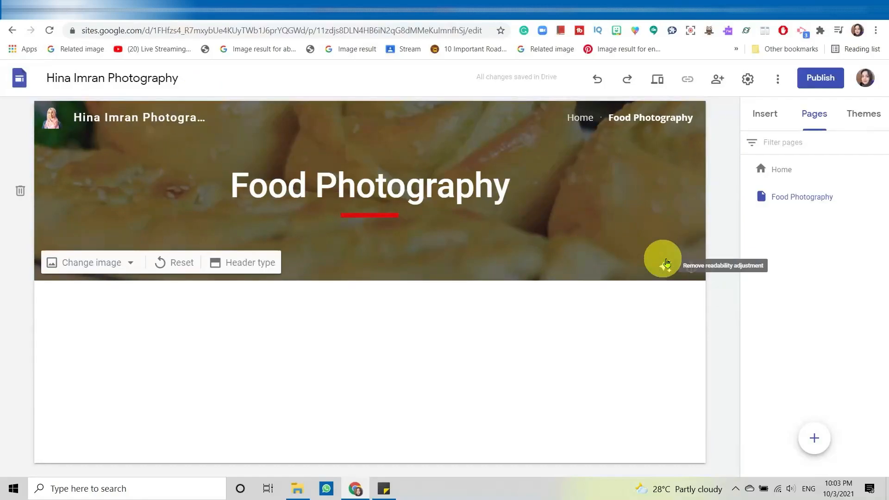
left_click(666, 265)
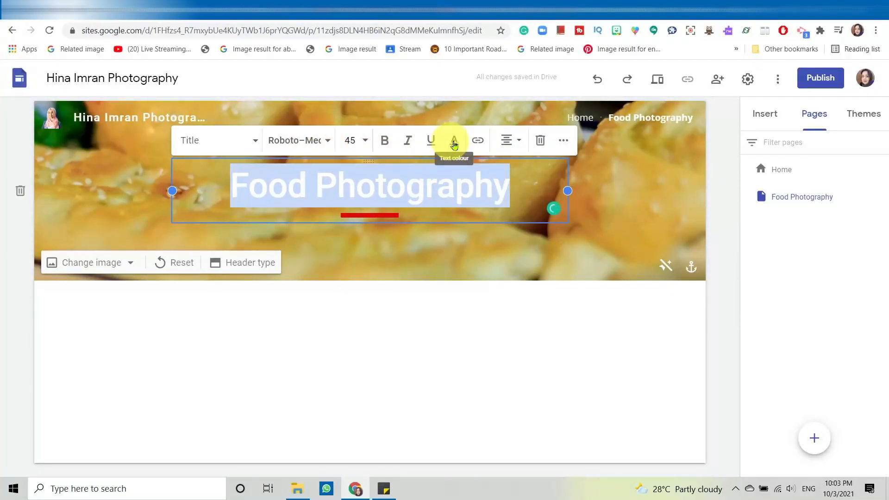
left_click(454, 140)
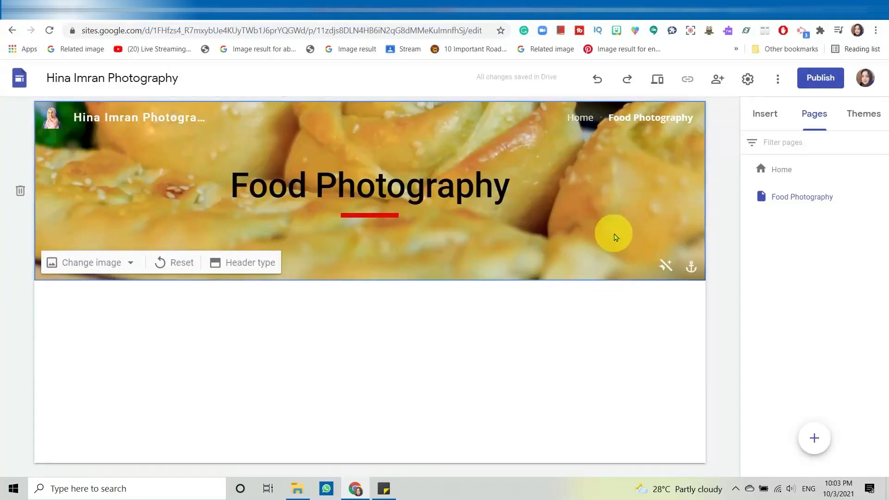
mouse_move(550, 195)
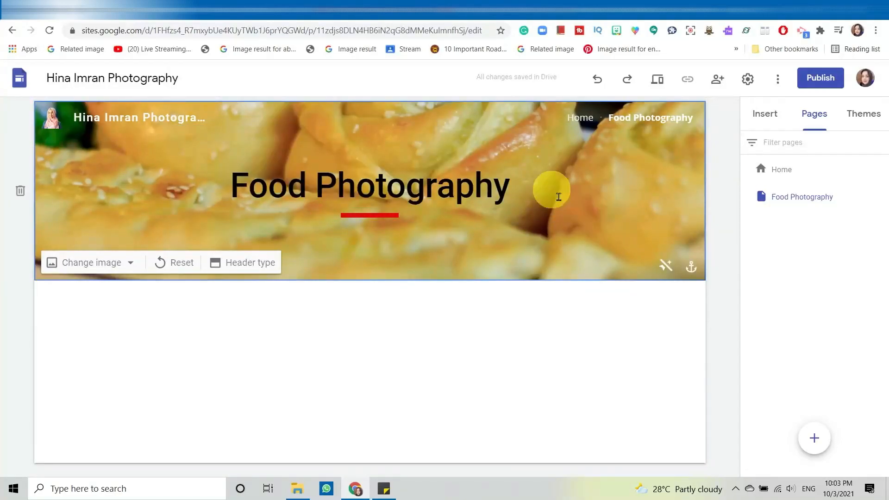
mouse_move(441, 235)
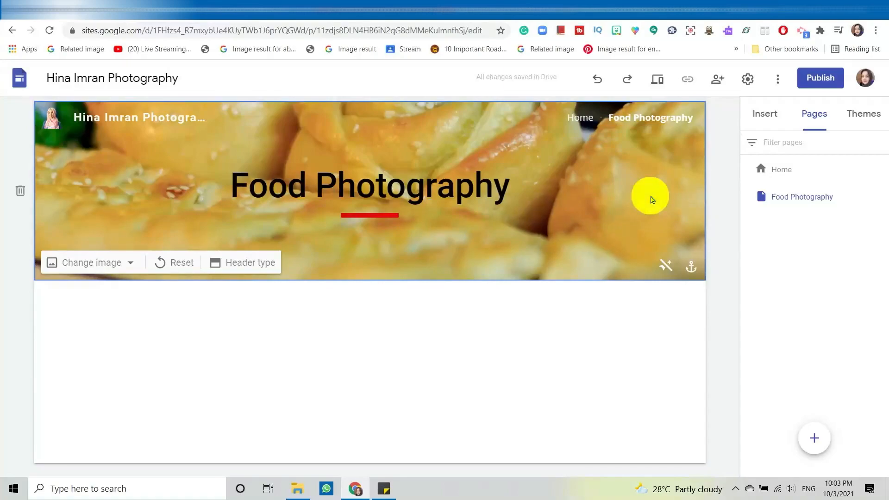
left_click(340, 312)
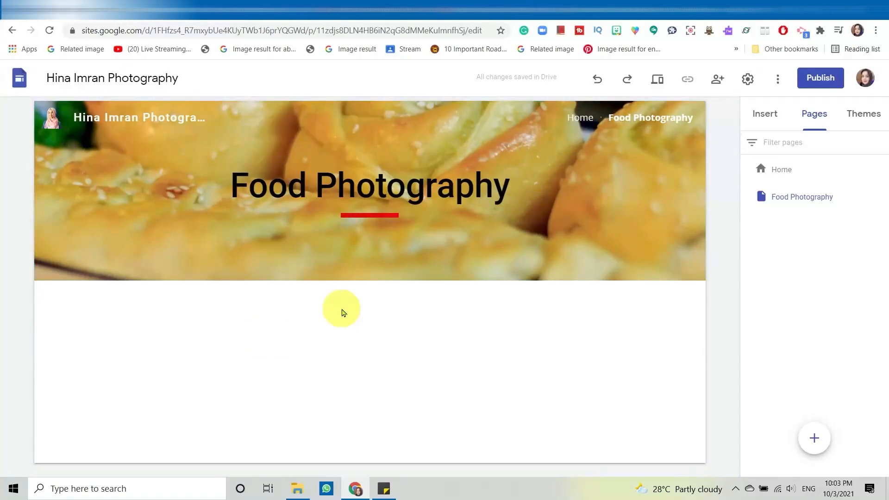
mouse_move(499, 300)
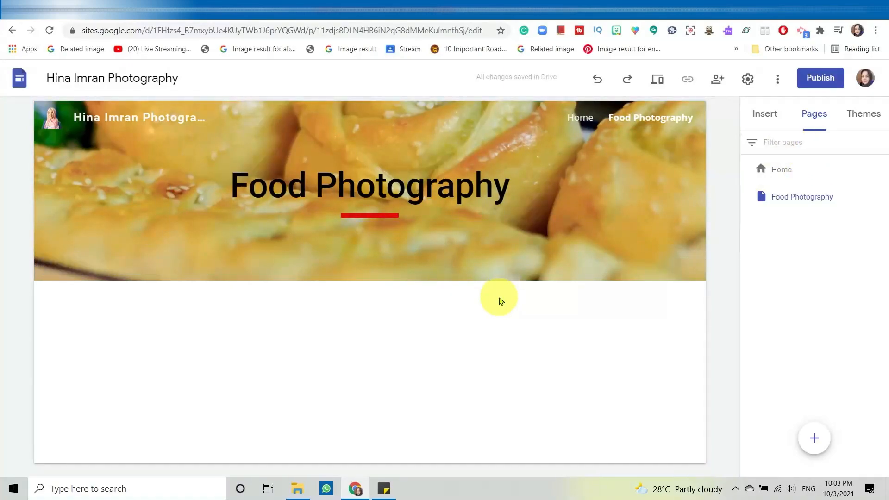
mouse_move(460, 296)
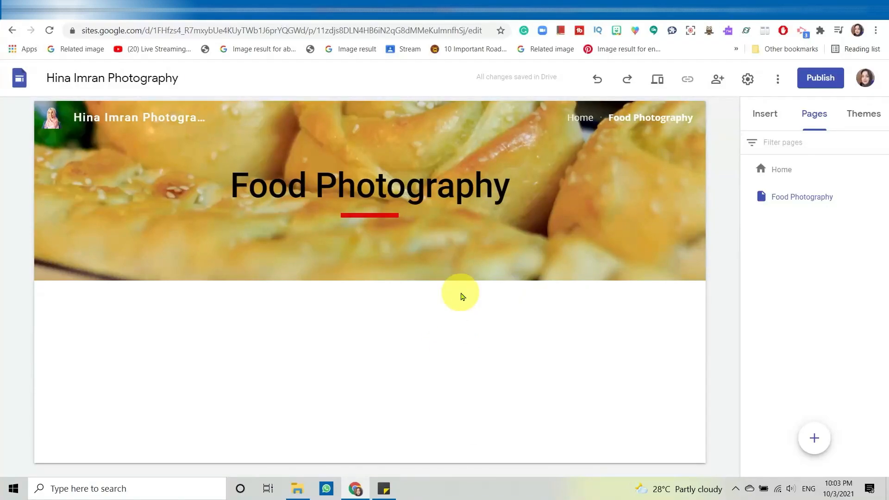
mouse_move(763, 114)
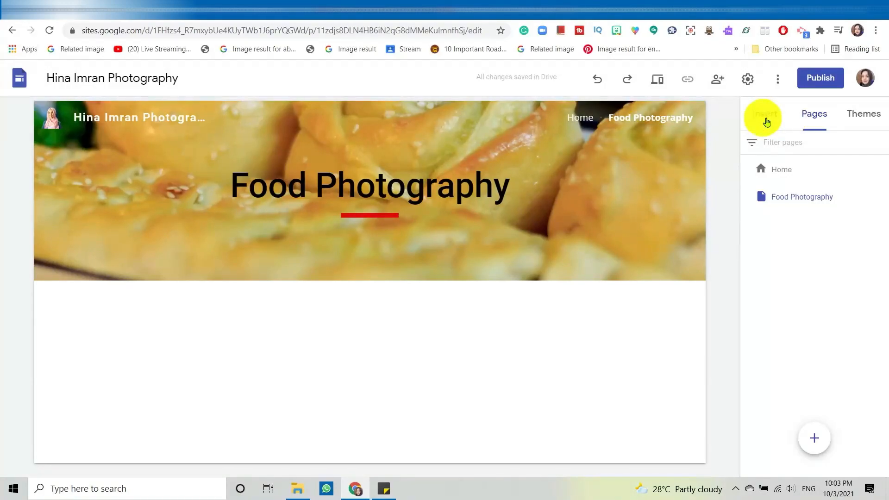
Step: Show the Insert options for text boxes, images, embeds and layouts
left_click(764, 113)
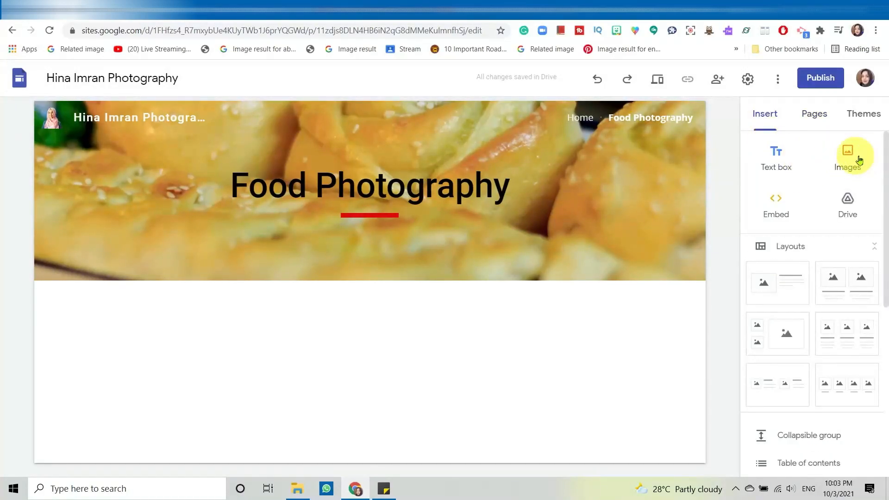
mouse_move(841, 178)
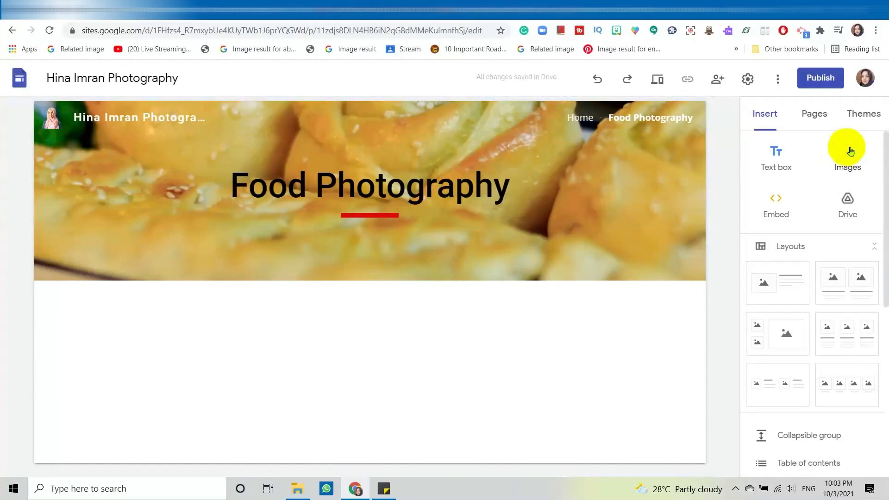
mouse_move(782, 257)
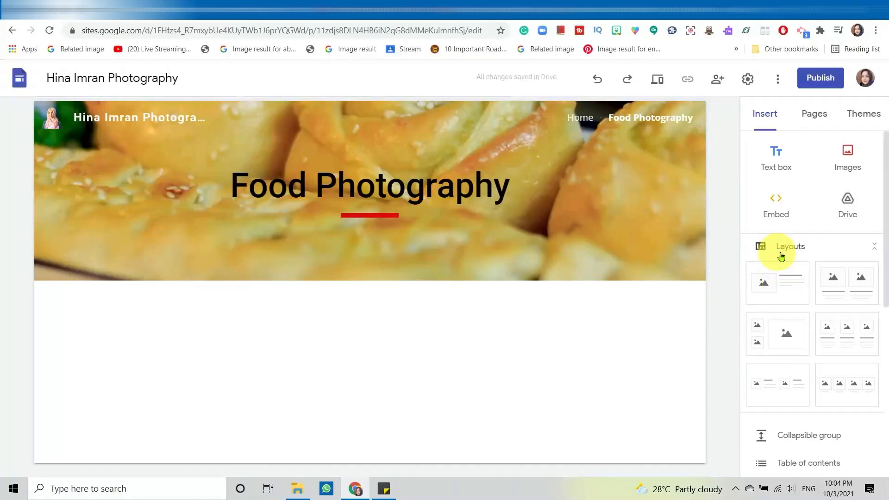
mouse_move(782, 262)
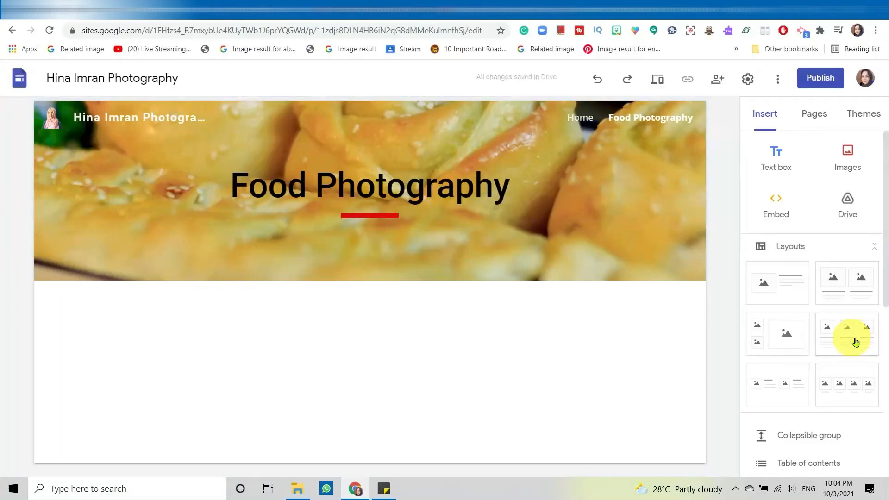
Step: Add a three-column image-and-text layout and bring up image sources for the first slot
left_click(847, 334)
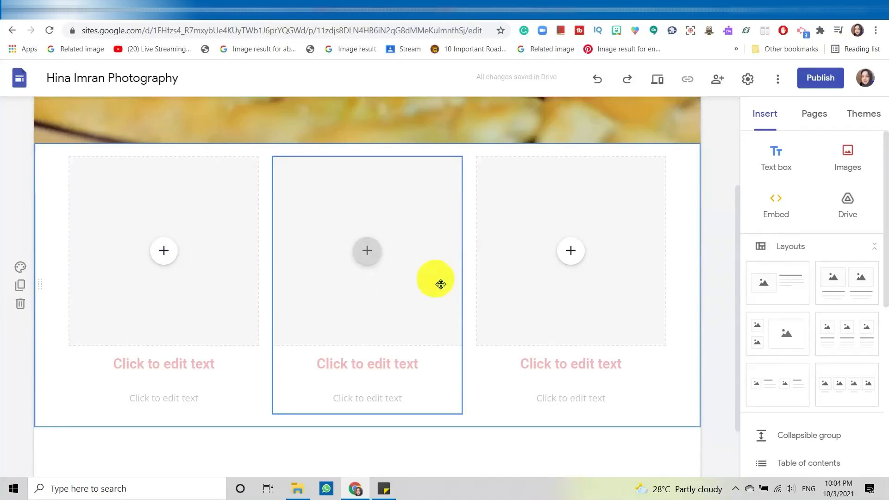
left_click(163, 363)
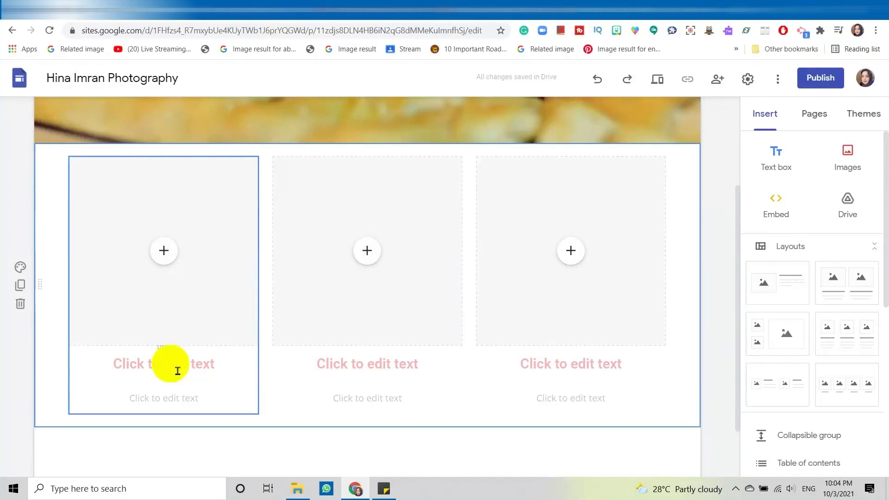
mouse_move(170, 405)
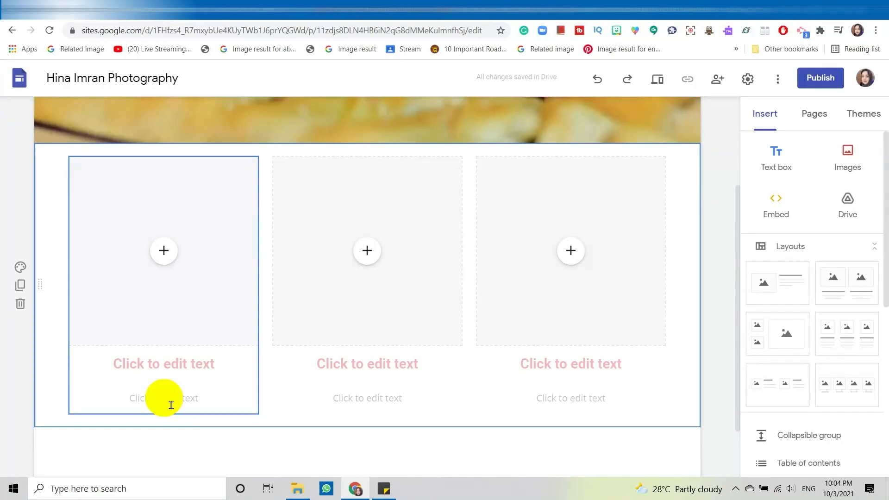
mouse_move(158, 332)
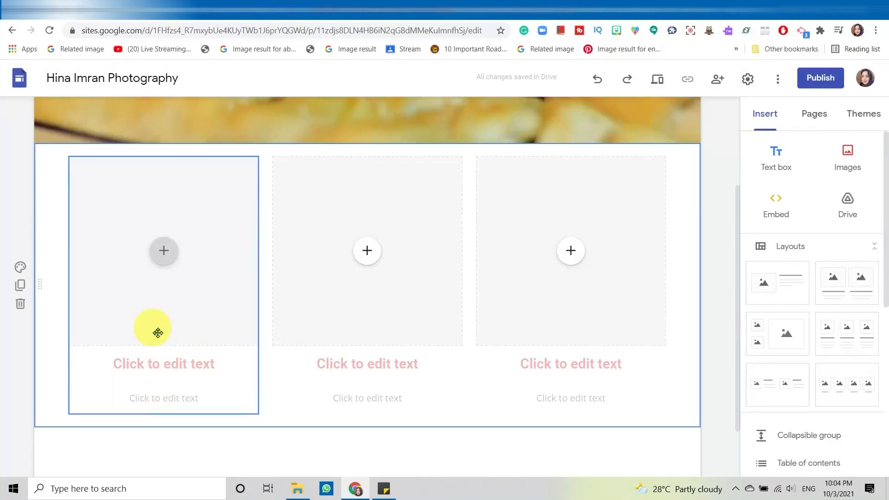
mouse_move(163, 260)
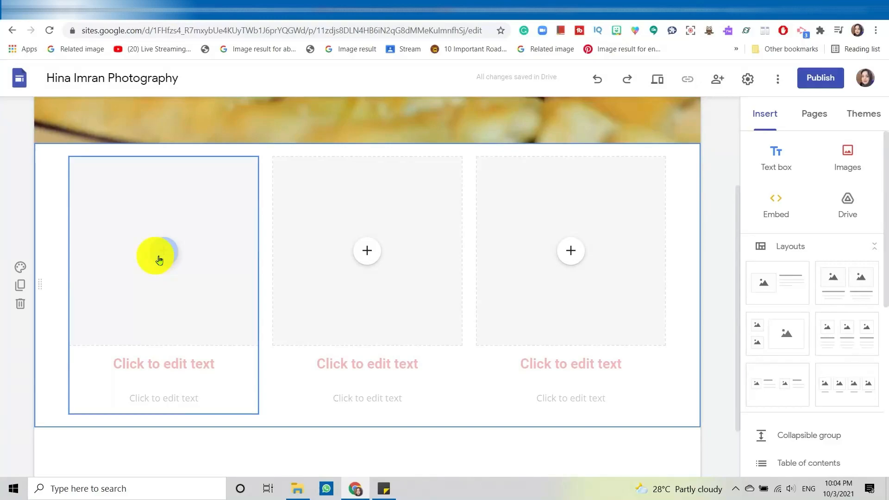
mouse_move(162, 258)
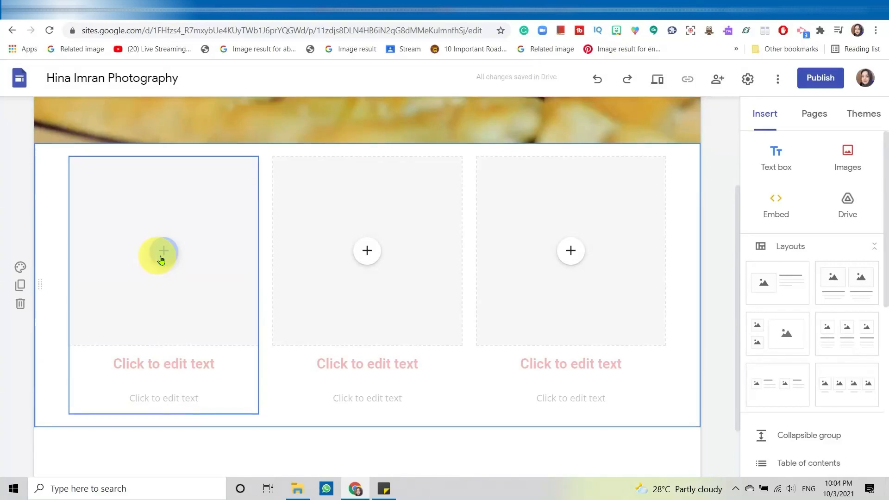
left_click(163, 251)
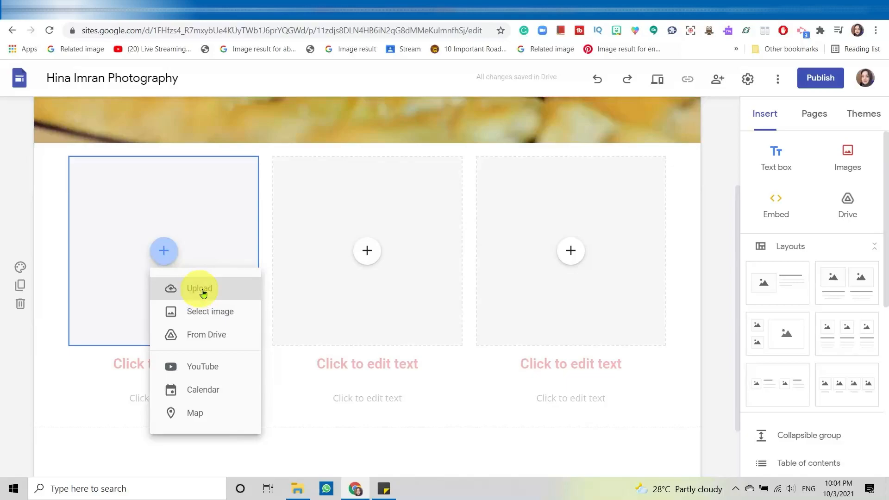
mouse_move(217, 334)
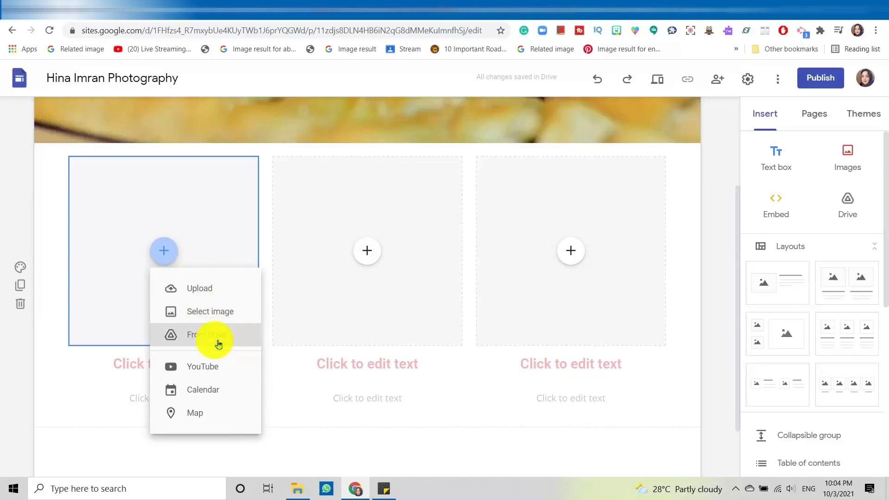
mouse_move(229, 371)
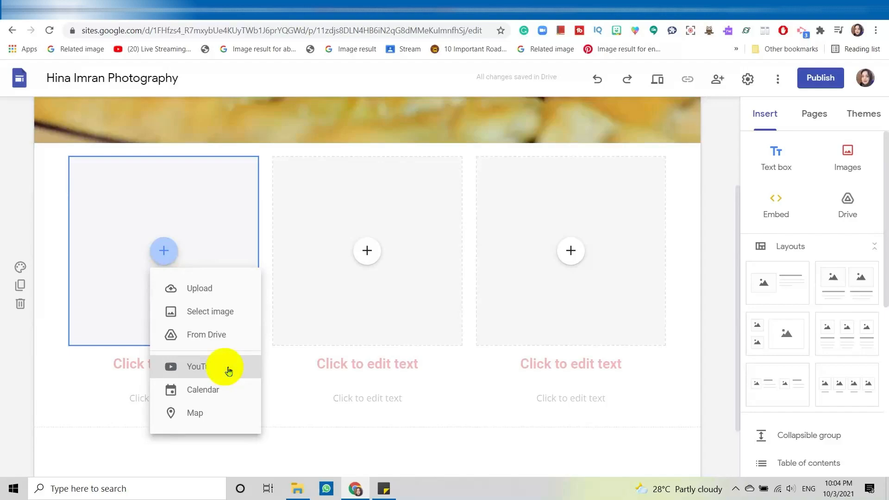
mouse_move(232, 407)
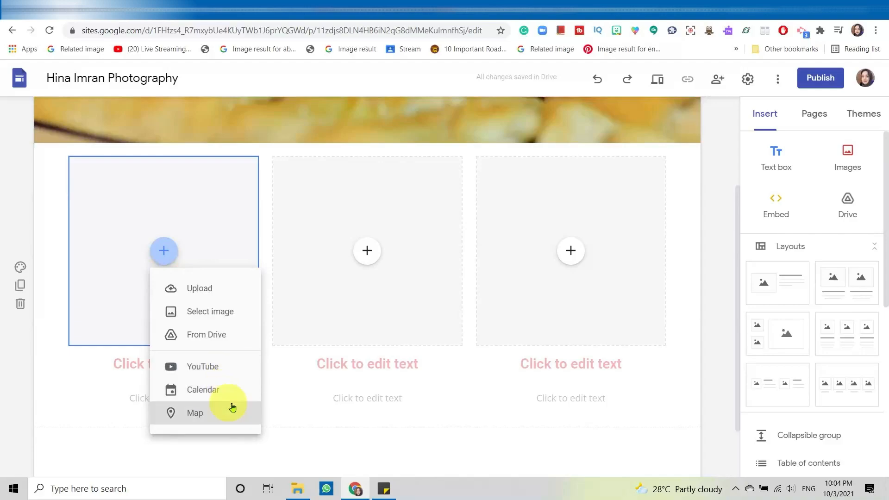
mouse_move(206, 311)
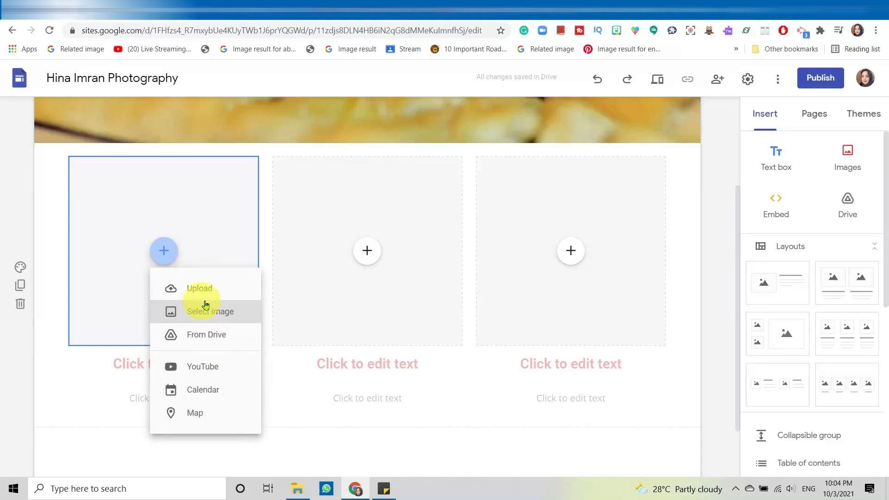
mouse_move(225, 293)
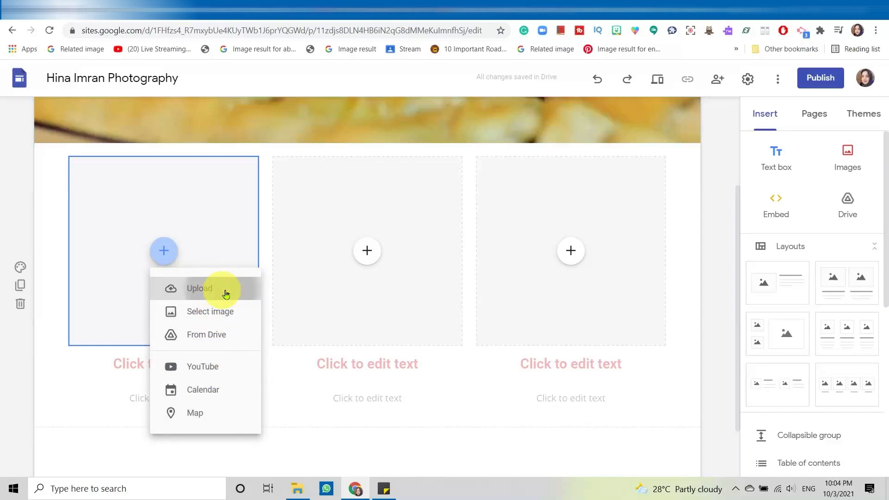
Step: Upload the burger photo into the first column and caption it 'Zinger Burger'
left_click(199, 288)
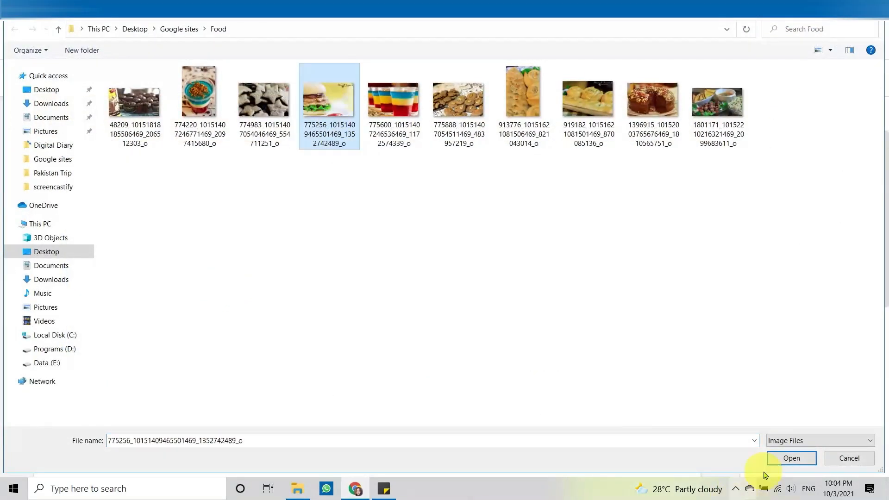
left_click(790, 458)
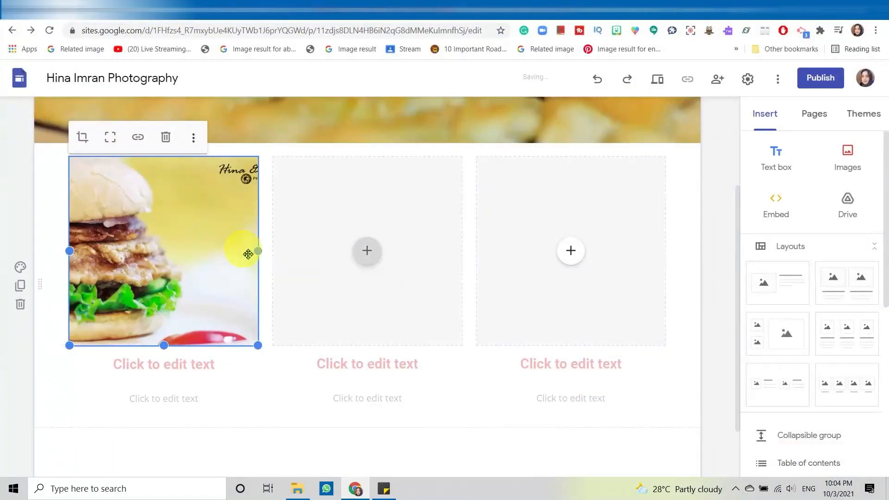
mouse_move(190, 420)
type("Z")
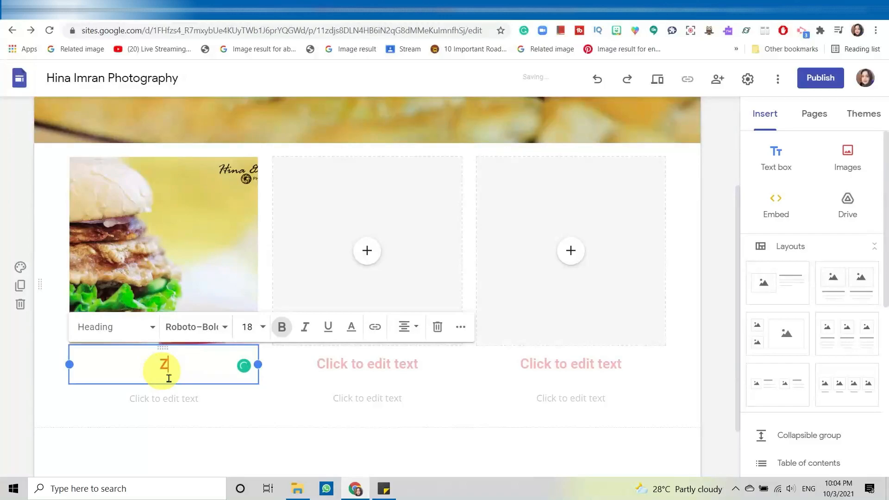
type("inger")
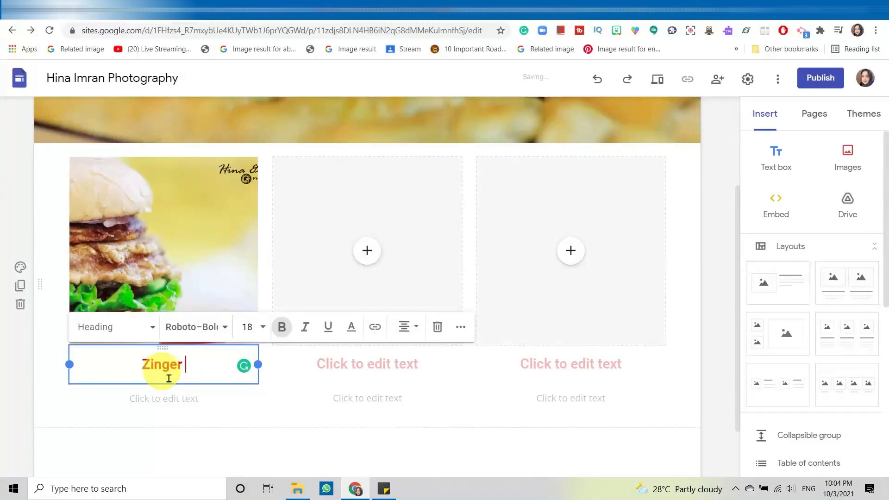
type("Burger")
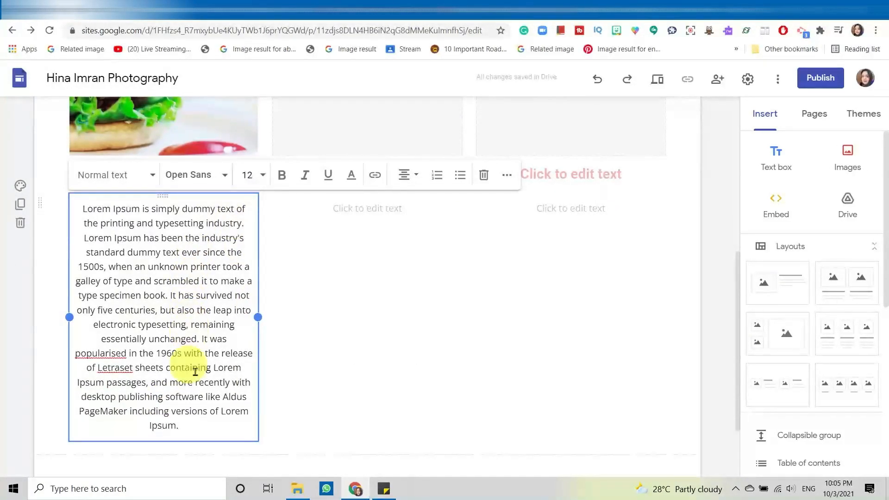
Step: Left-align the whole placeholder recipe paragraph under Zinger Burger
key("ctrl+a")
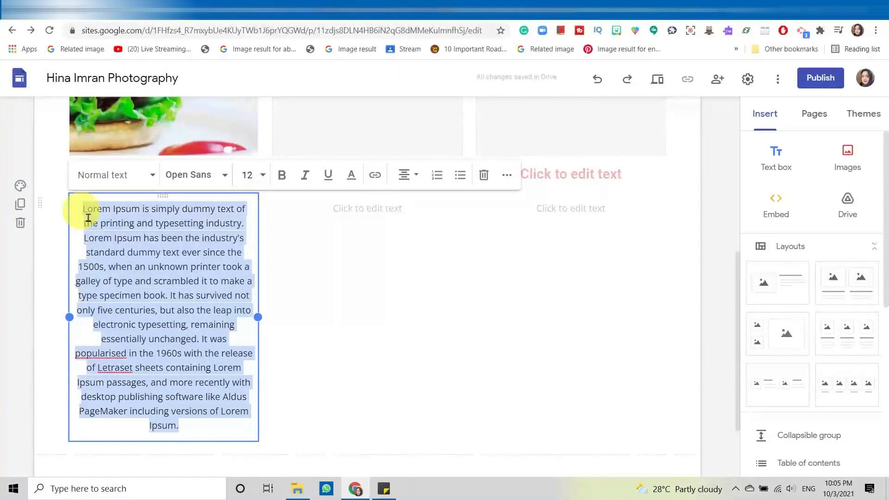
left_click(404, 175)
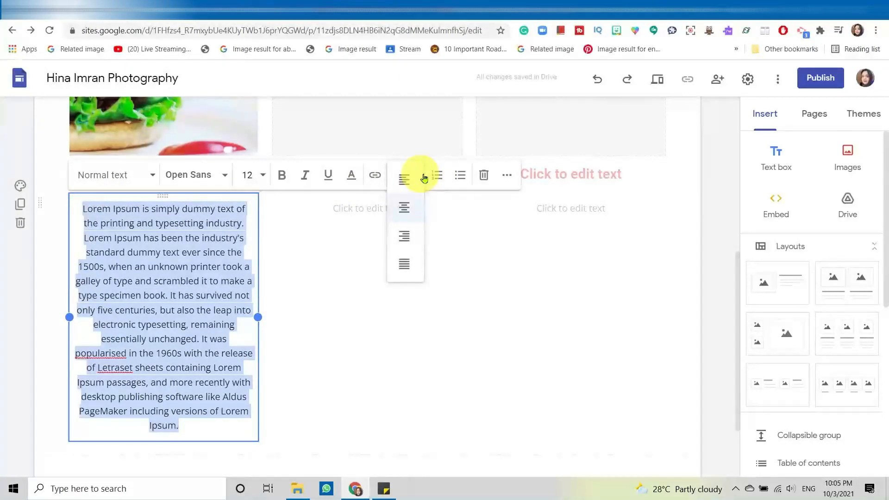
left_click(404, 207)
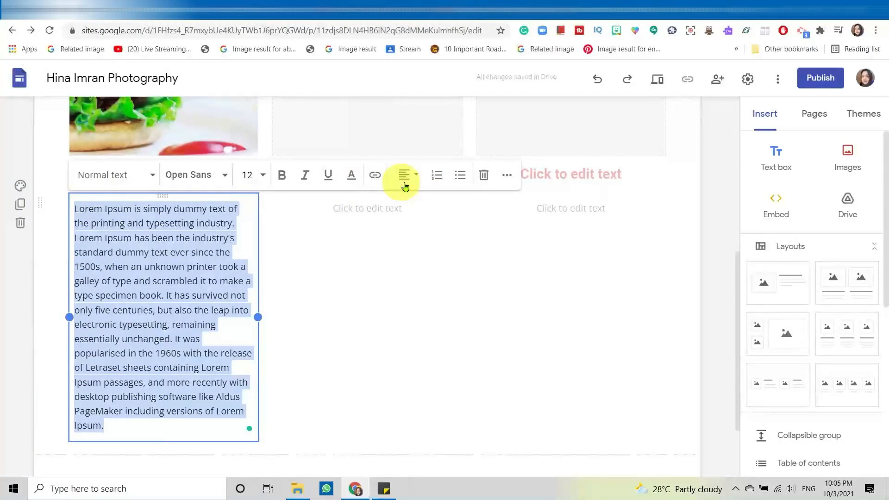
left_click(352, 346)
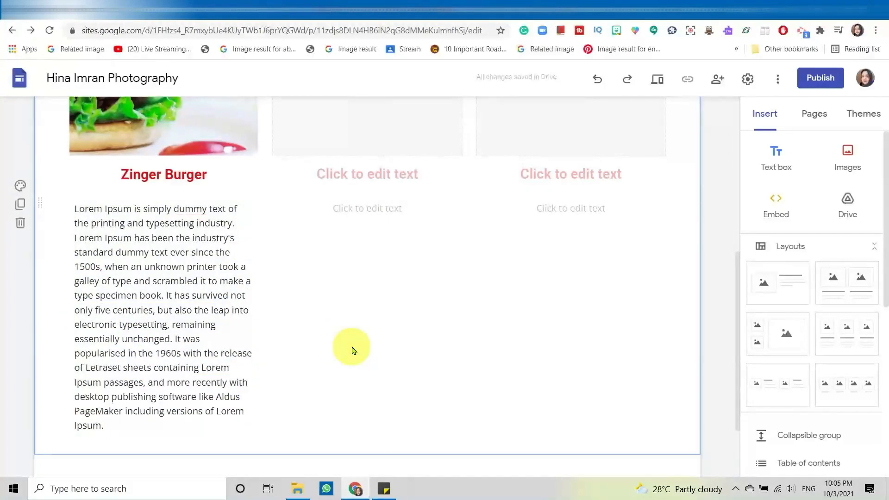
Step: Insert the chocolate cake photo into the third column's image slot
scroll("up", 3)
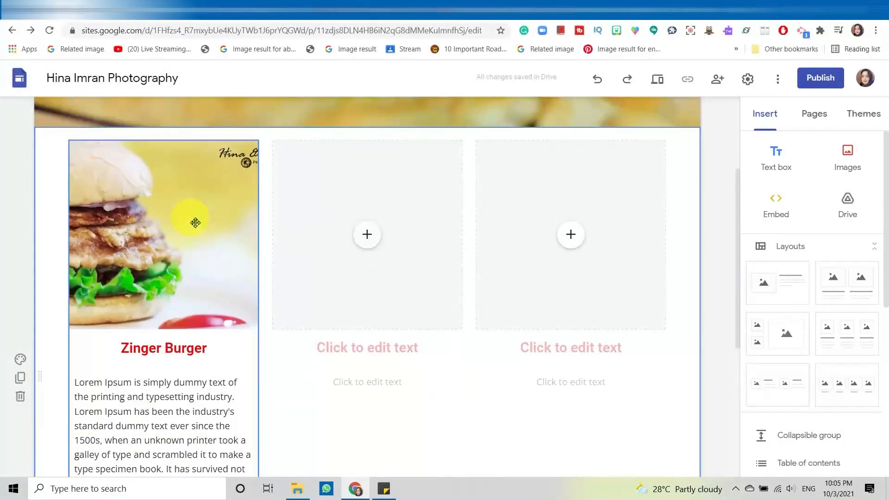
mouse_move(171, 240)
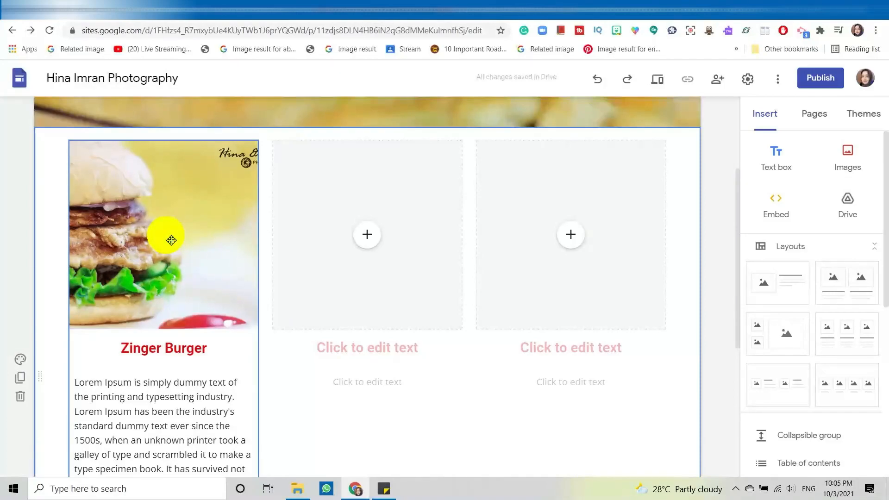
scroll("down", 3)
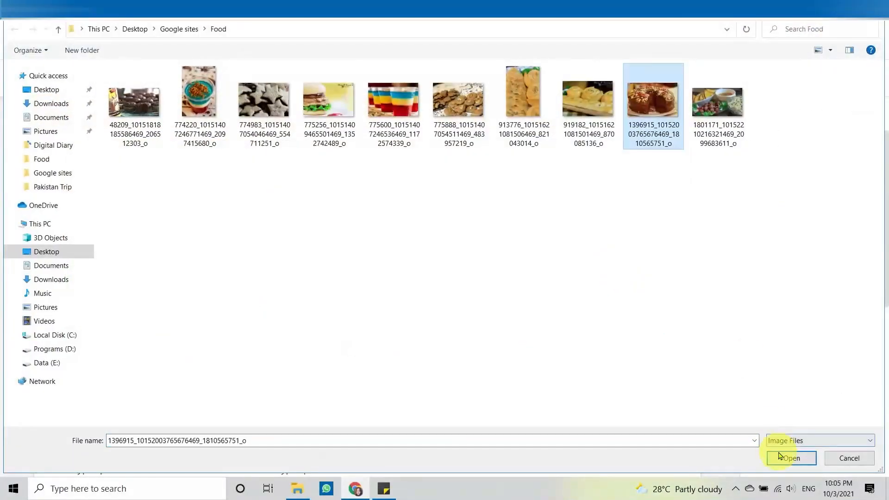
left_click(790, 458)
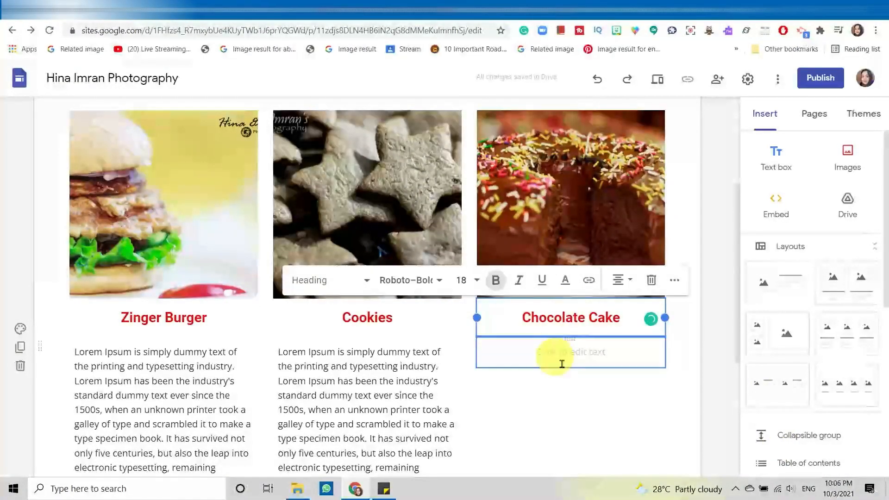
Step: Scroll through the page to review the three completed photo, heading and text columns
scroll("up", 3)
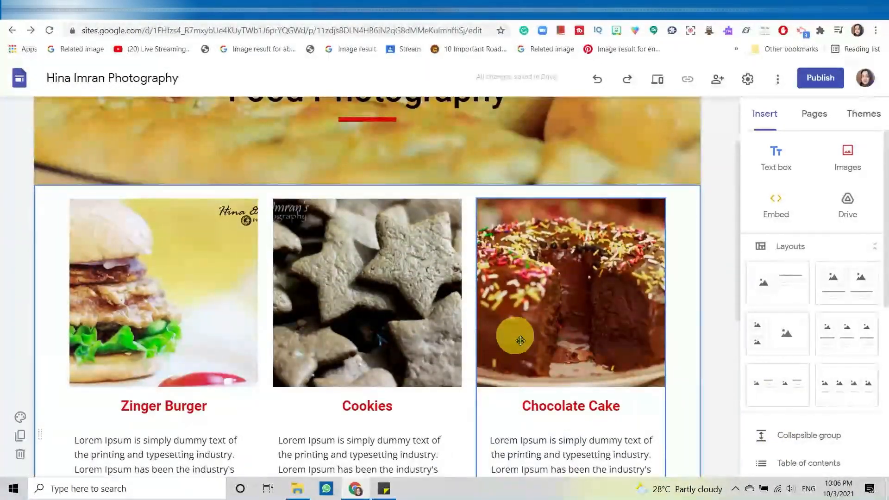
scroll("up", 3)
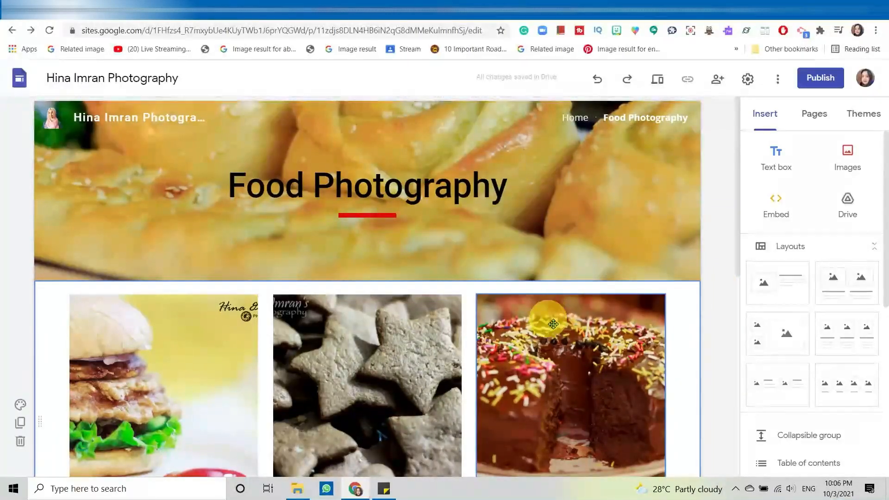
scroll("down", 3)
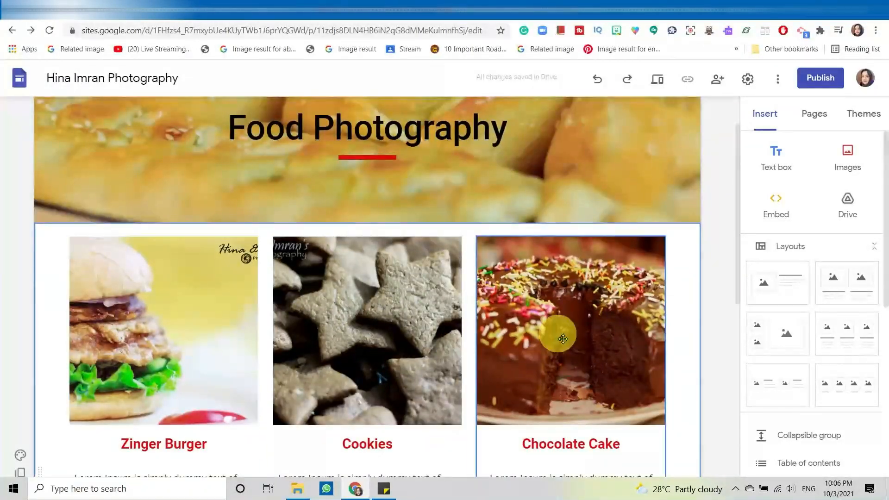
scroll("down", 3)
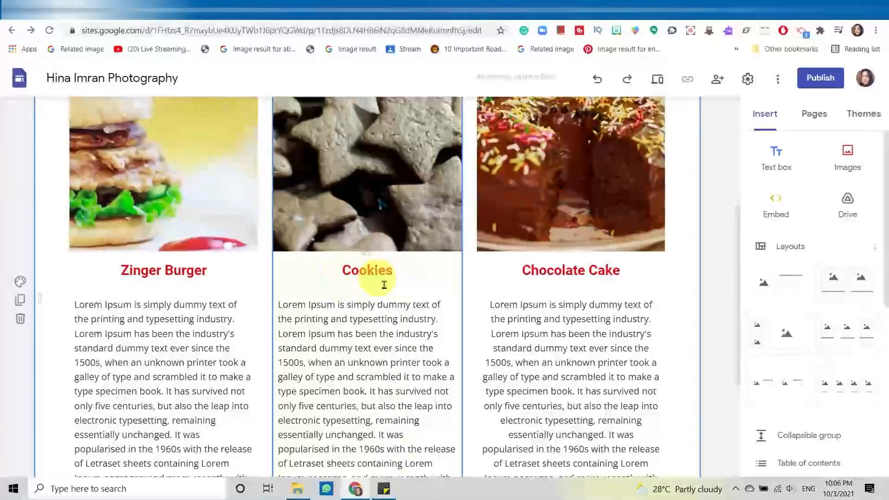
scroll("down", 3)
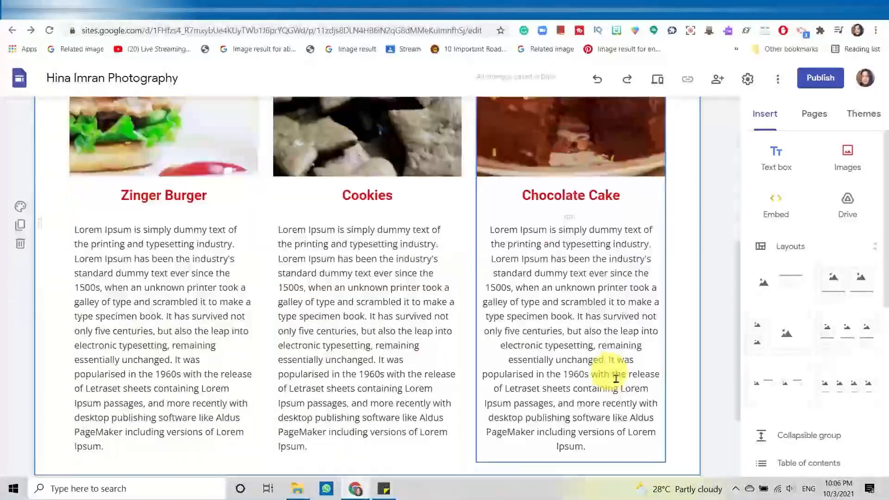